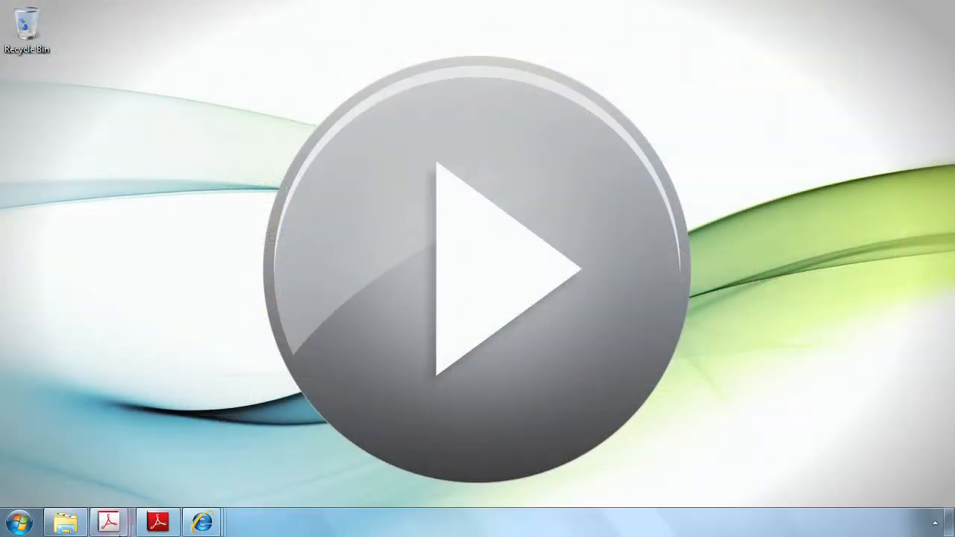
mouse_move(110, 520)
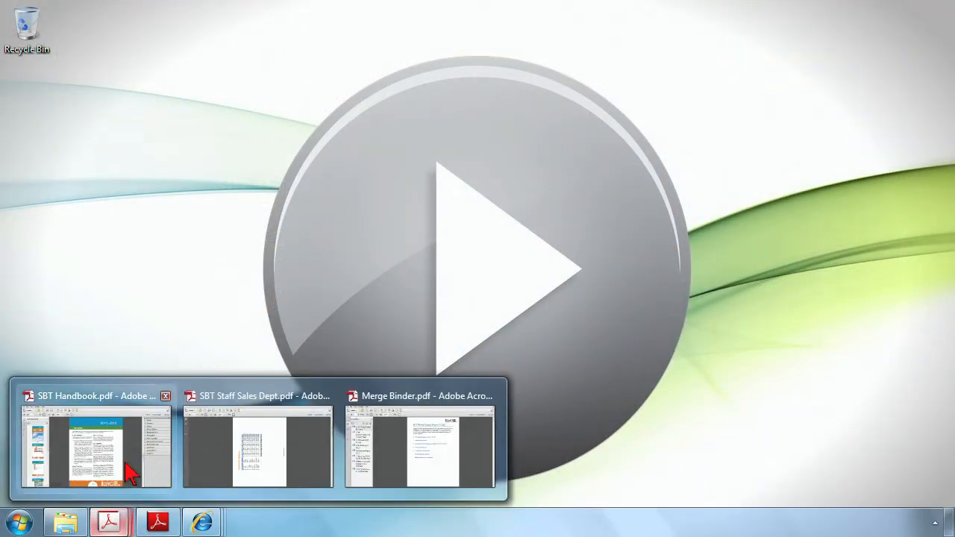
Bring up SBT Handbook.pdf from its taskbar preview, showing the Benefits page
left_click(95, 448)
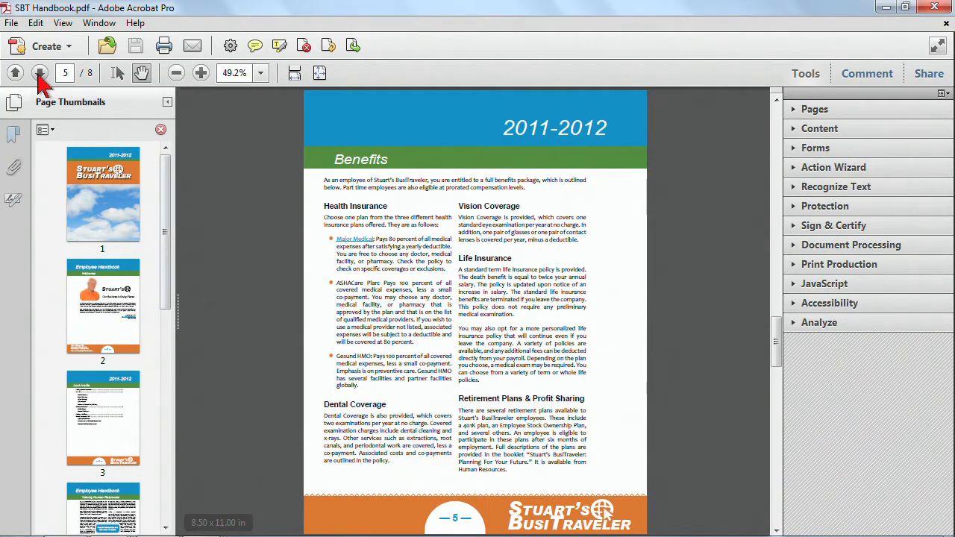
Page forward through the handbook, jump to page 7 Employee Wellness, then back to page 4
left_click(40, 73)
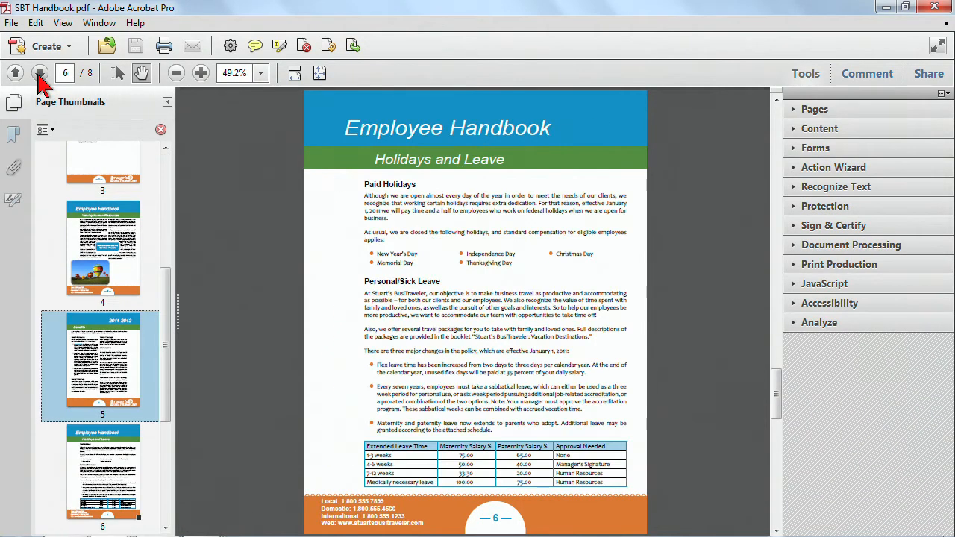
left_click(39, 73)
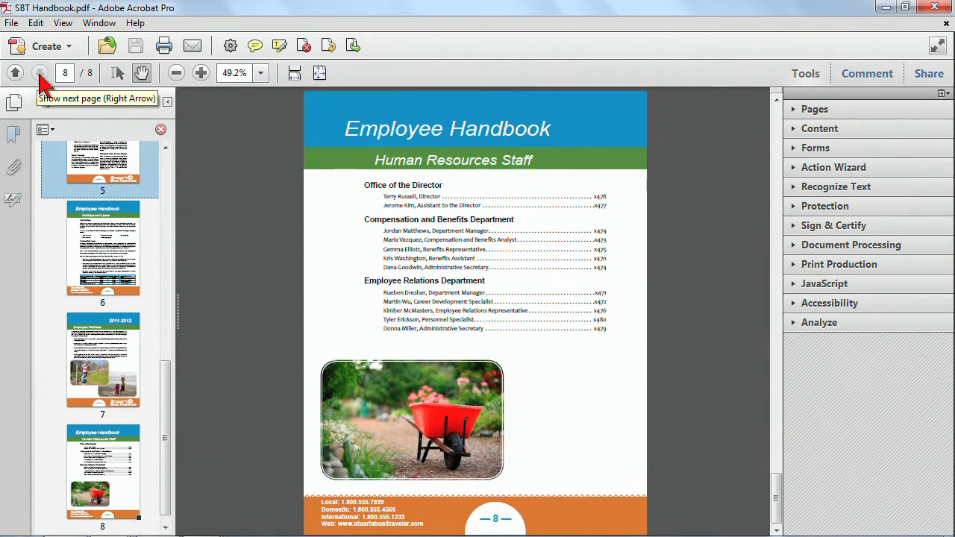
mouse_move(13, 102)
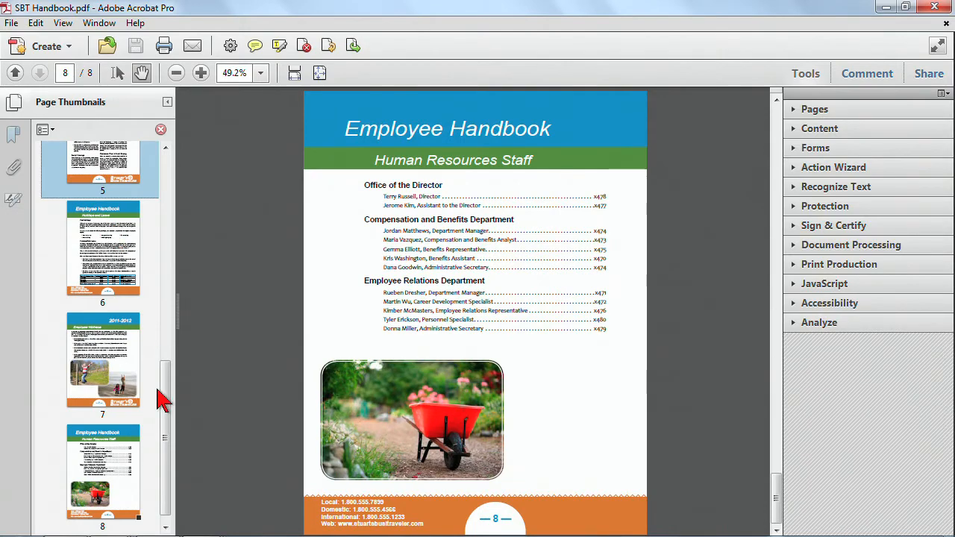
left_click(103, 365)
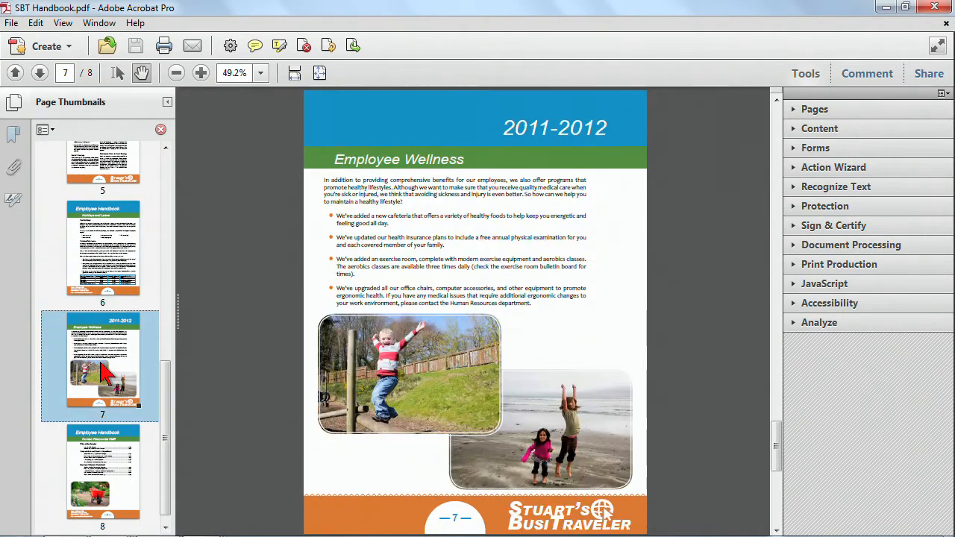
scroll("up", 3)
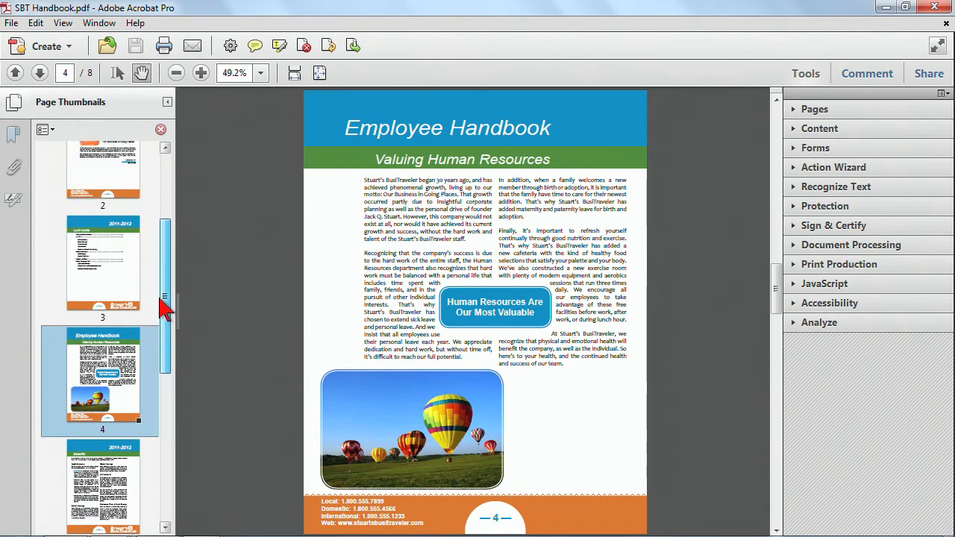
scroll("up", 3)
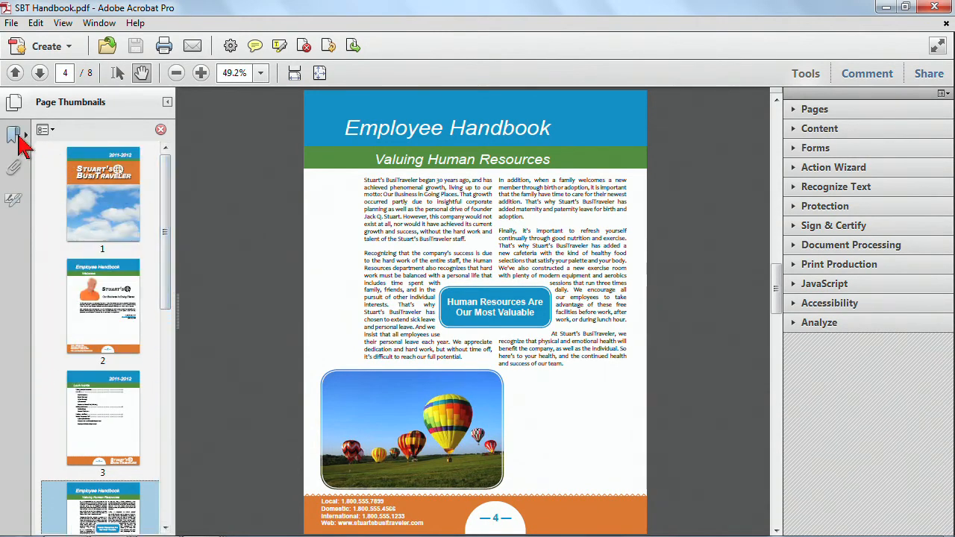
Show bookmarks and visit Welcome, Human Resources Staff, Holidays and Leave, Cover, then Look Inside
left_click(14, 135)
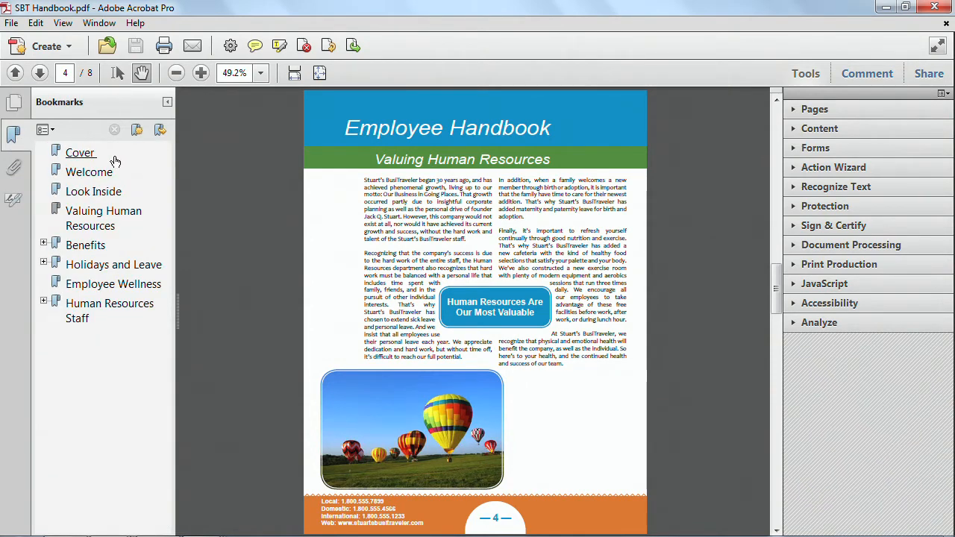
mouse_move(91, 170)
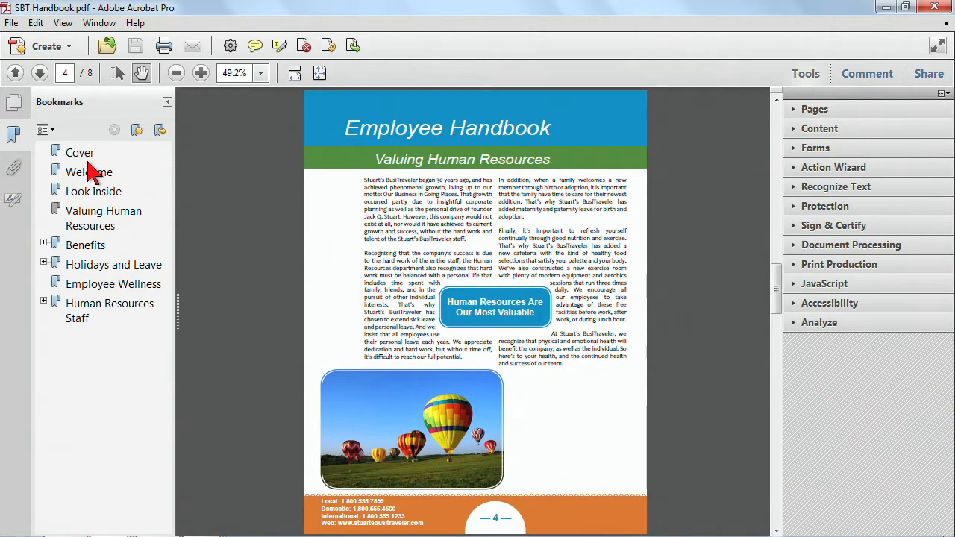
left_click(88, 172)
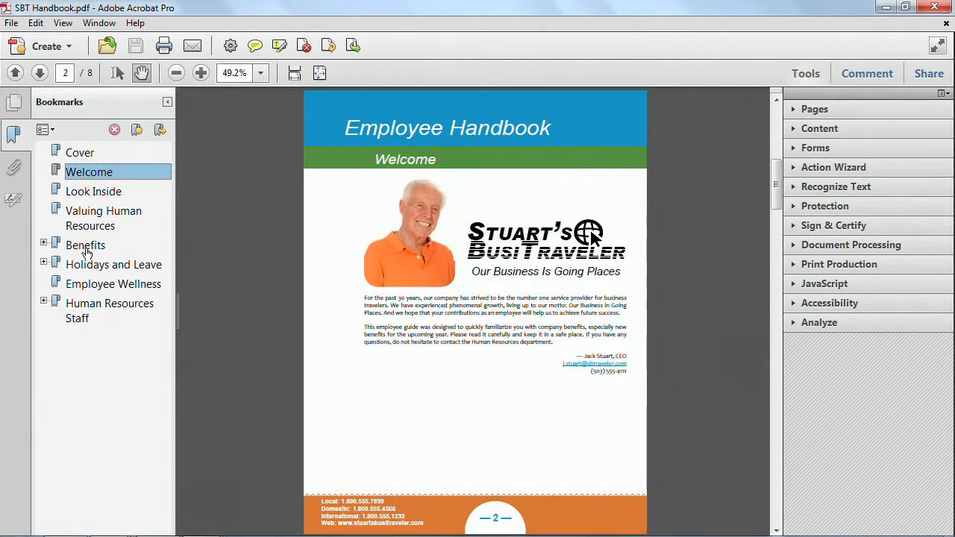
left_click(110, 310)
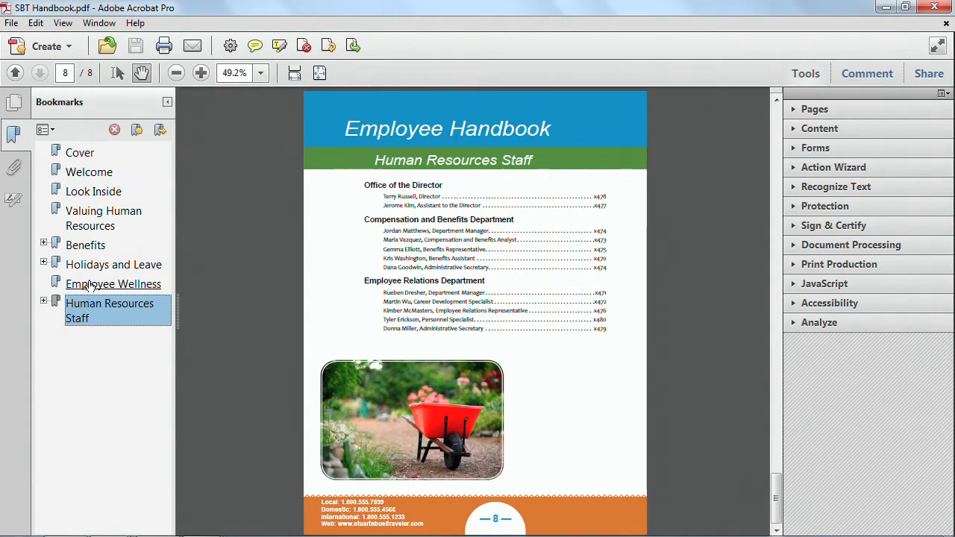
left_click(114, 264)
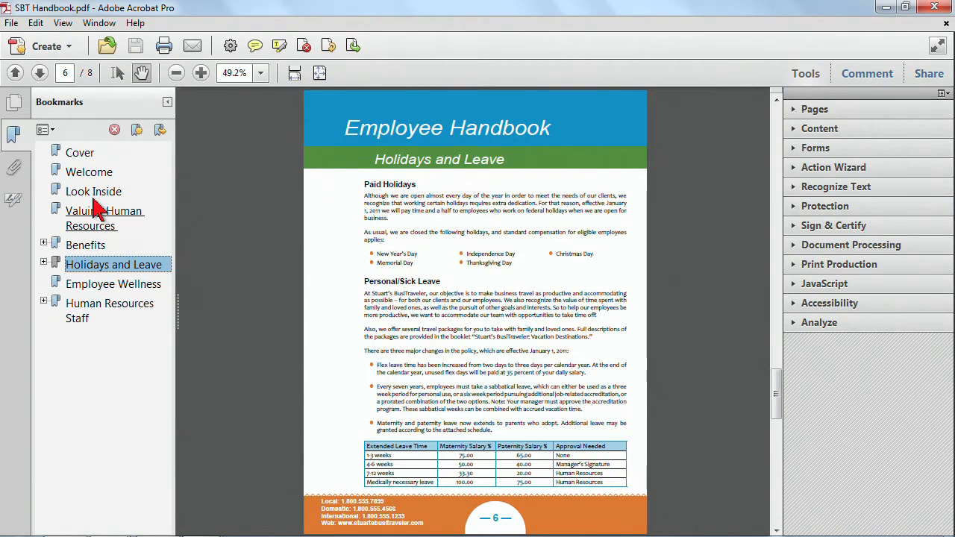
left_click(80, 152)
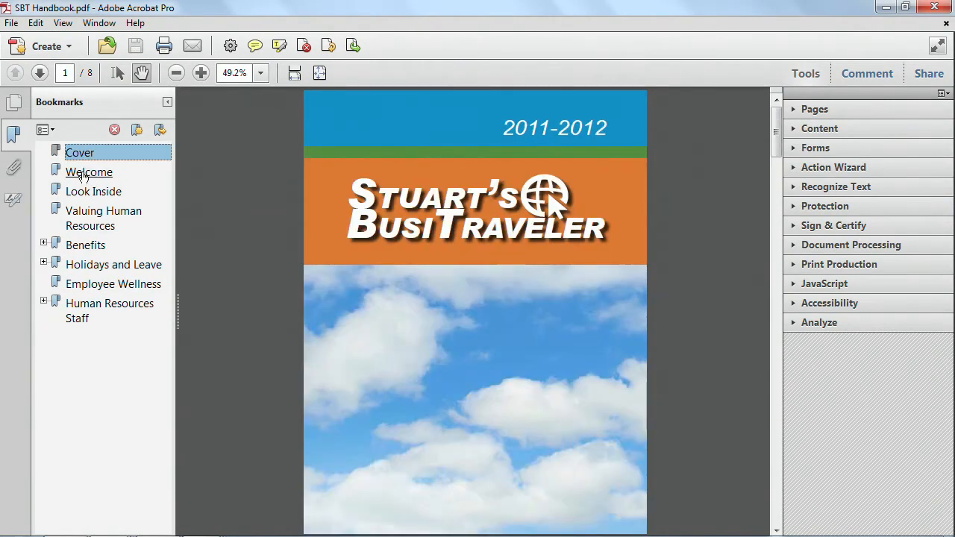
left_click(93, 191)
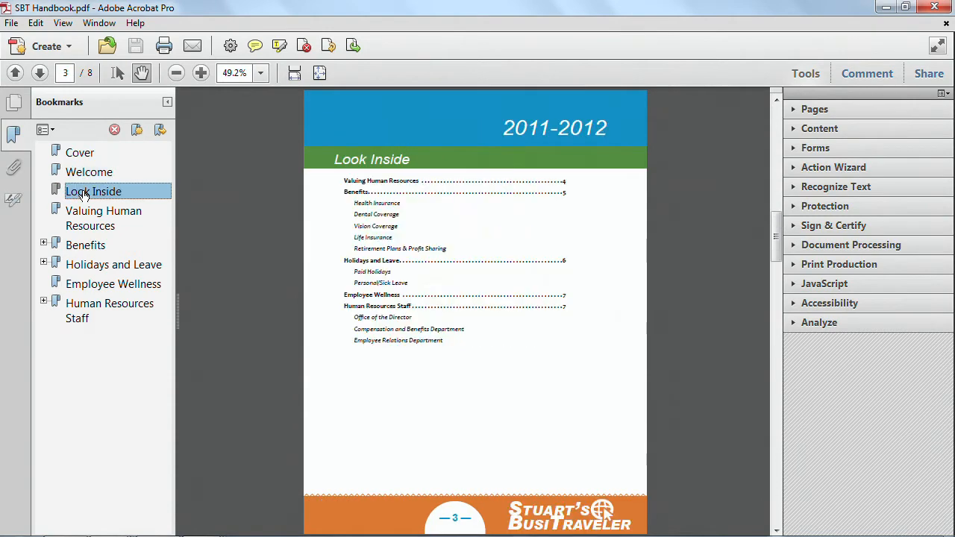
mouse_move(358, 186)
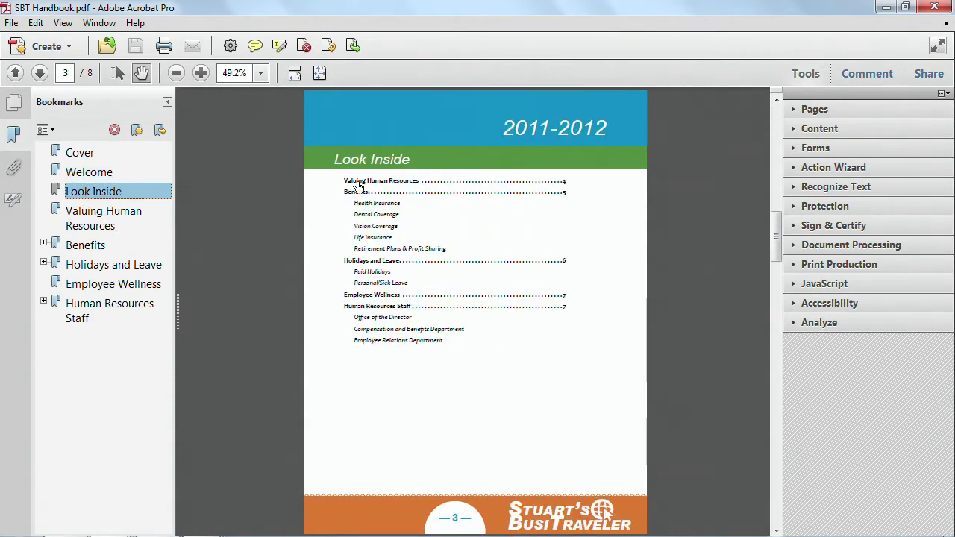
mouse_move(356, 196)
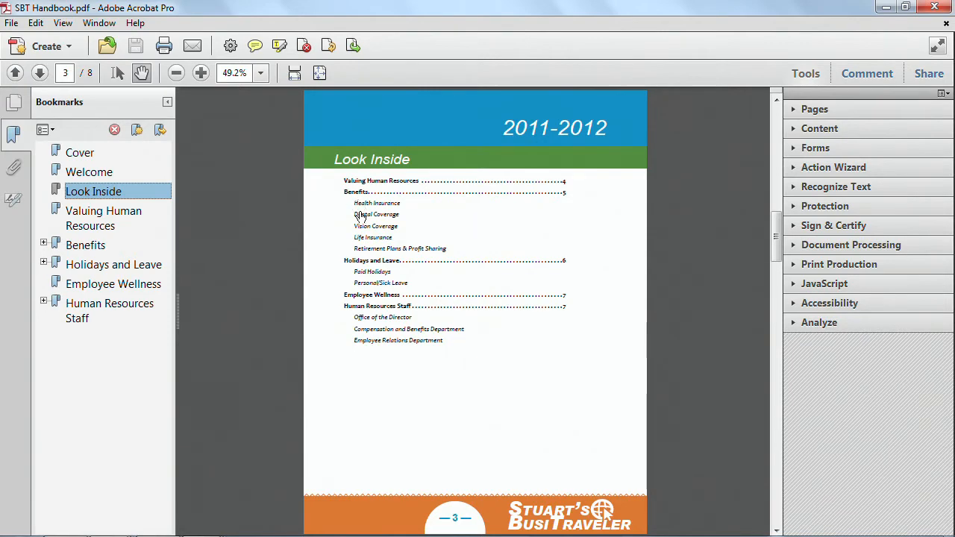
Follow the Benefits link in the Look Inside contents to page 5
left_click(85, 244)
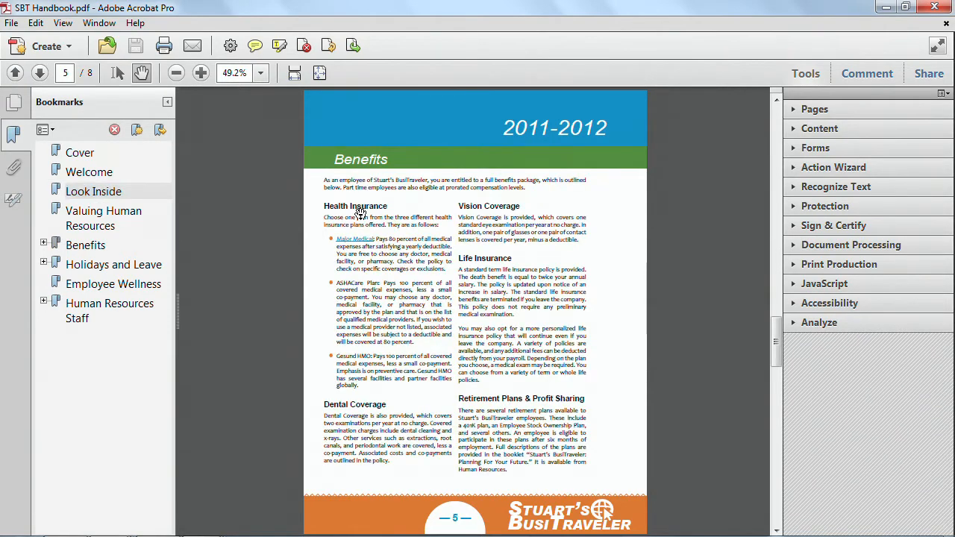
mouse_move(236, 221)
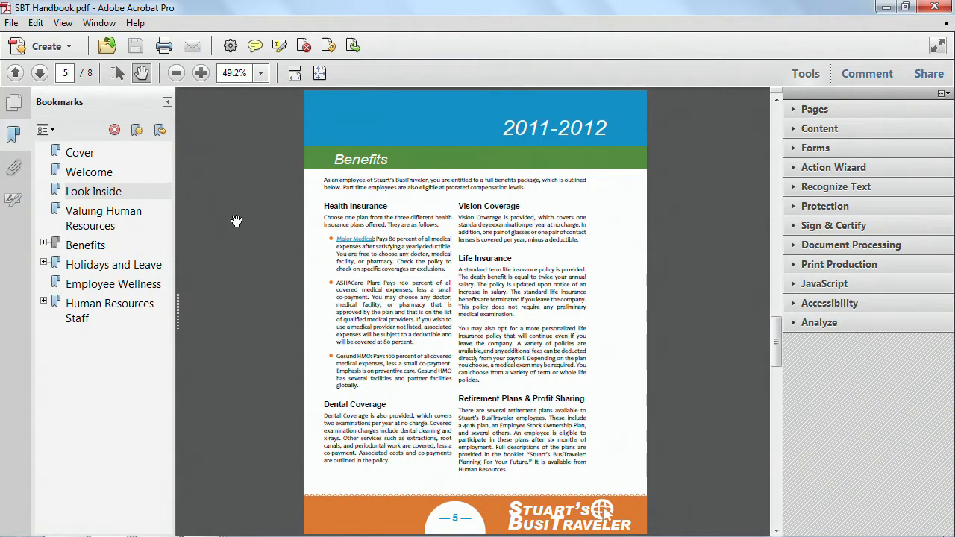
mouse_move(356, 247)
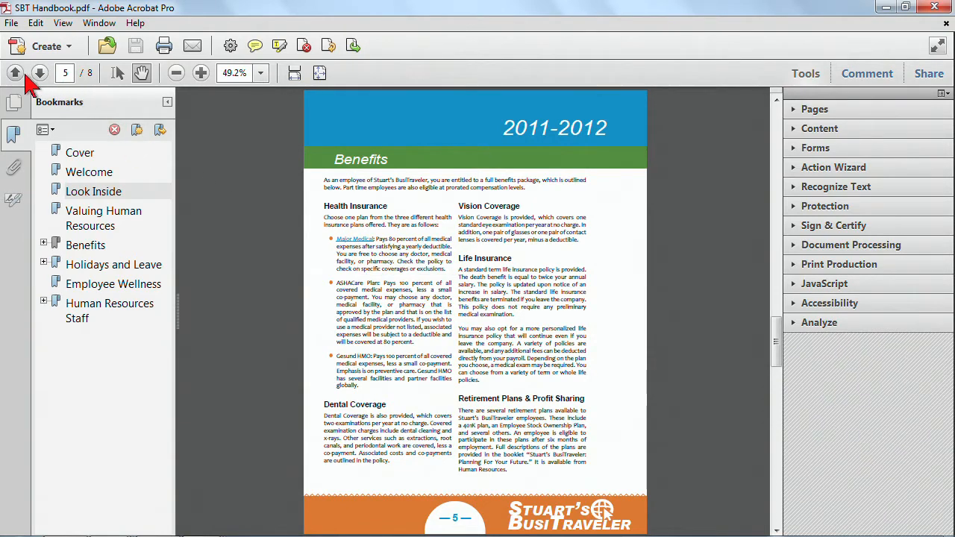
mouse_move(59, 88)
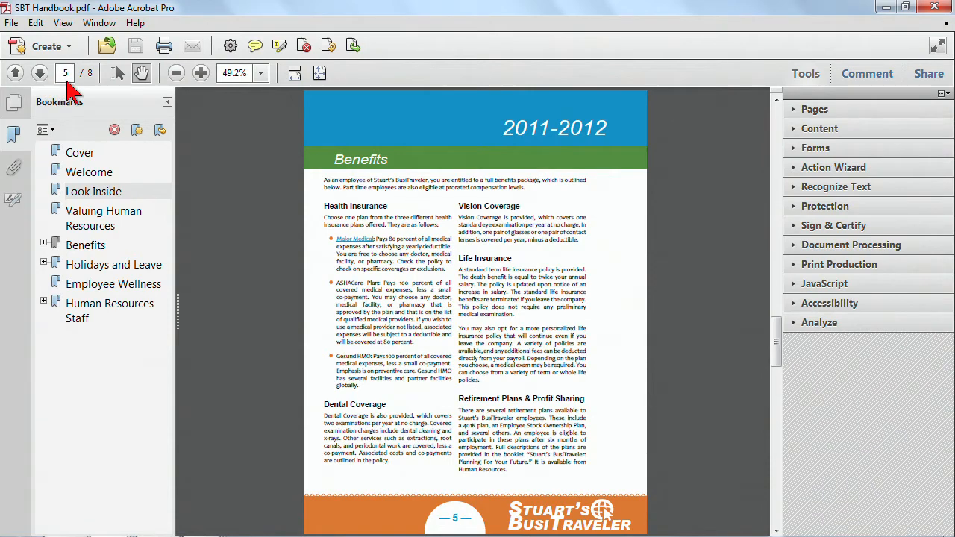
mouse_move(82, 90)
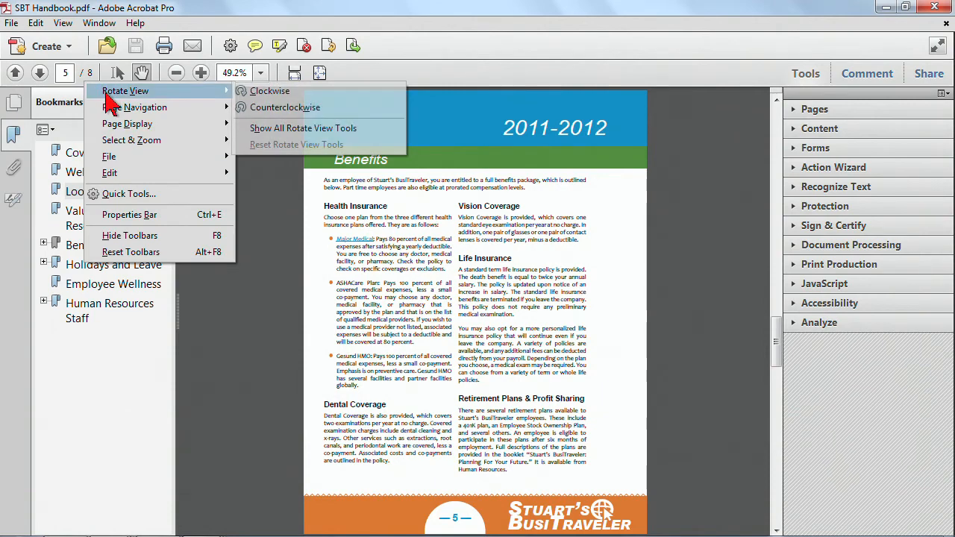
mouse_move(135, 107)
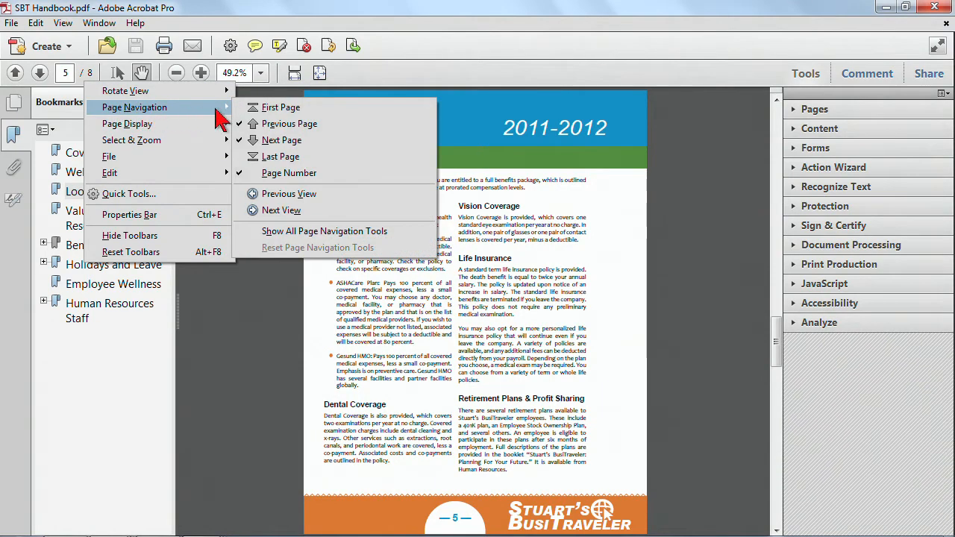
mouse_move(281, 141)
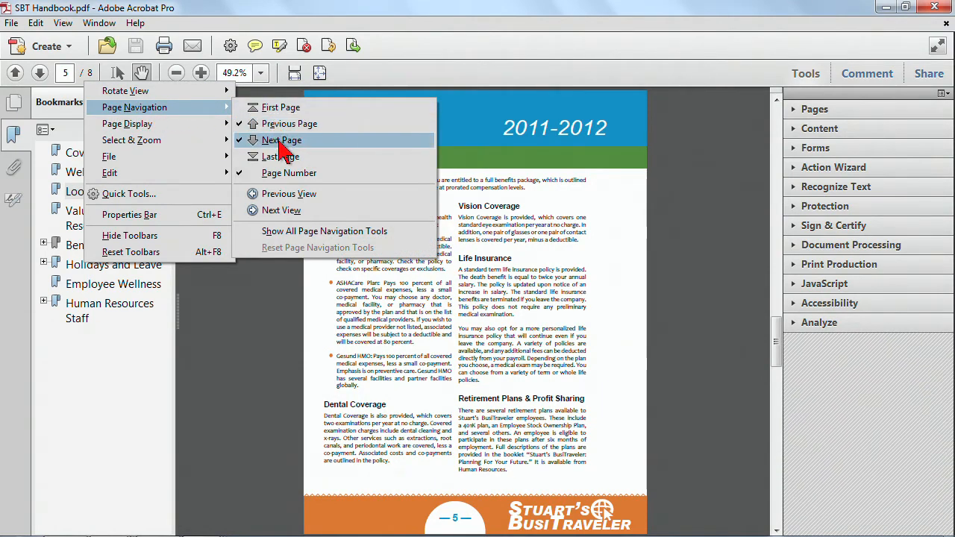
mouse_move(298, 243)
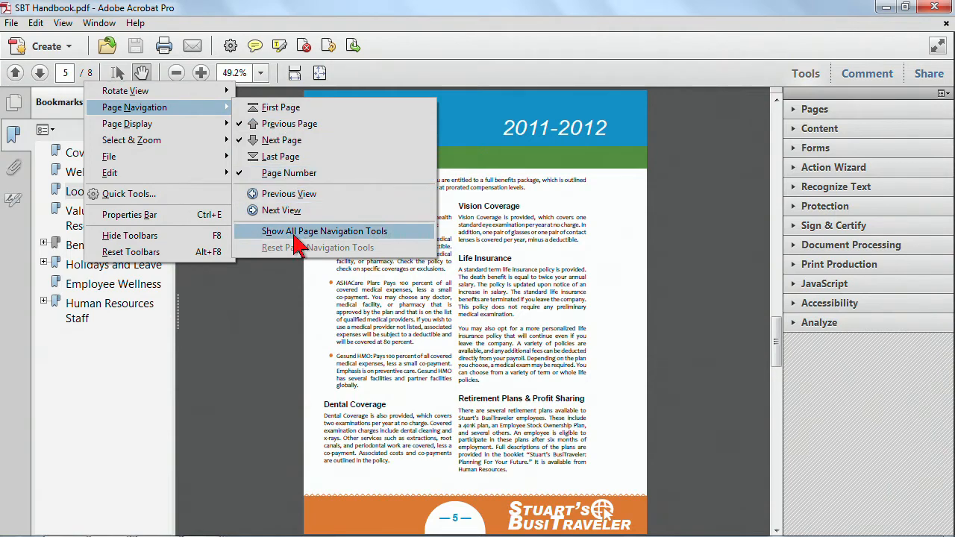
Show all page navigation tools in the toolbar while the handbook stays on page 5
left_click(324, 230)
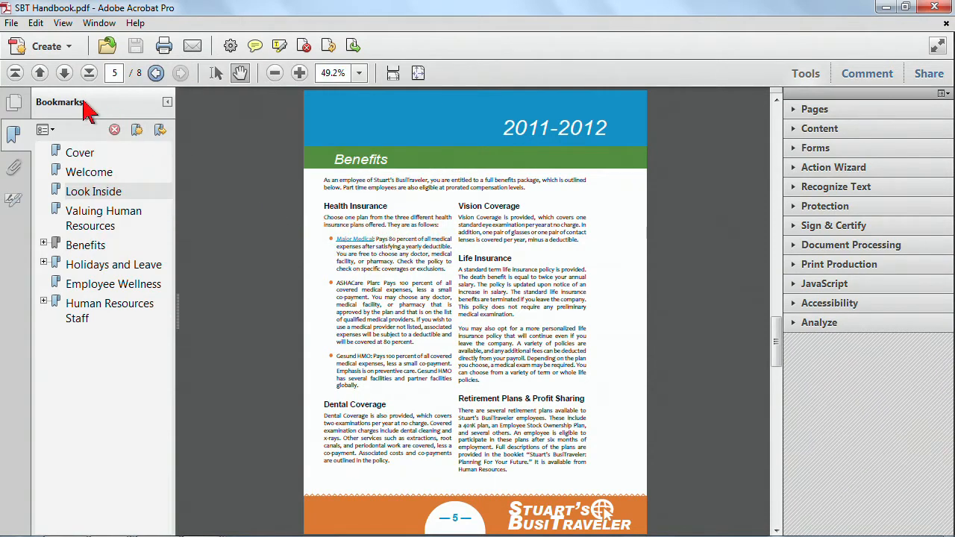
mouse_move(15, 72)
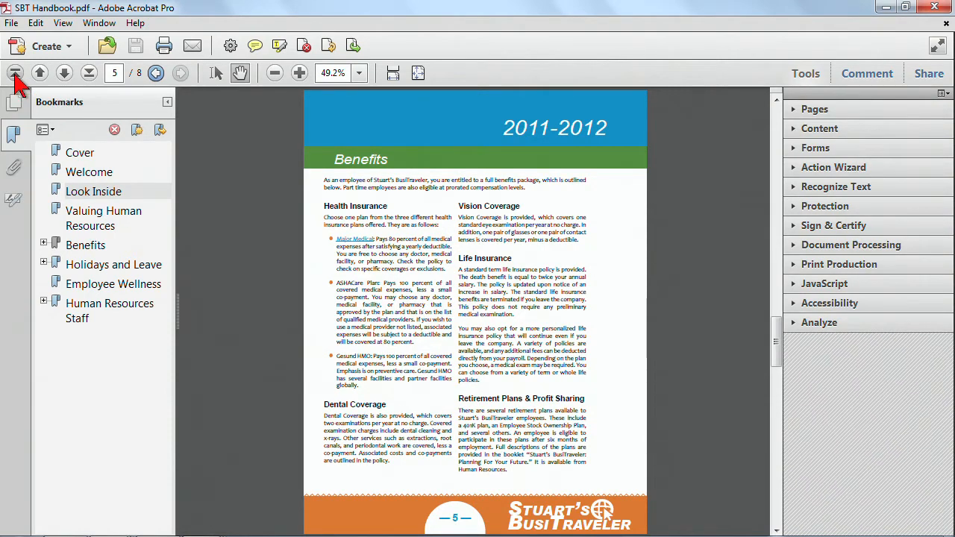
left_click(15, 72)
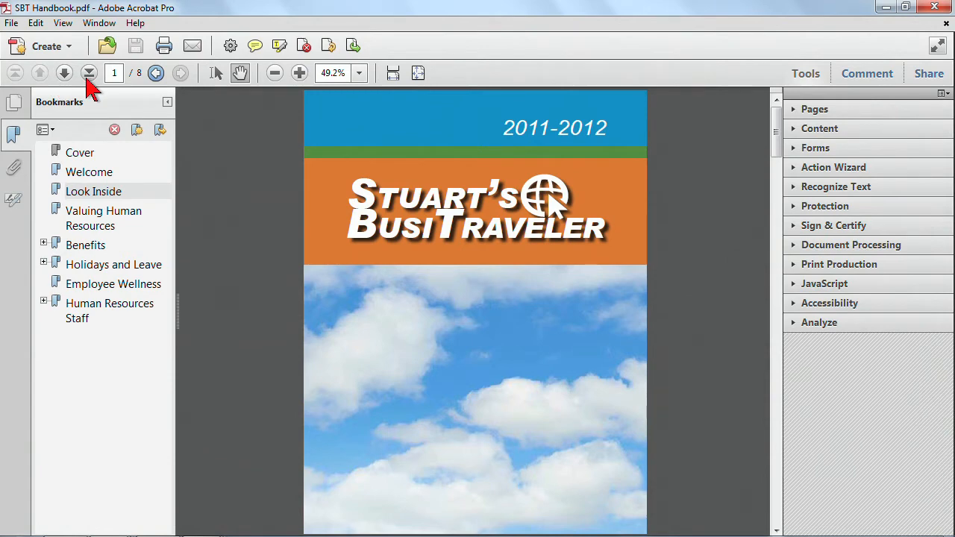
left_click(89, 72)
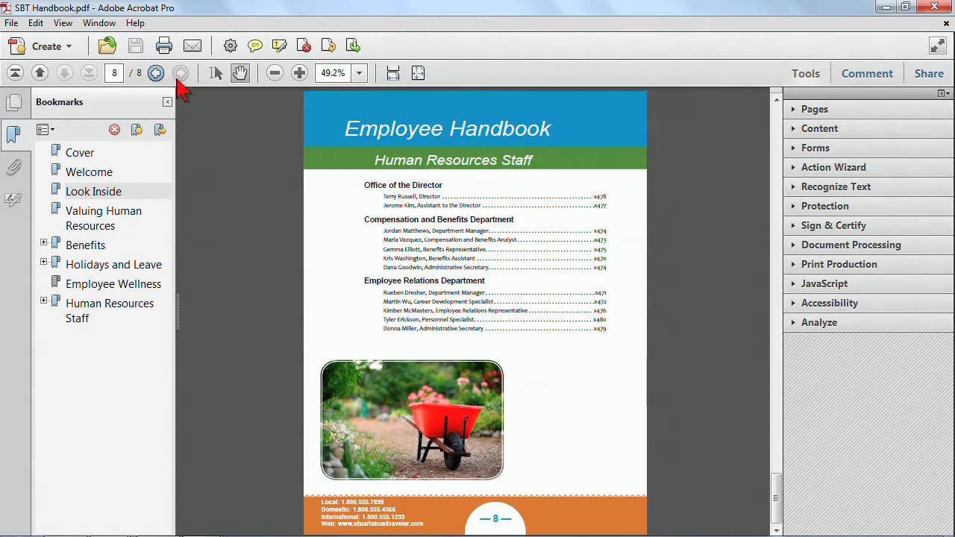
mouse_move(181, 73)
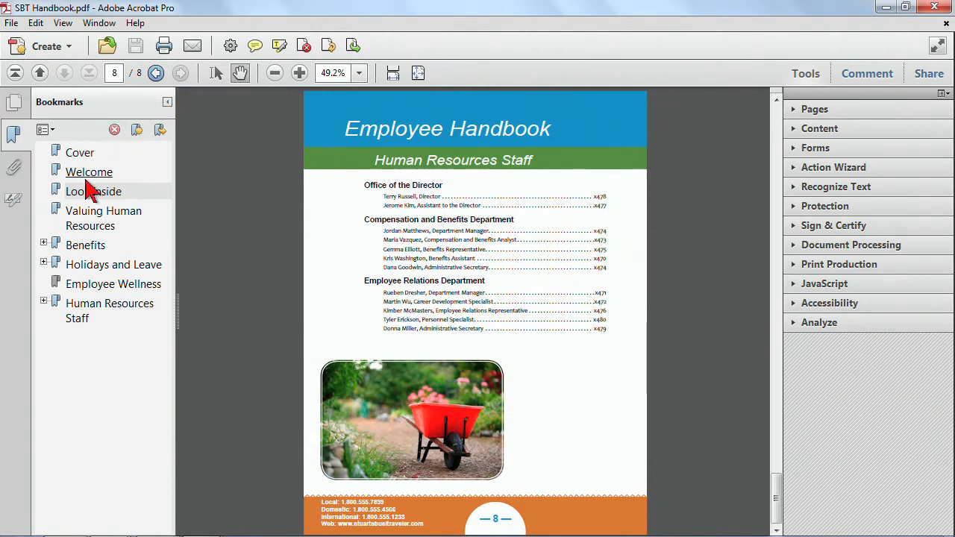
left_click(93, 191)
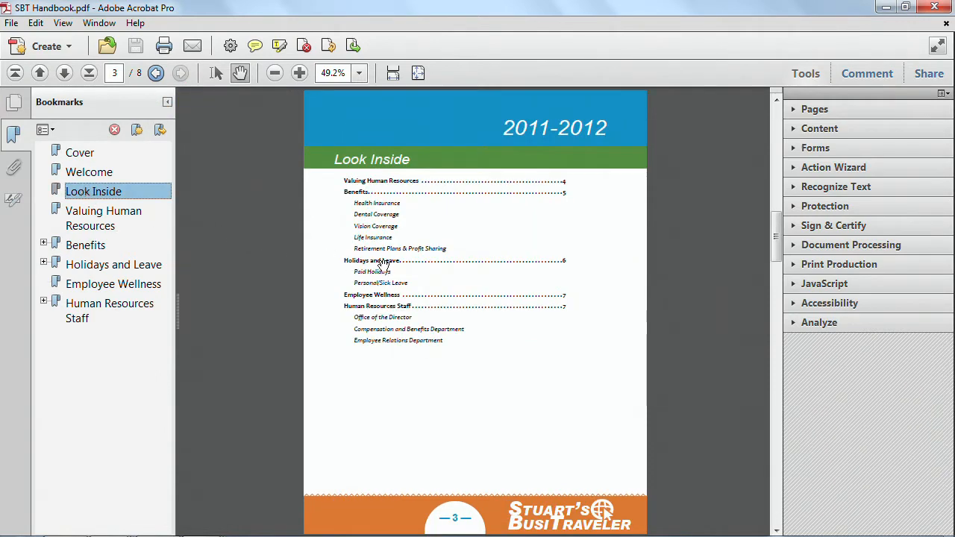
left_click(85, 244)
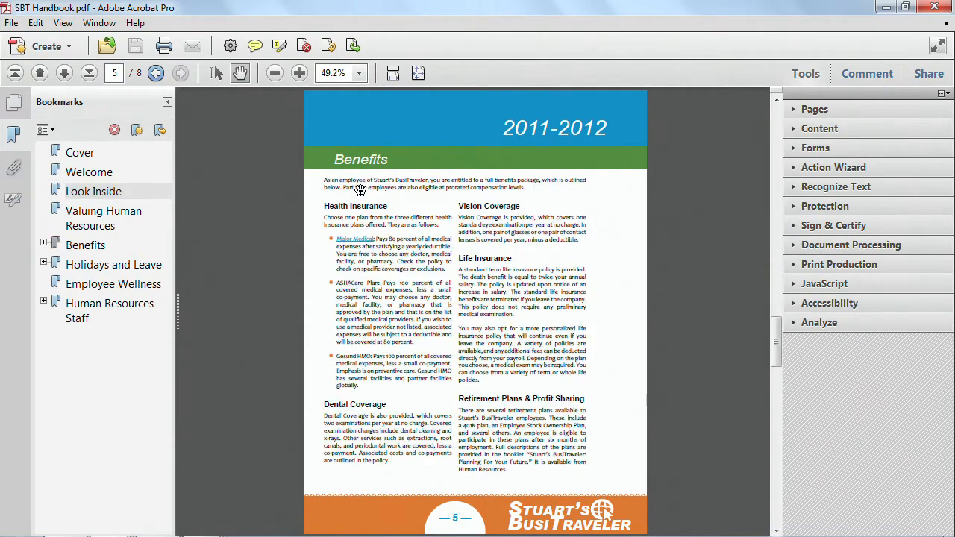
mouse_move(453, 343)
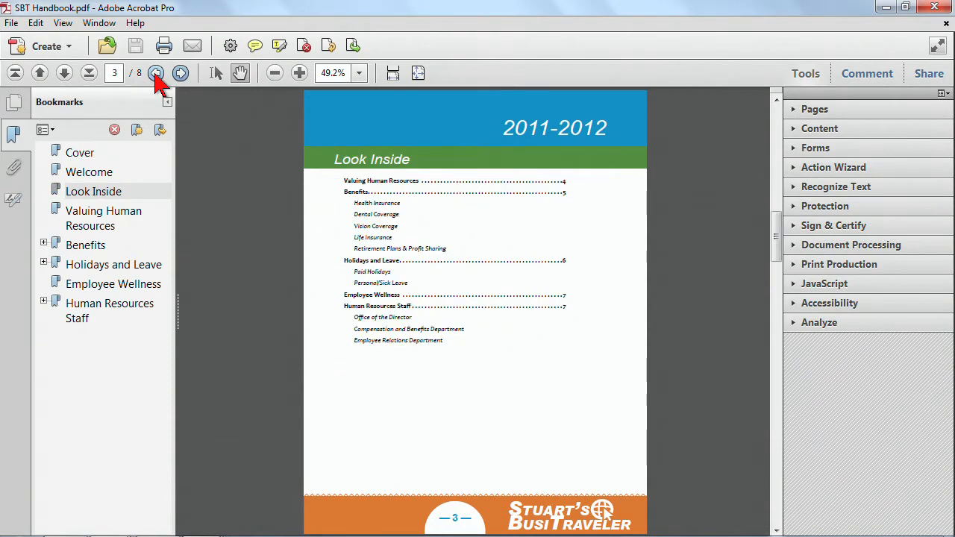
left_click(299, 73)
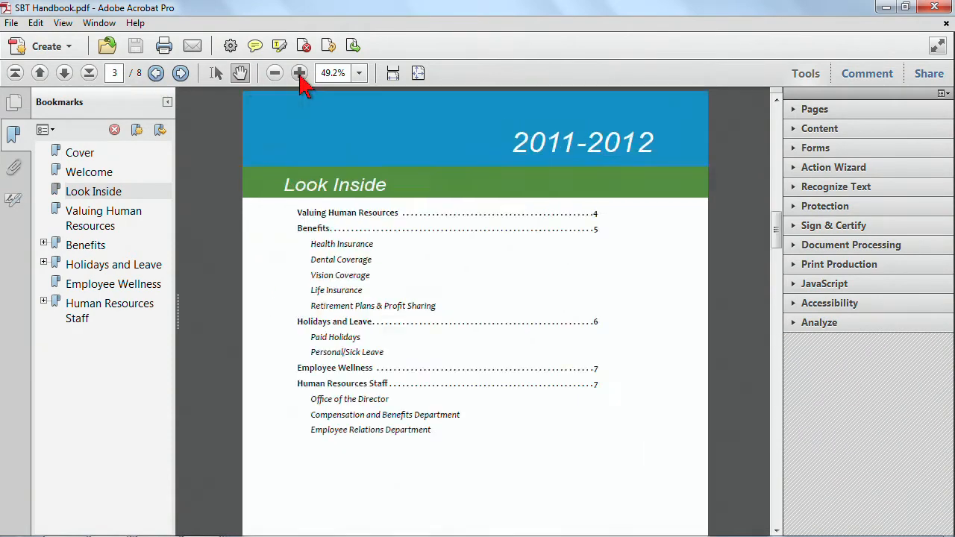
left_click(299, 72)
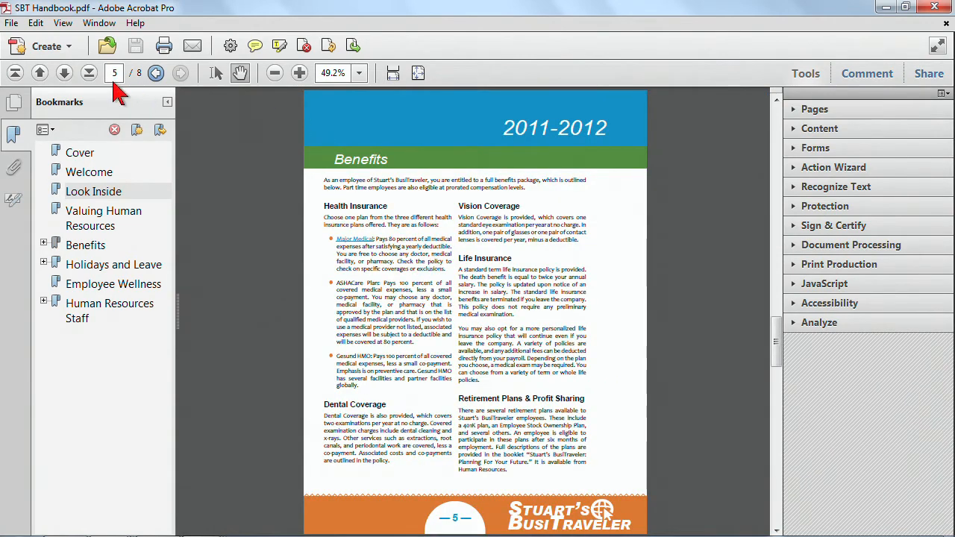
left_click(93, 191)
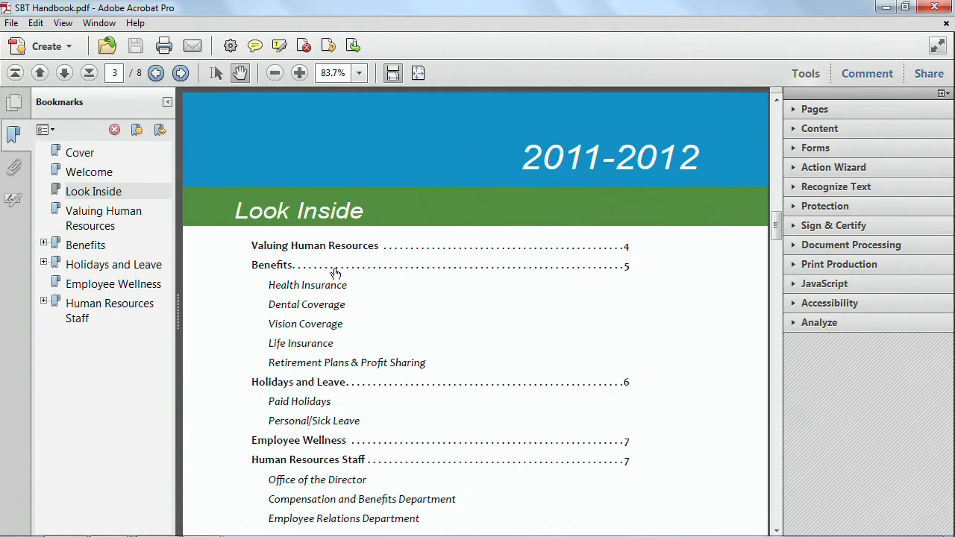
mouse_move(326, 331)
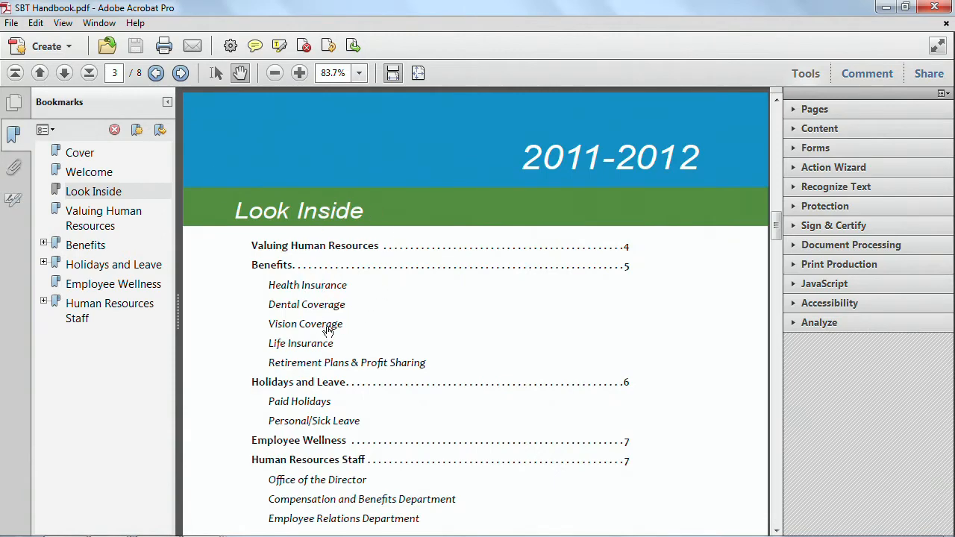
mouse_move(340, 334)
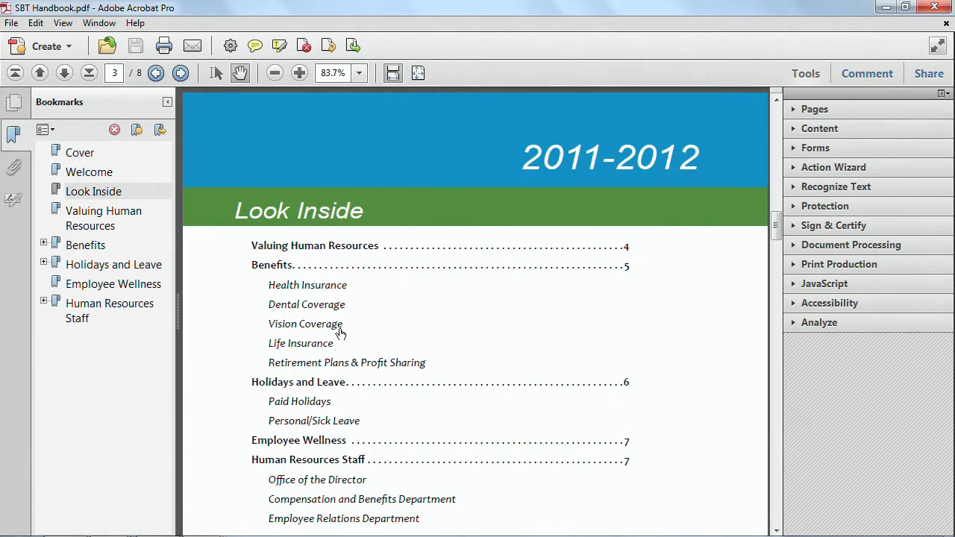
left_click(85, 245)
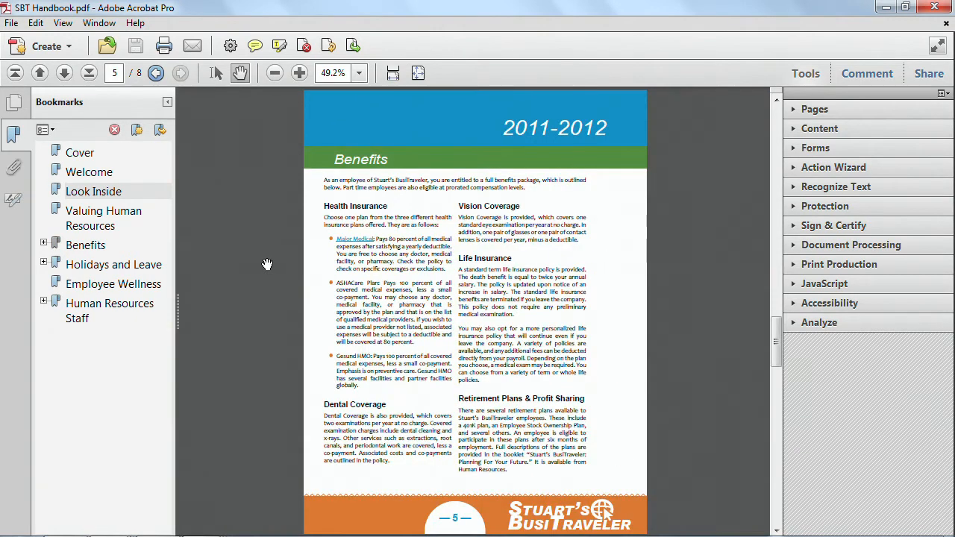
mouse_move(451, 281)
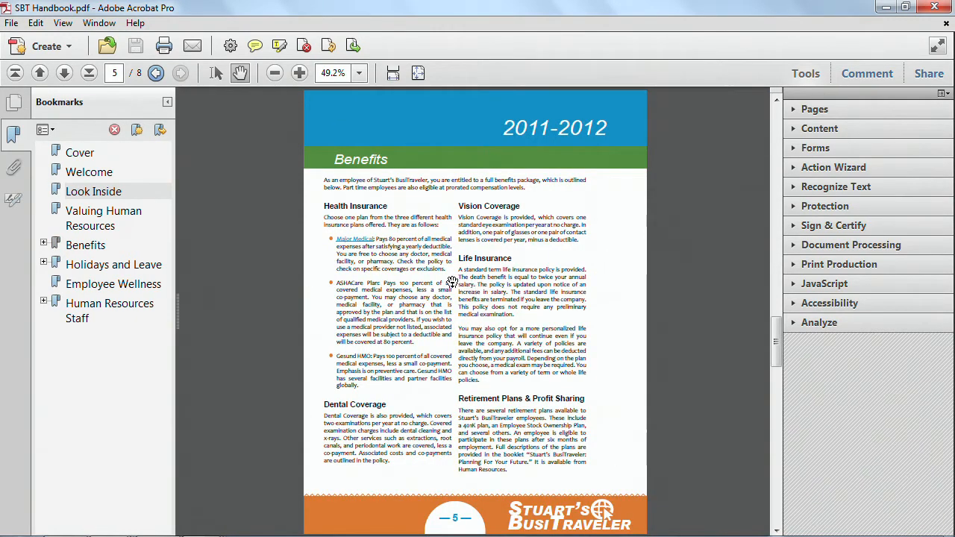
mouse_move(399, 206)
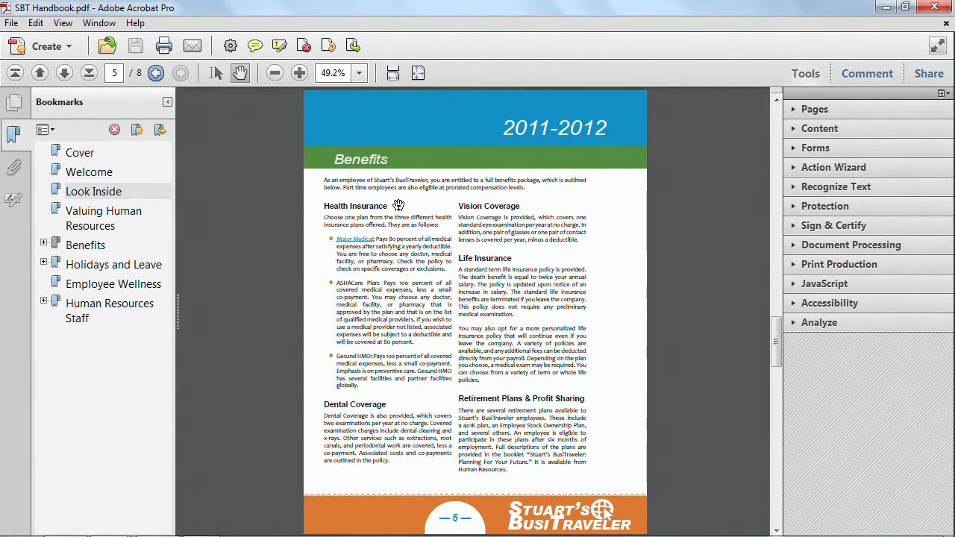
mouse_move(377, 207)
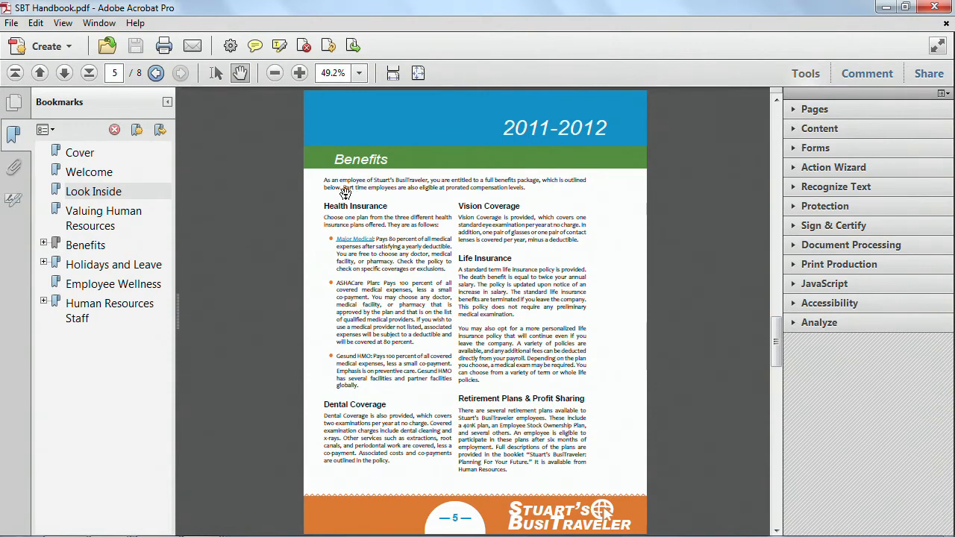
mouse_move(346, 182)
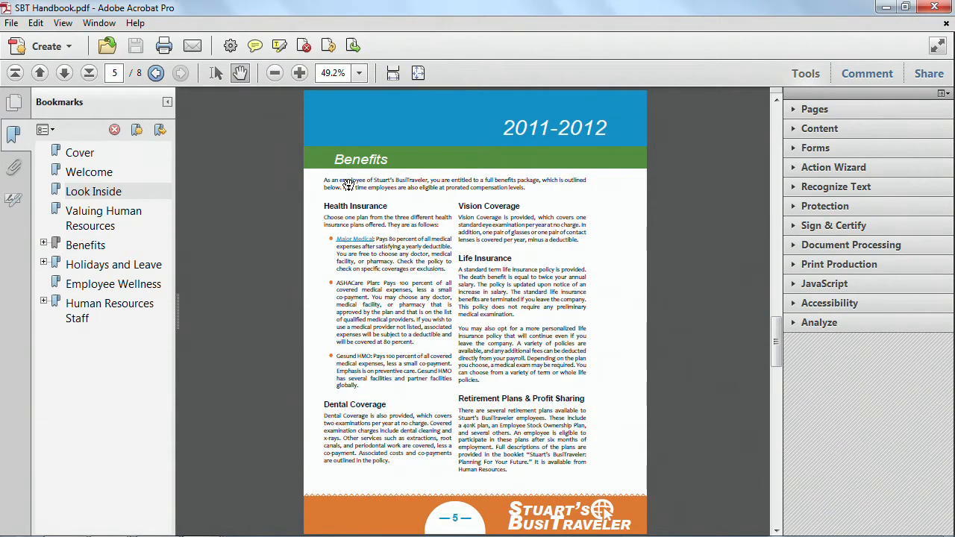
mouse_move(348, 125)
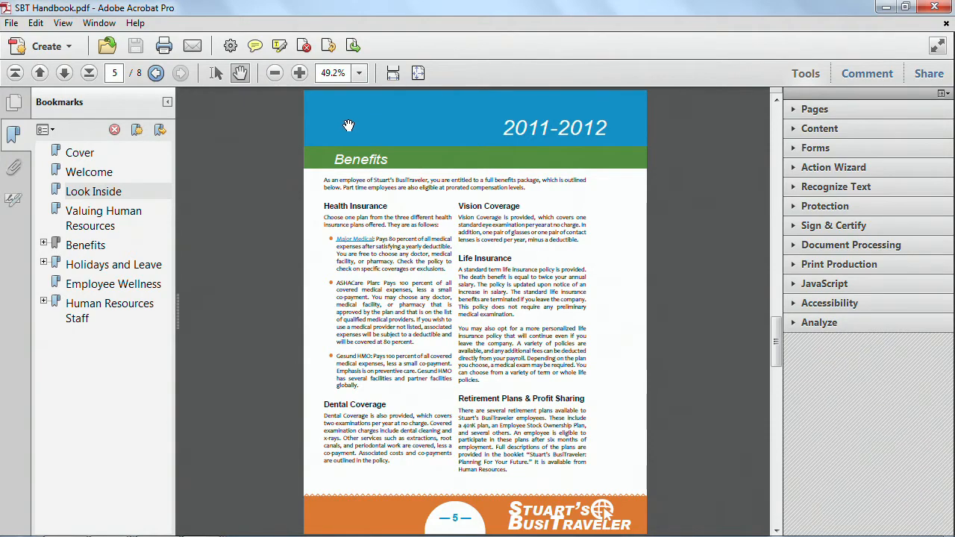
mouse_move(348, 183)
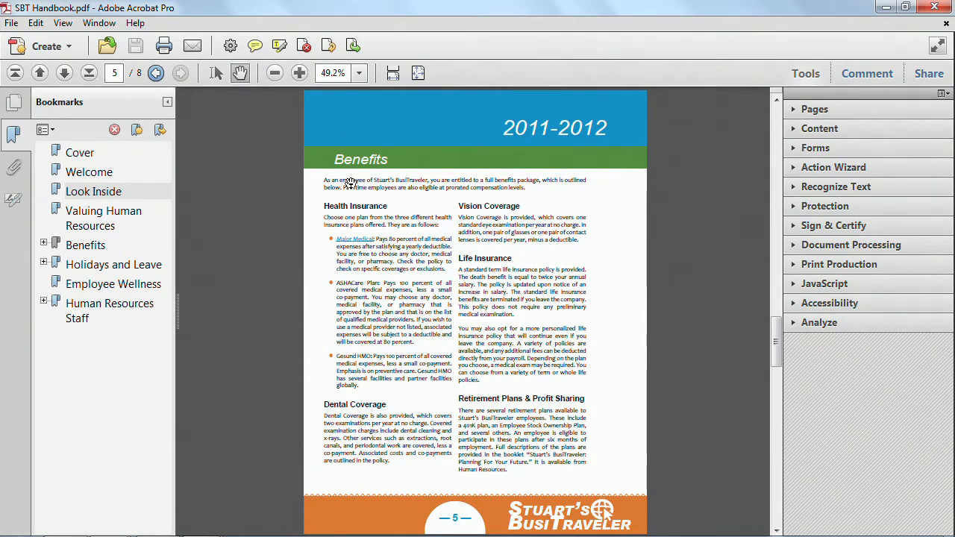
left_click(299, 73)
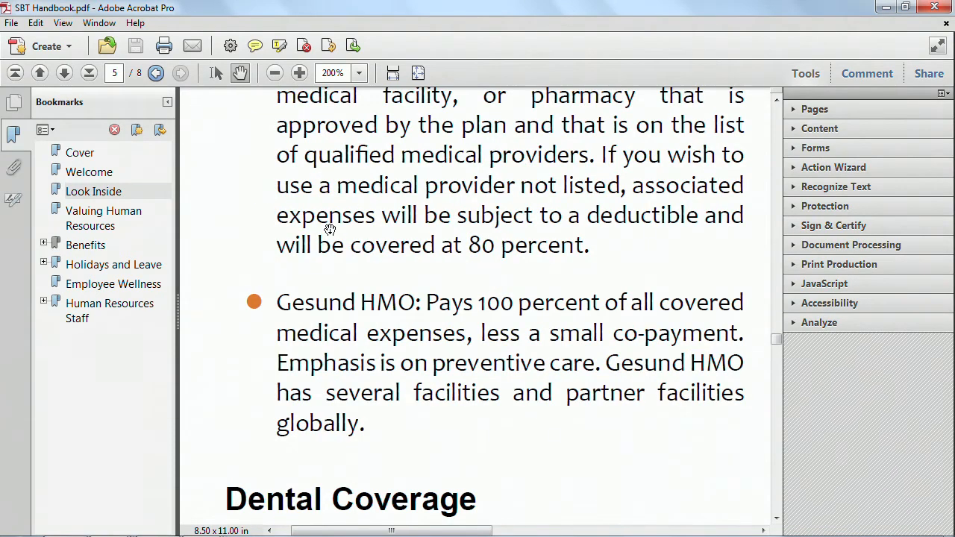
scroll("down", 3)
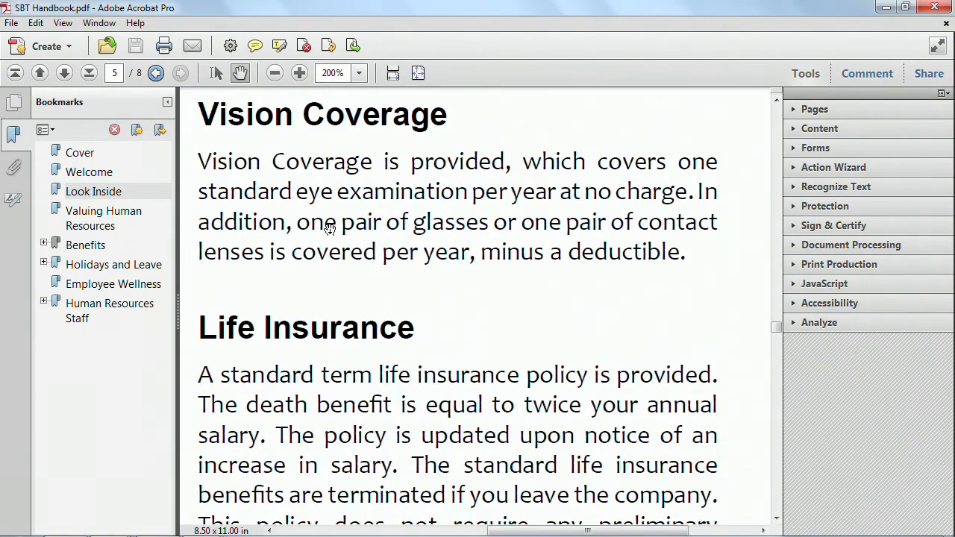
mouse_move(324, 194)
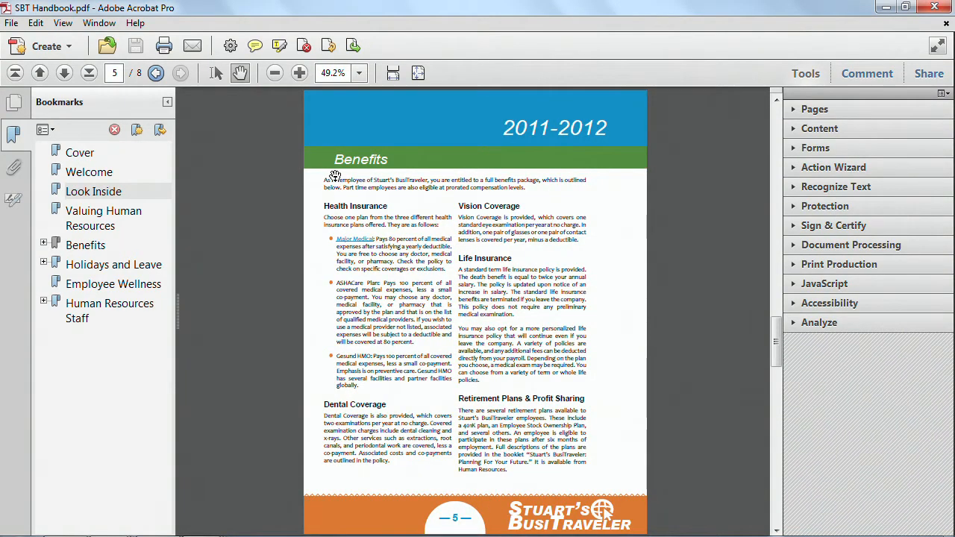
mouse_move(434, 134)
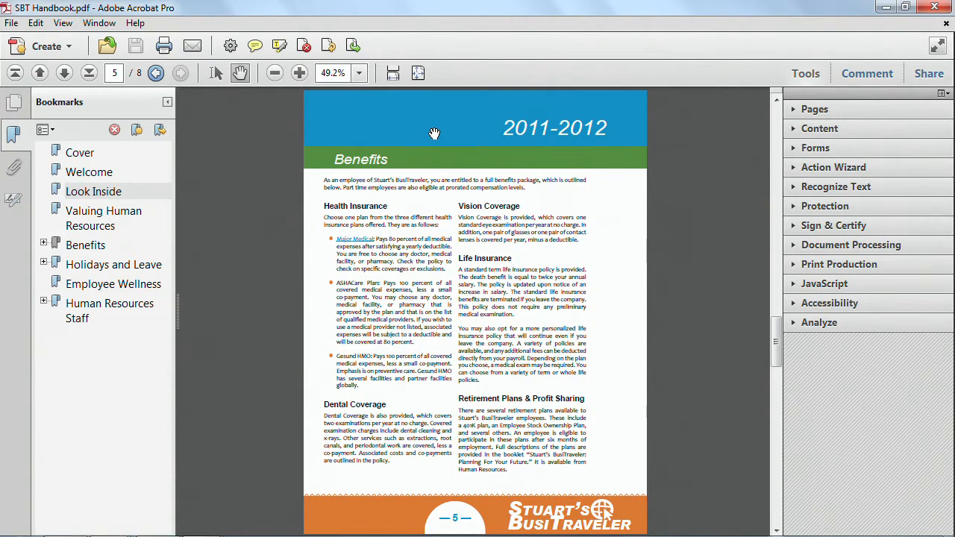
mouse_move(356, 189)
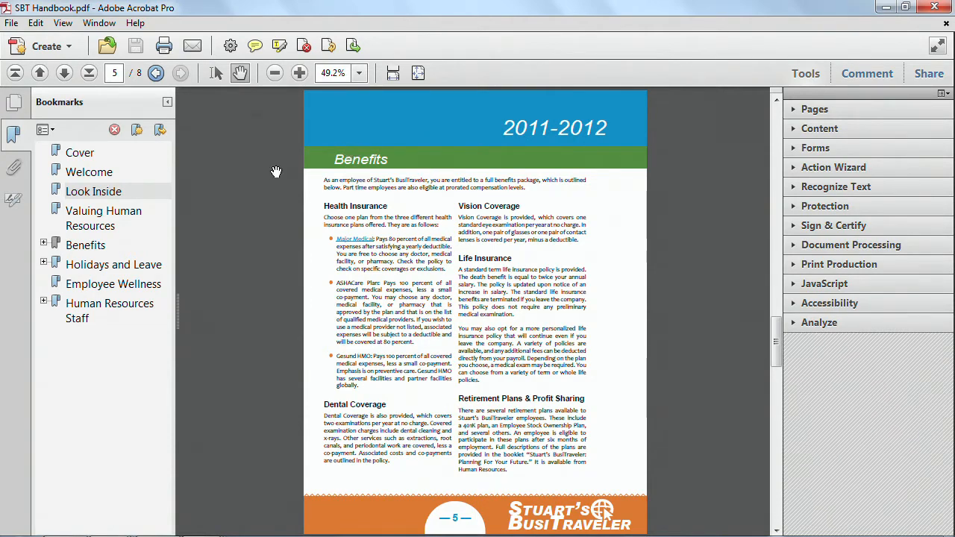
mouse_move(235, 183)
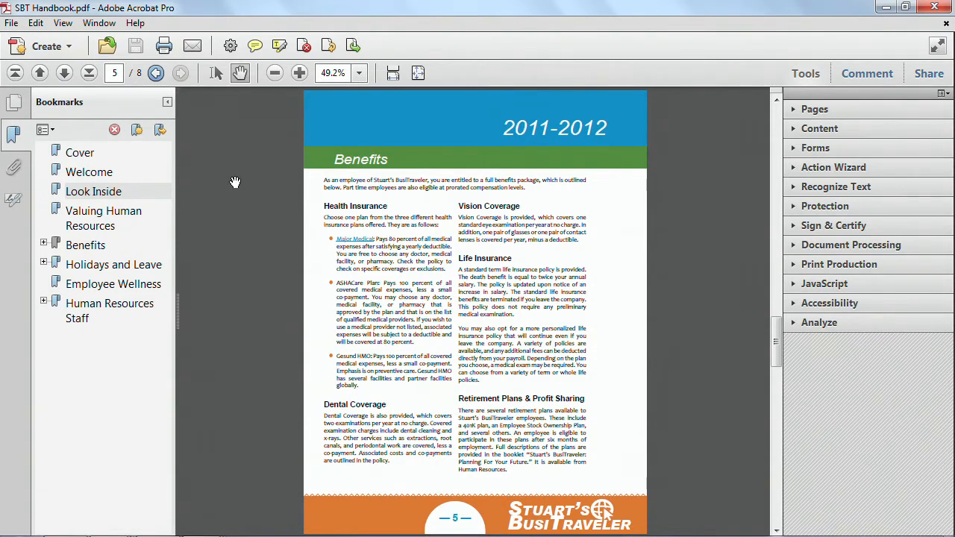
mouse_move(285, 188)
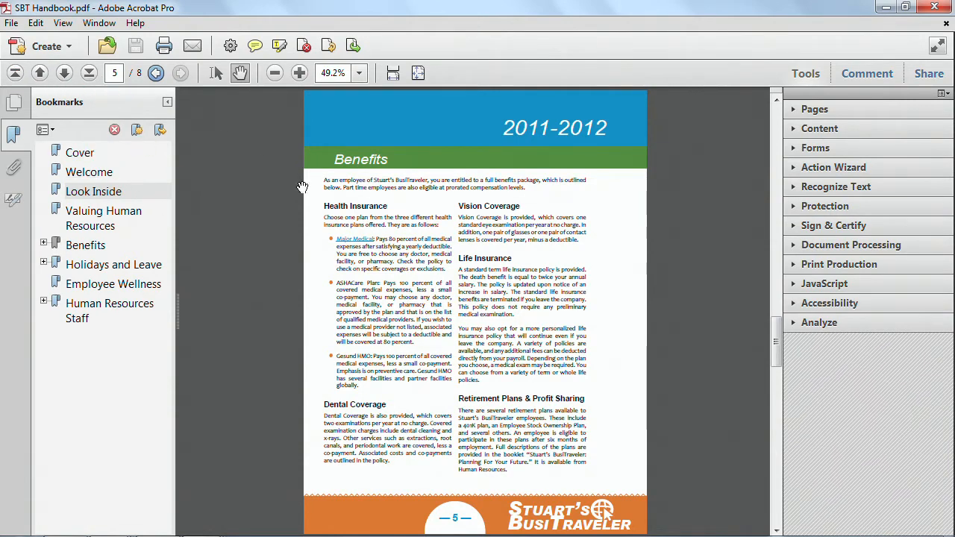
mouse_move(365, 295)
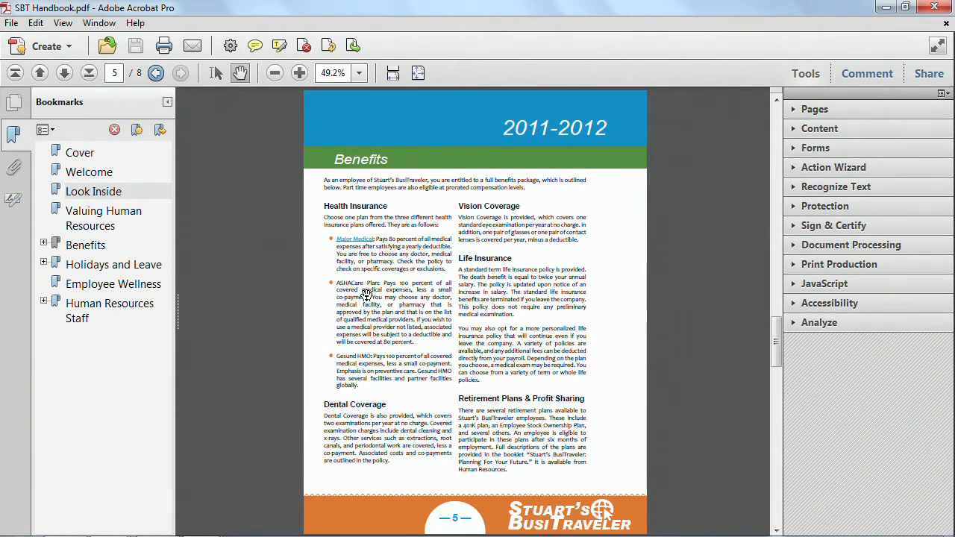
mouse_move(138, 130)
type("7")
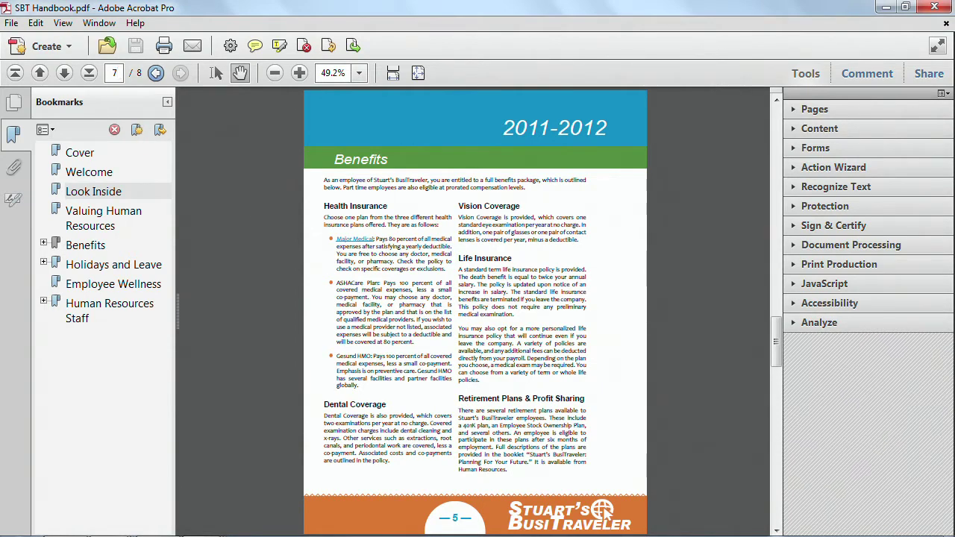
Bring the Merge Binder.pdf window to the front at its SBT Virtual Travel overview
left_click(113, 283)
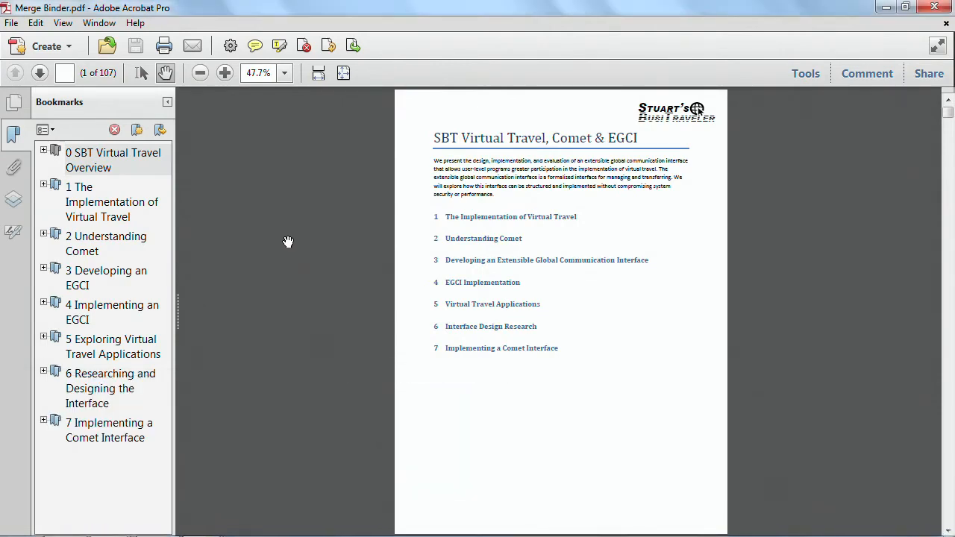
mouse_move(112, 201)
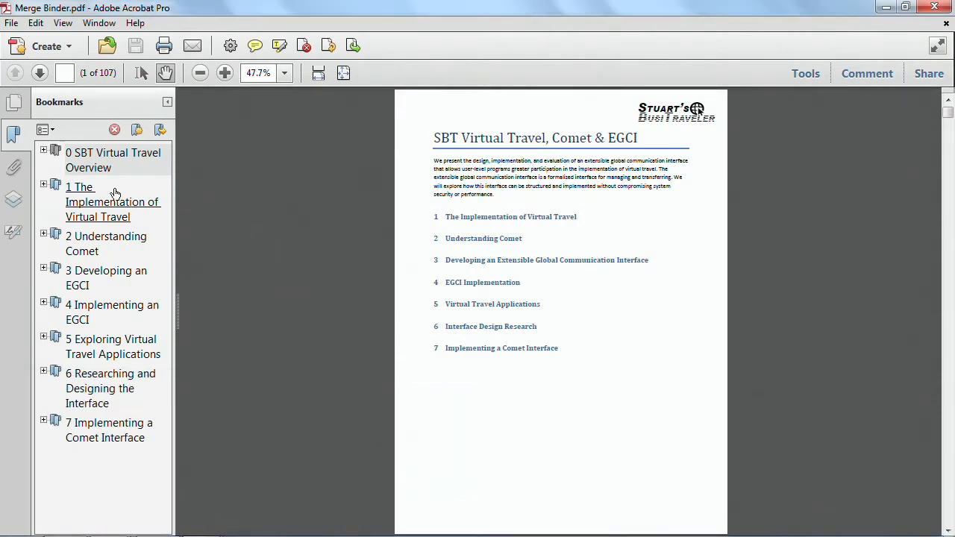
left_click(111, 201)
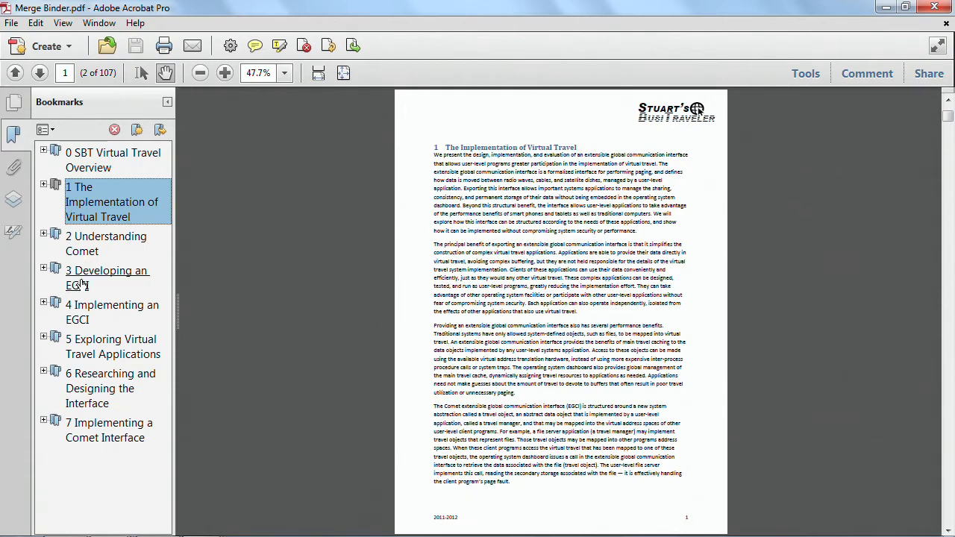
left_click(107, 277)
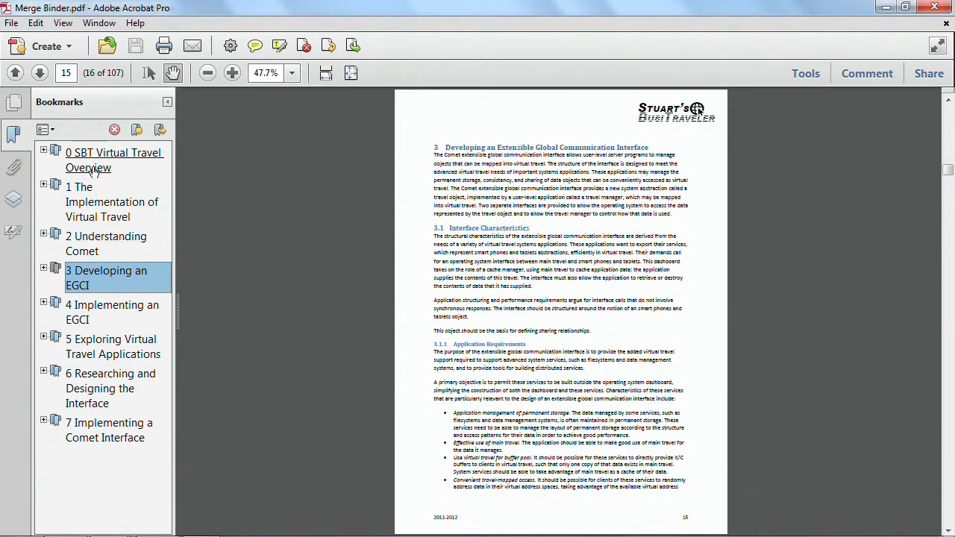
left_click(113, 160)
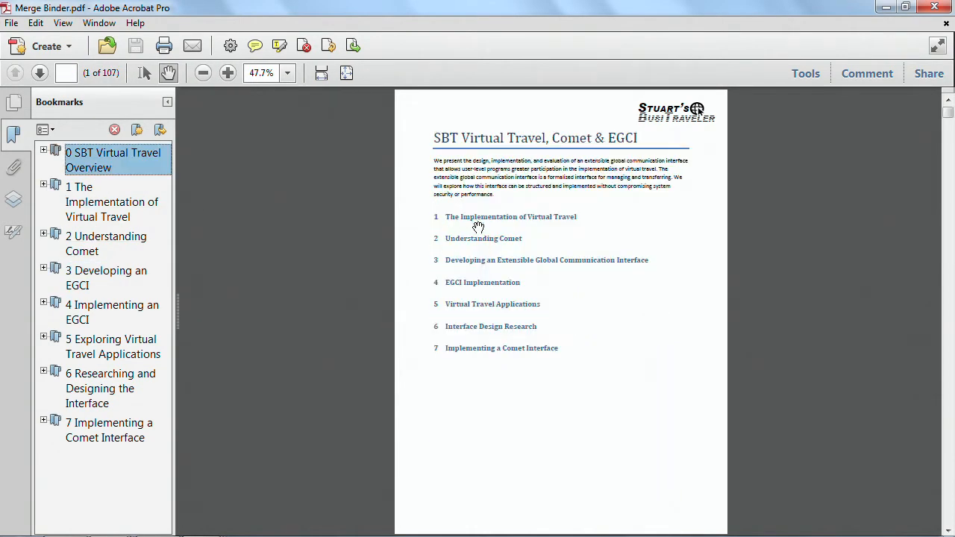
Enable Show All Page Navigation Tools from the toolbar's context menu
right_click(112, 72)
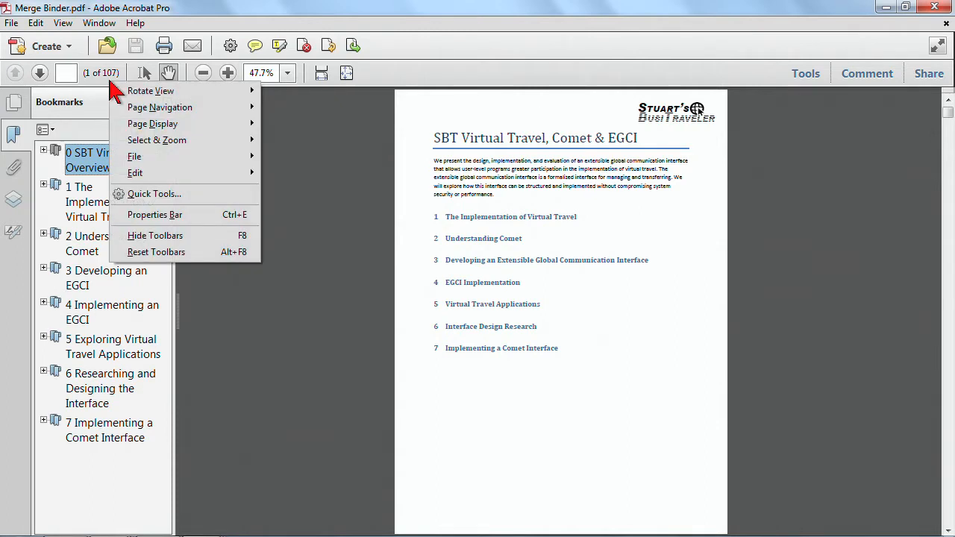
mouse_move(157, 140)
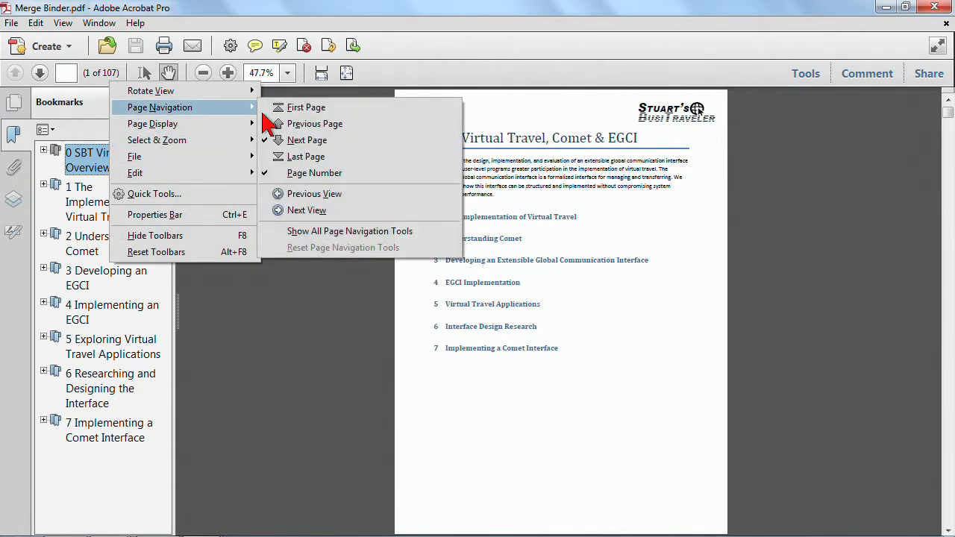
left_click(349, 231)
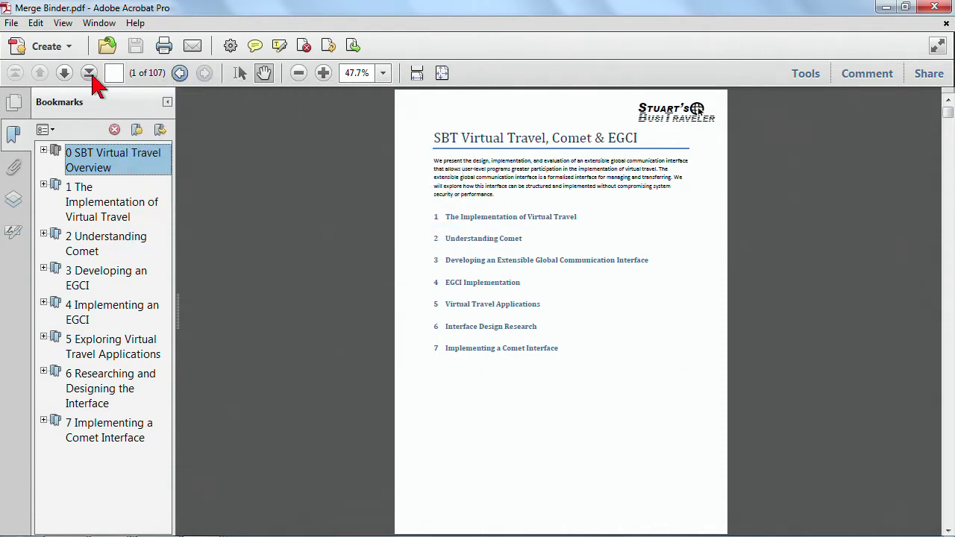
mouse_move(119, 98)
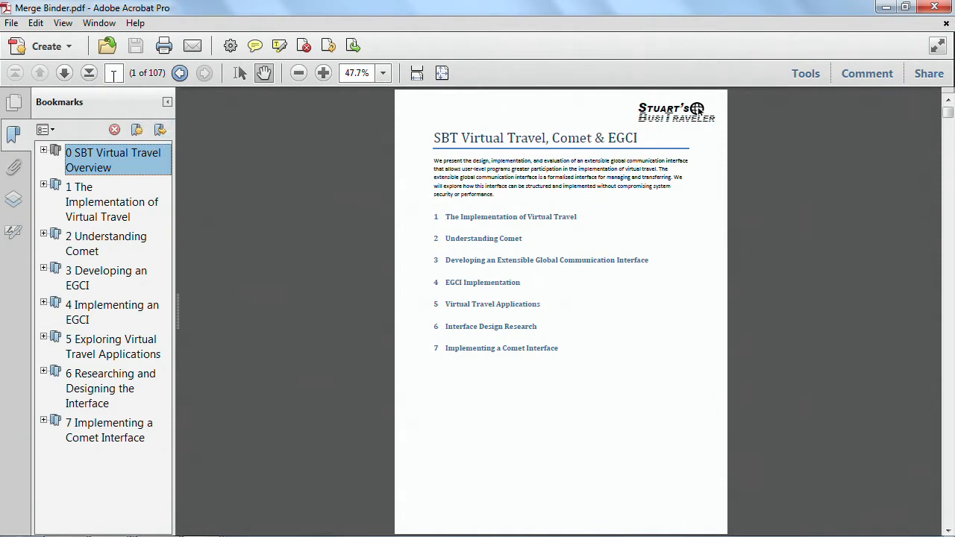
mouse_move(113, 77)
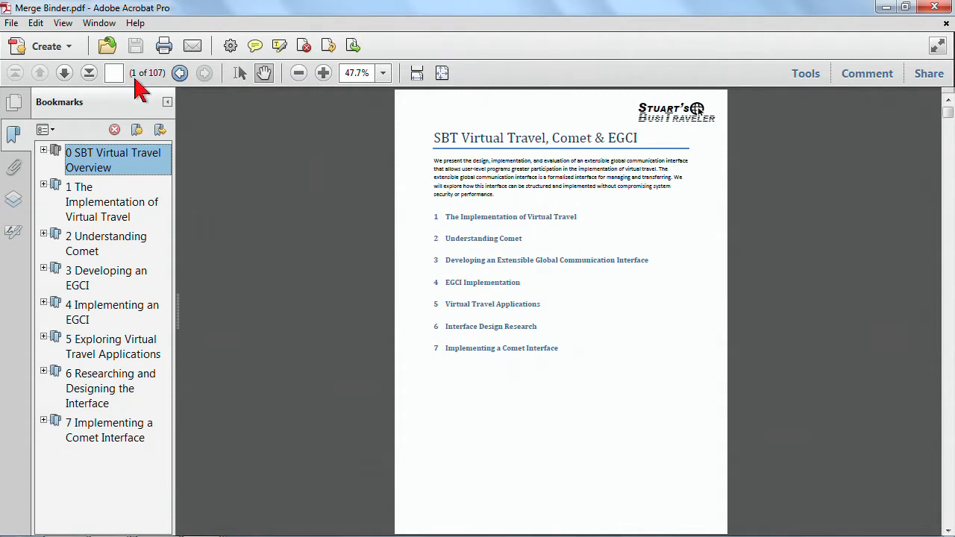
mouse_move(142, 485)
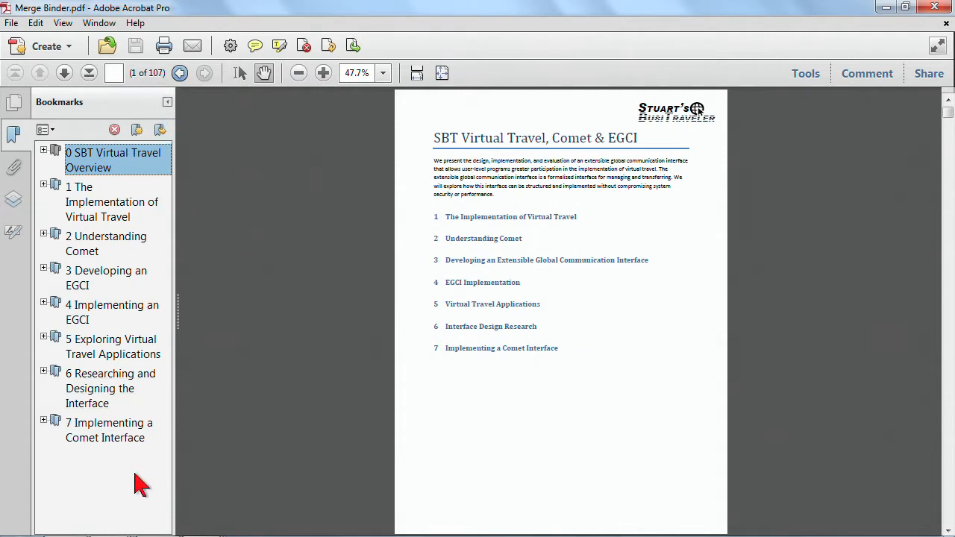
mouse_move(108, 519)
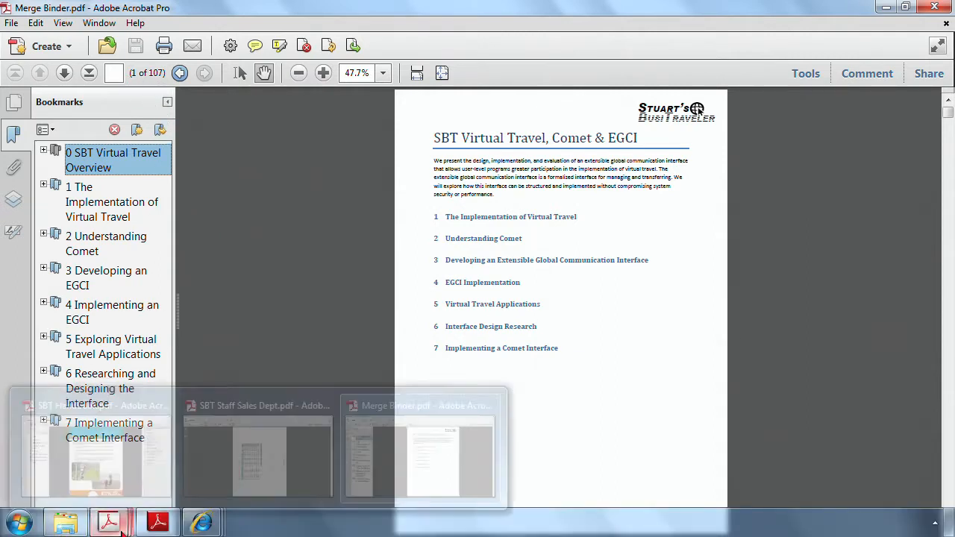
left_click(97, 405)
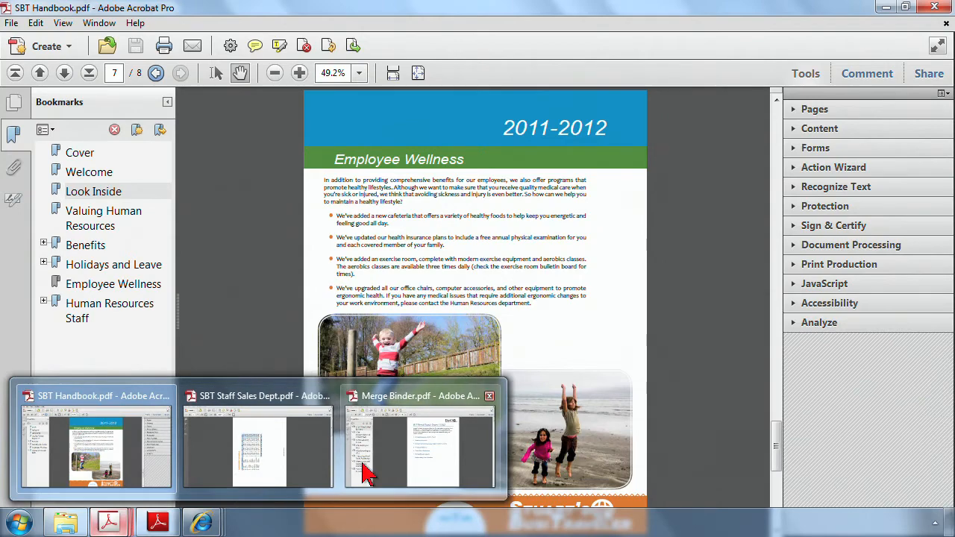
left_click(419, 447)
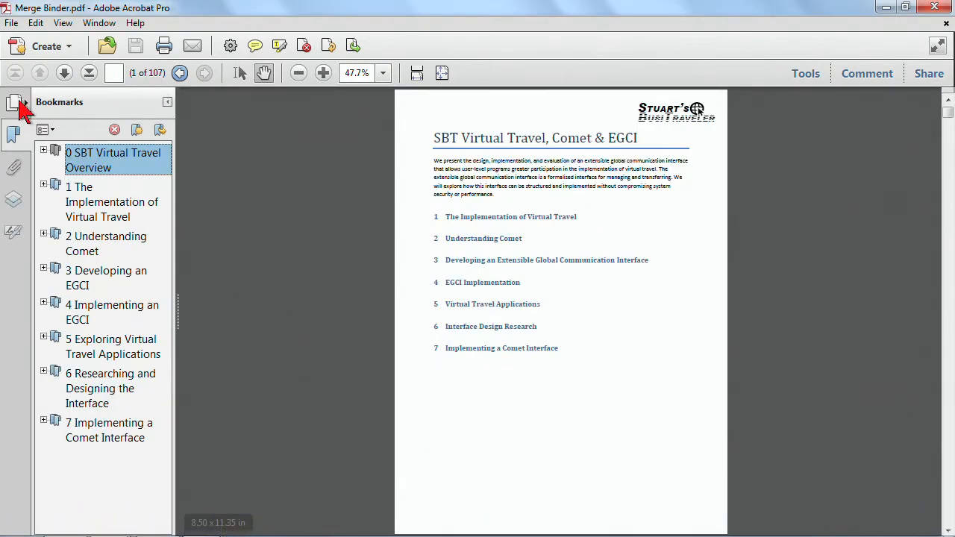
Switch the side panel to page thumbnails and move to around page 50 of Merge Binder
left_click(13, 134)
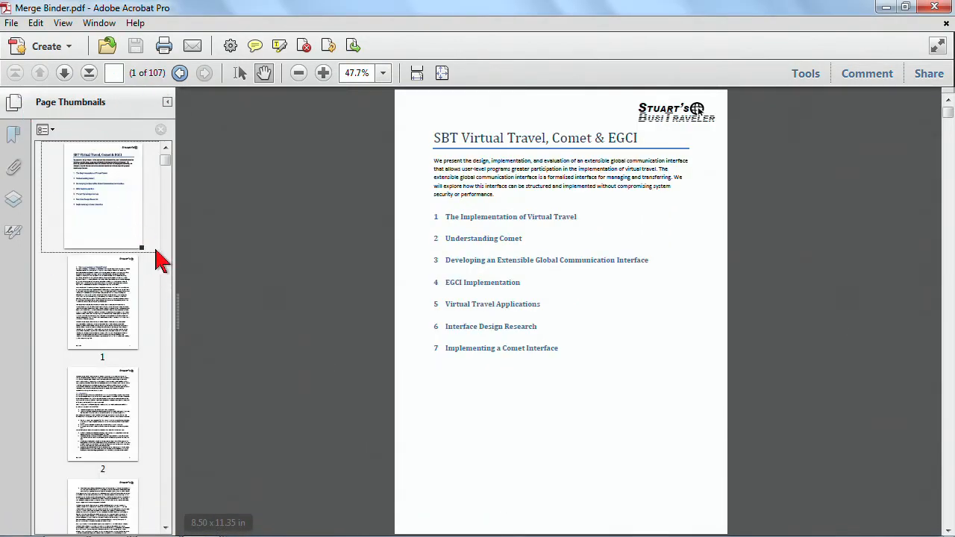
mouse_move(155, 309)
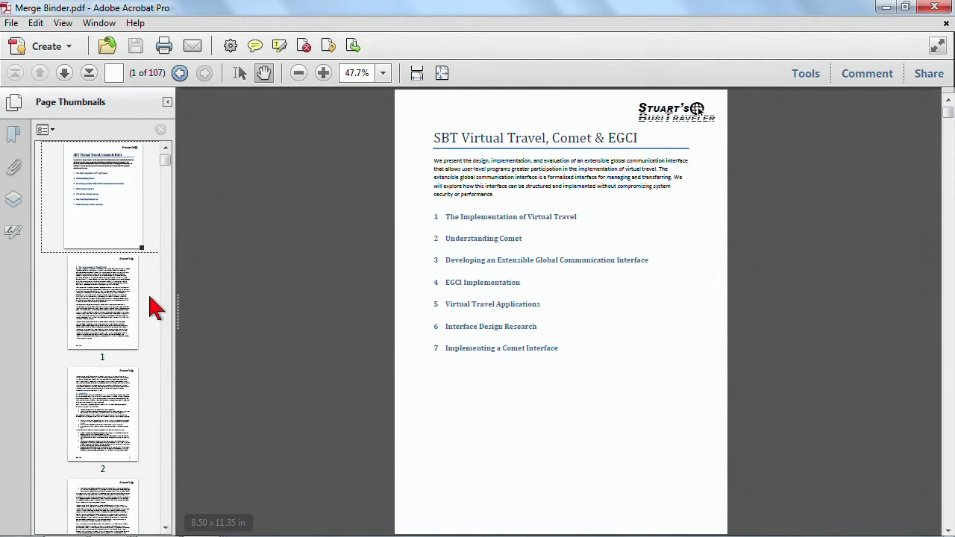
mouse_move(639, 354)
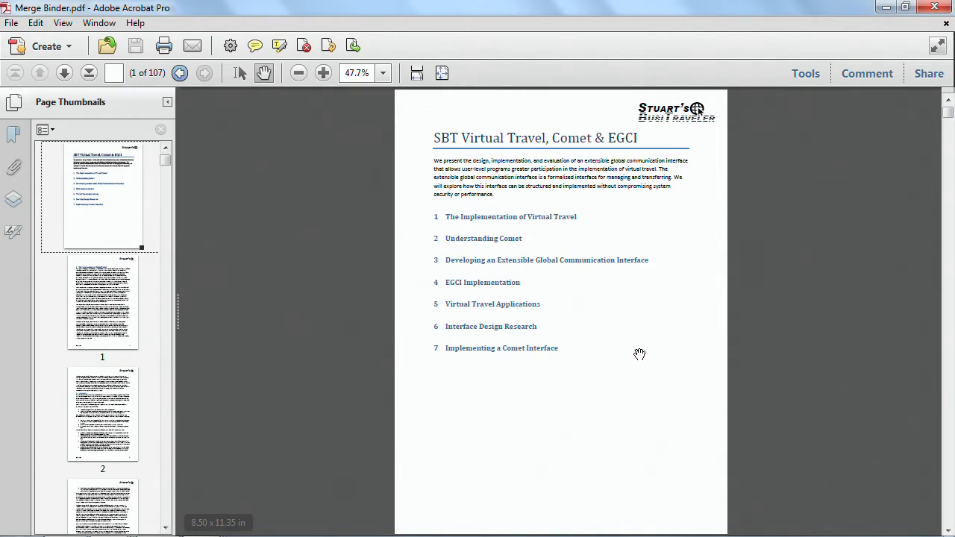
mouse_move(217, 331)
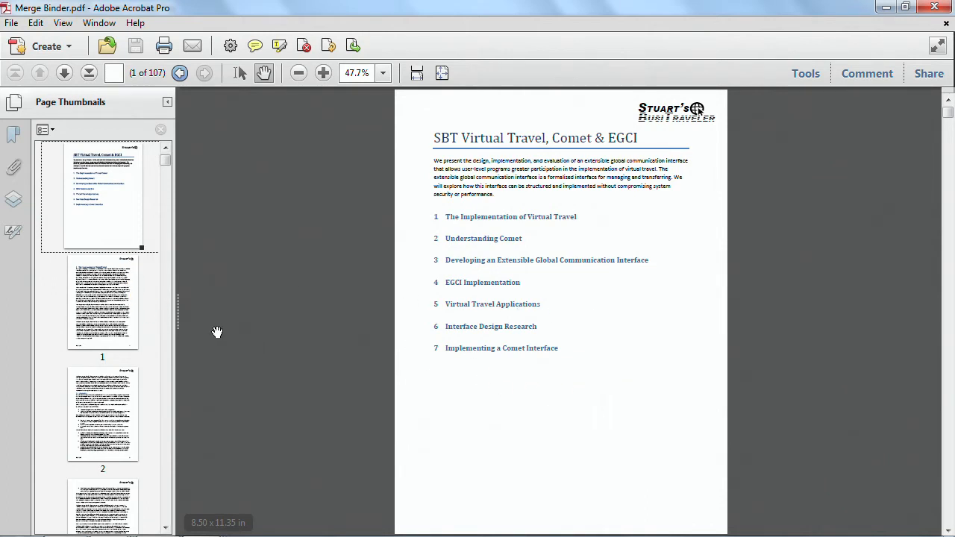
left_click(102, 304)
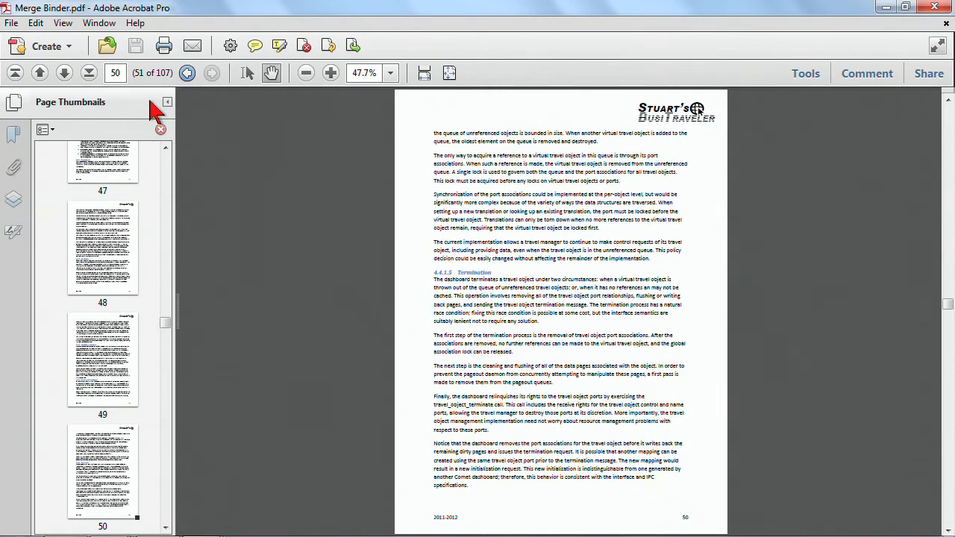
mouse_move(127, 101)
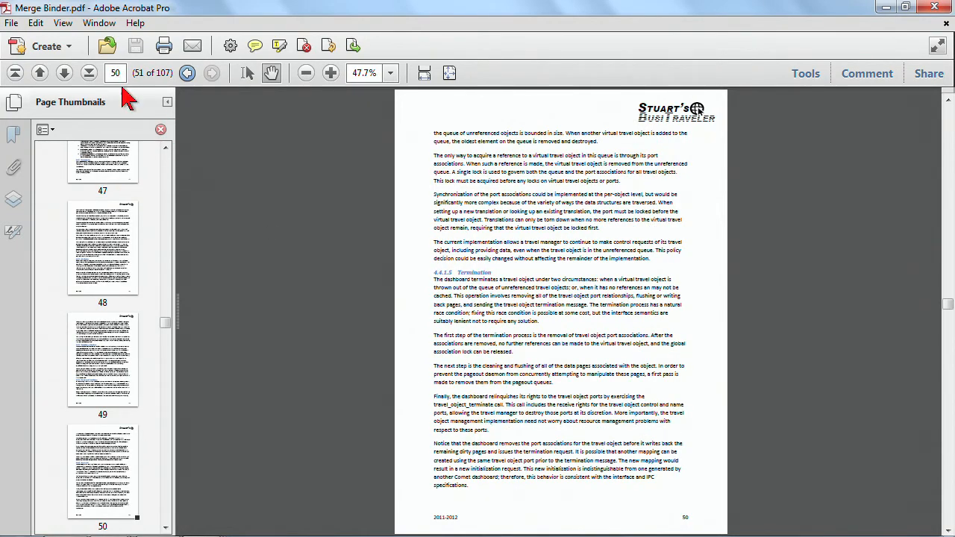
mouse_move(227, 312)
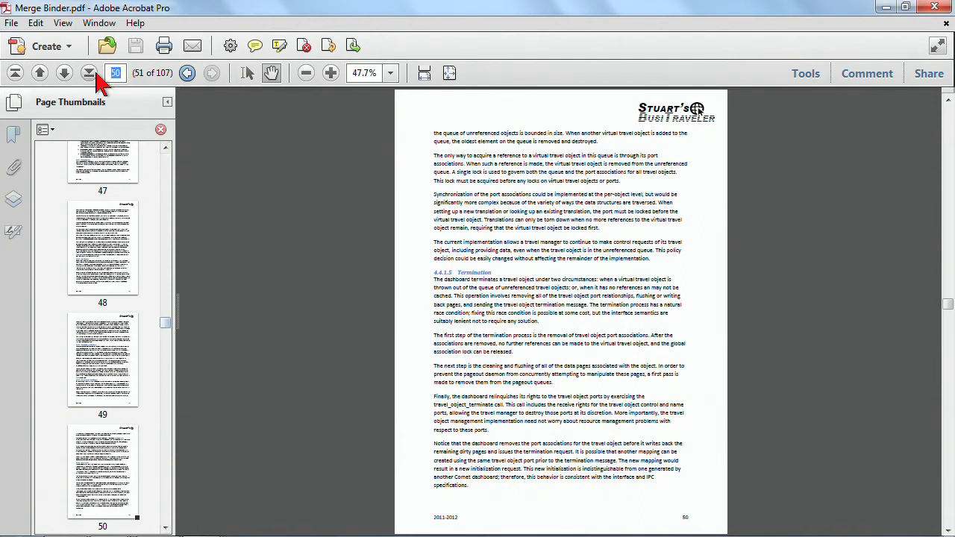
mouse_move(89, 73)
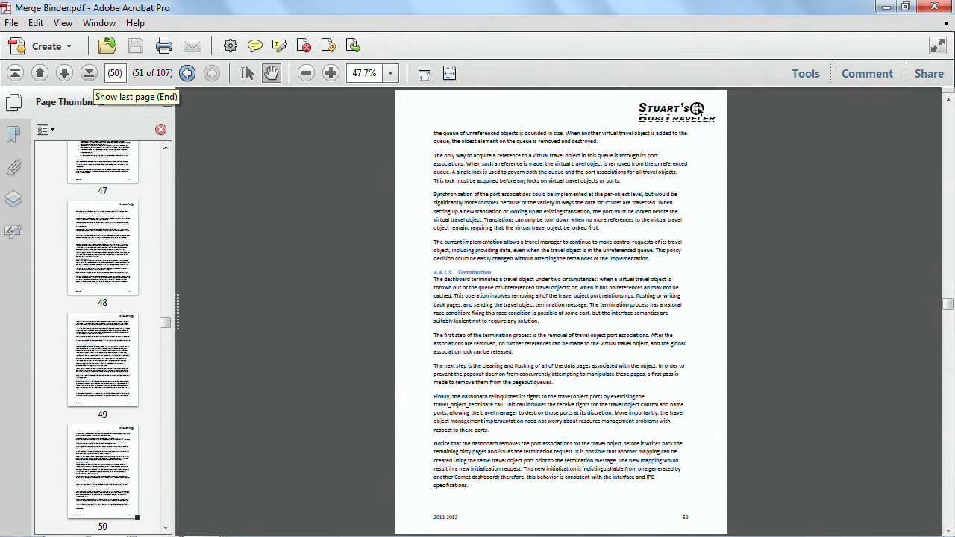
left_click(40, 73)
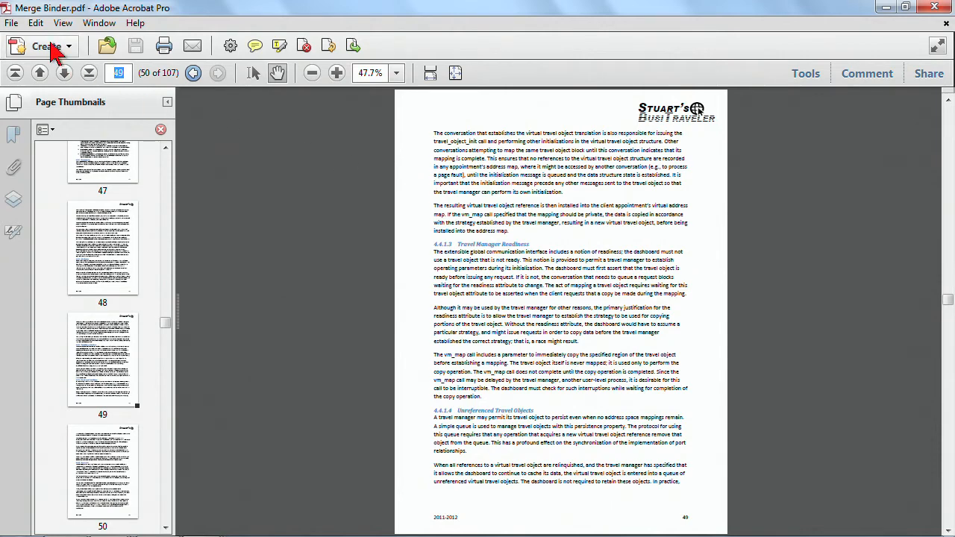
Search Merge Binder for 'comet egci' and step through two matches to page 104
left_click(35, 22)
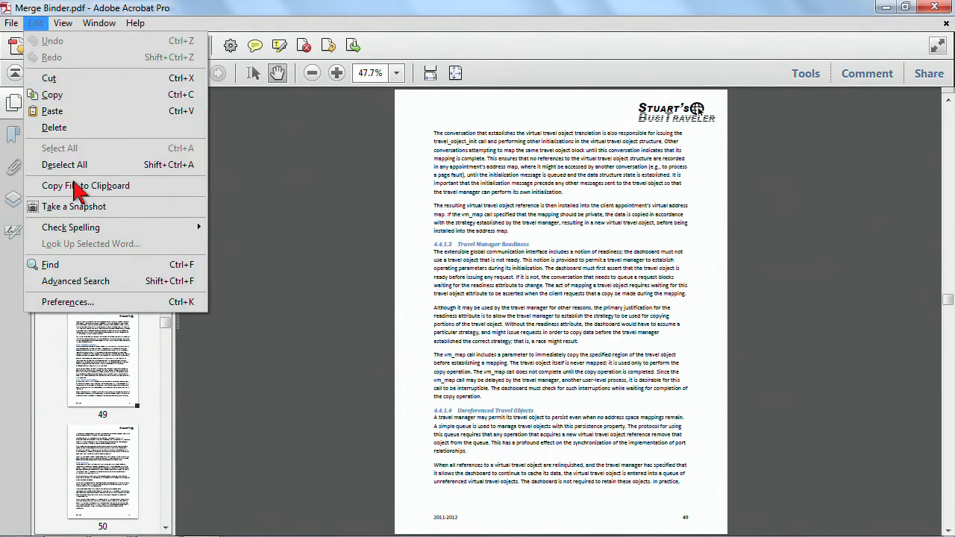
mouse_move(50, 264)
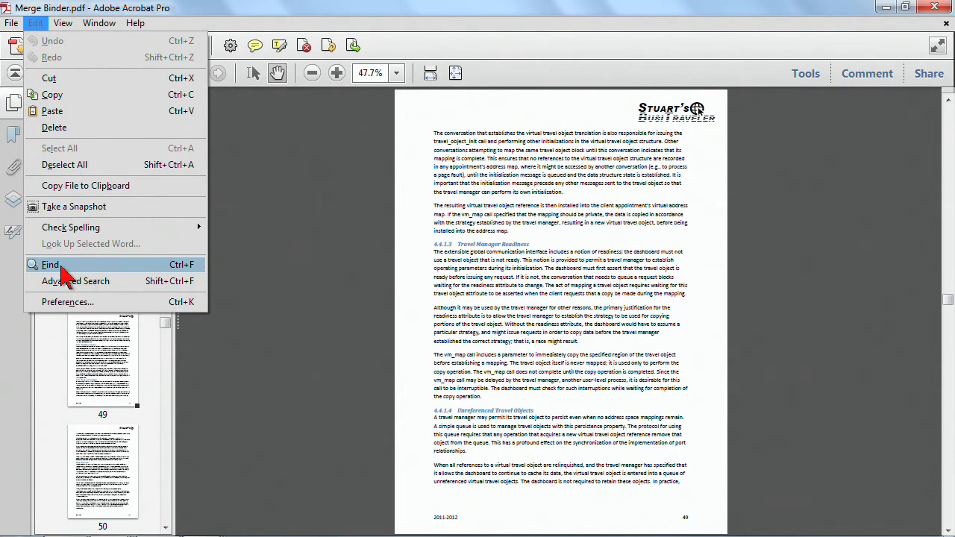
left_click(50, 264)
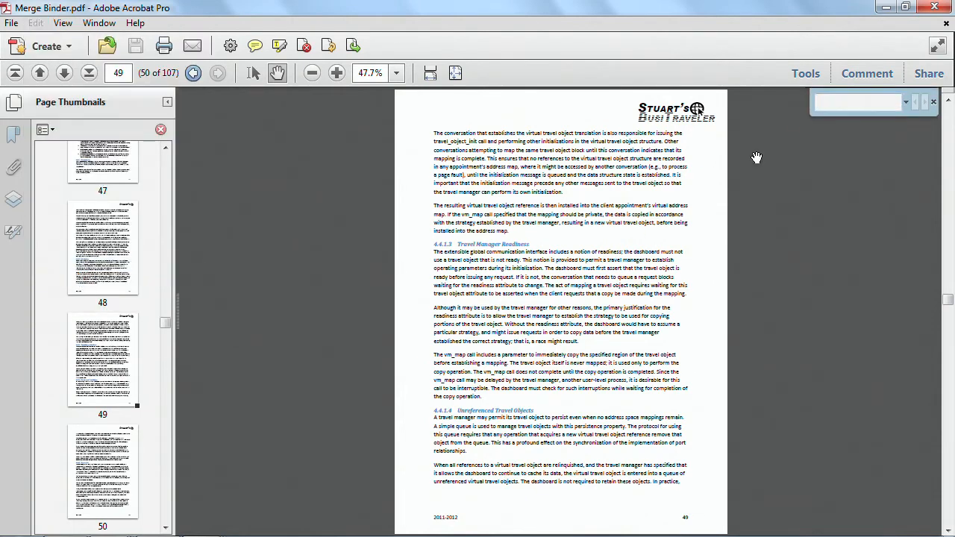
left_click(858, 102)
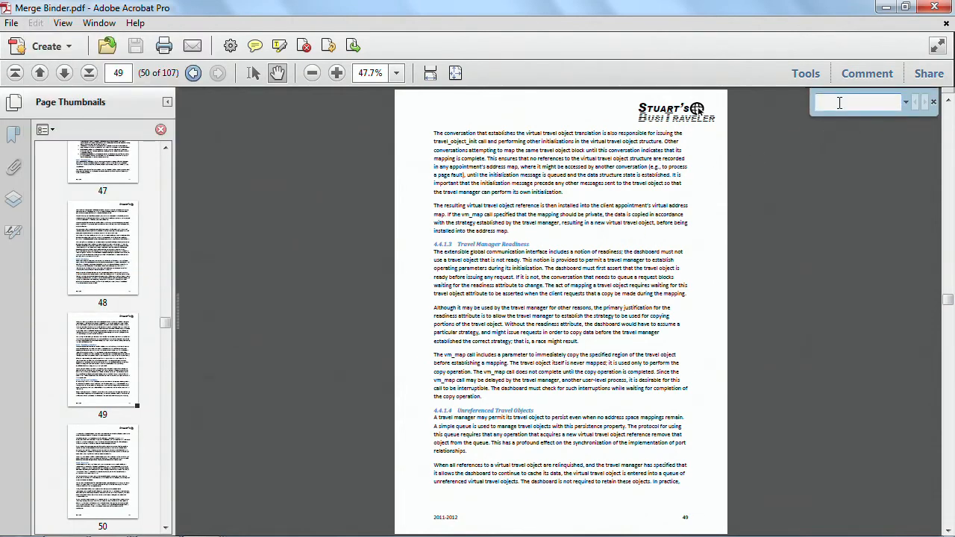
type("comet")
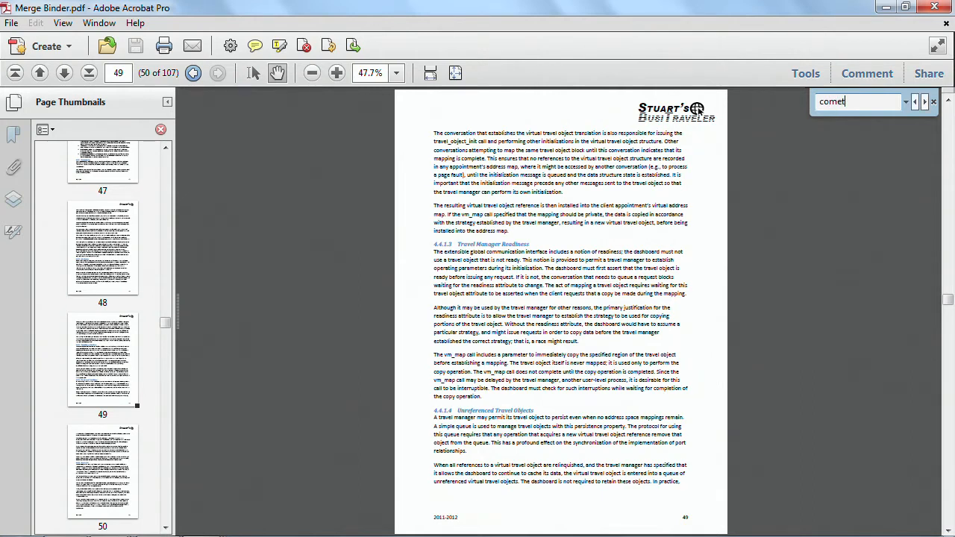
type("egci")
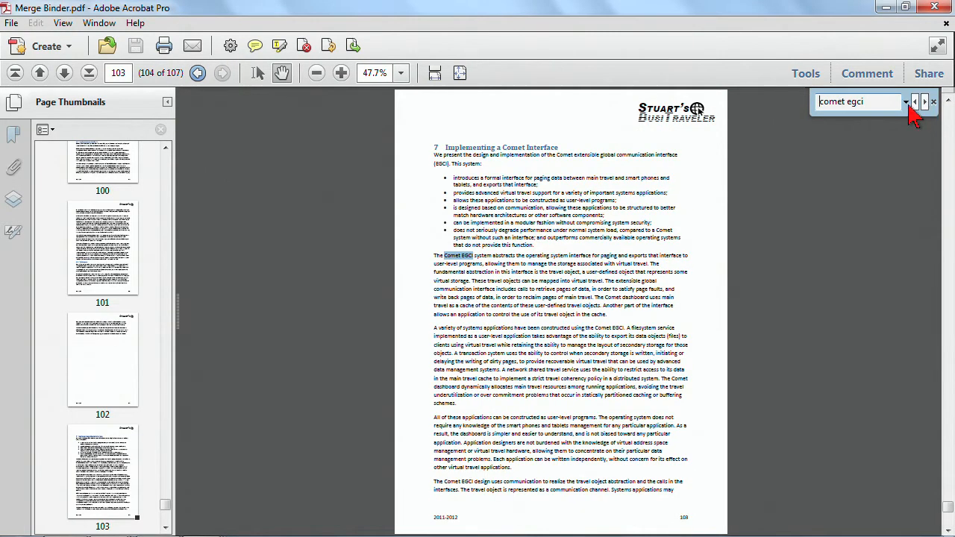
left_click(925, 101)
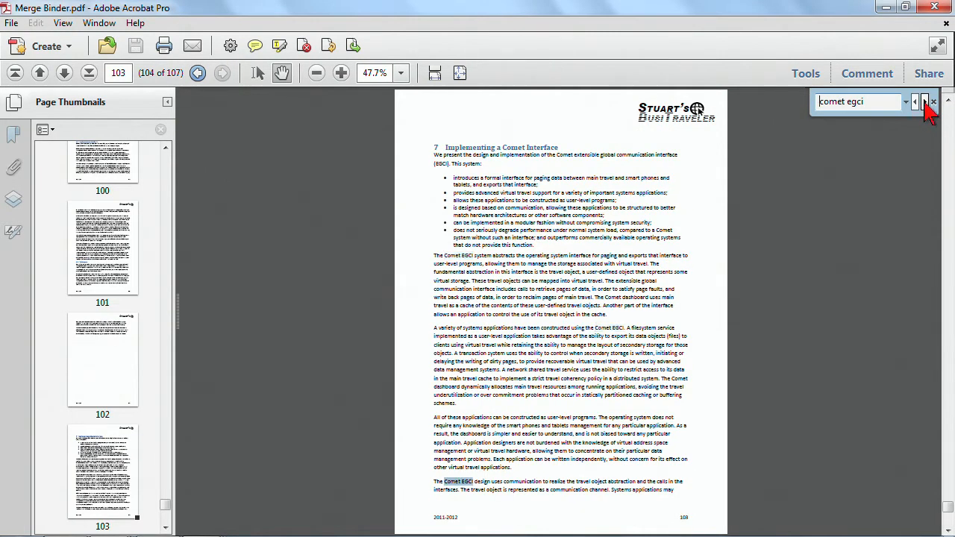
left_click(923, 101)
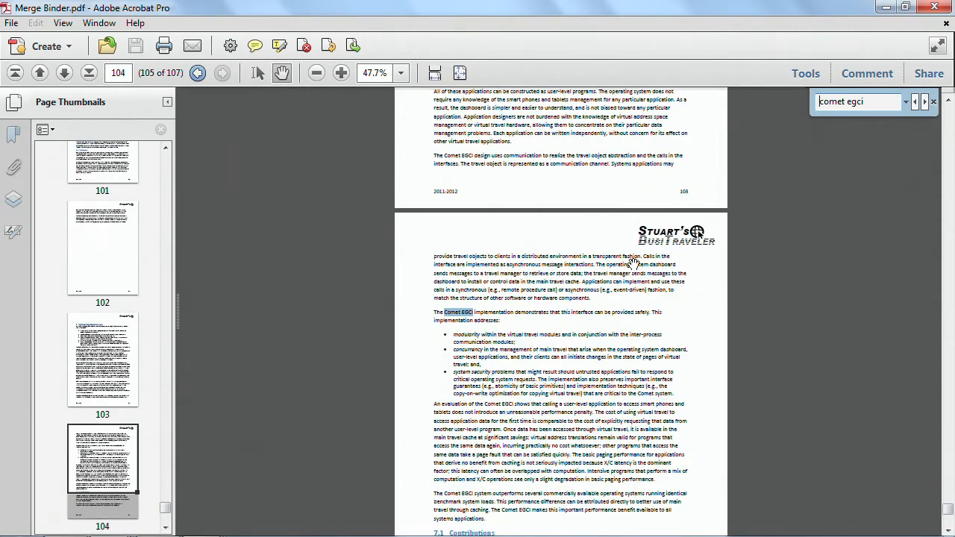
mouse_move(454, 317)
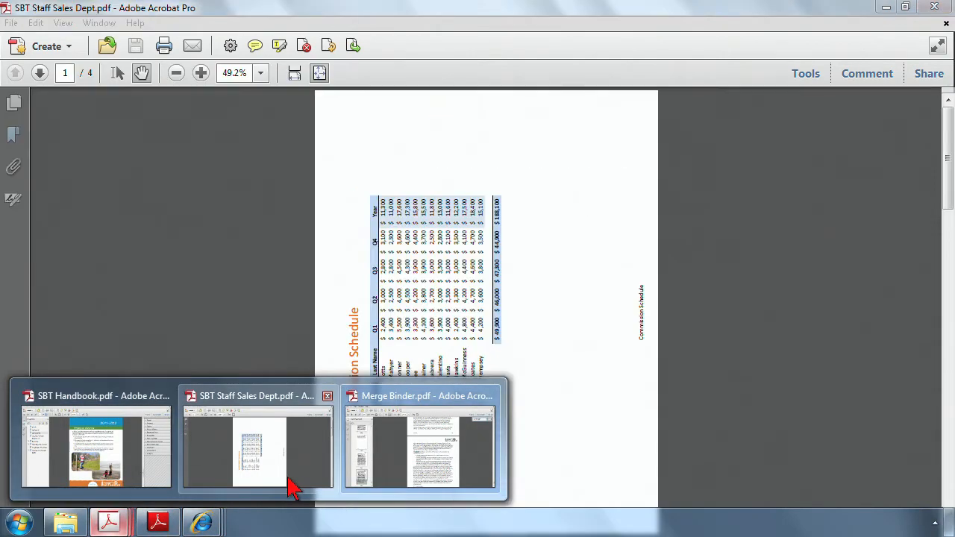
Switch to SBT Staff Sales Dept.pdf, rotate it upright, and page to the page-2 commission chart
left_click(257, 440)
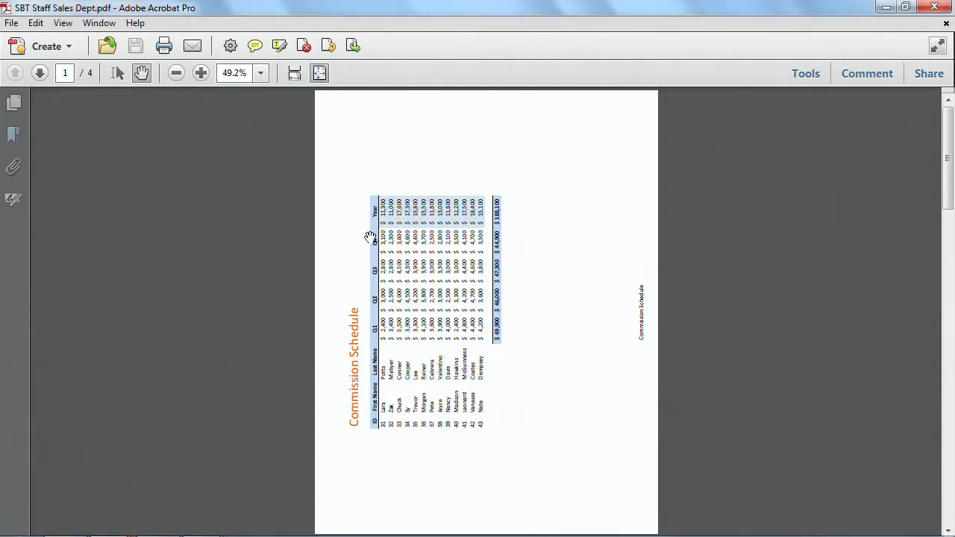
mouse_move(395, 163)
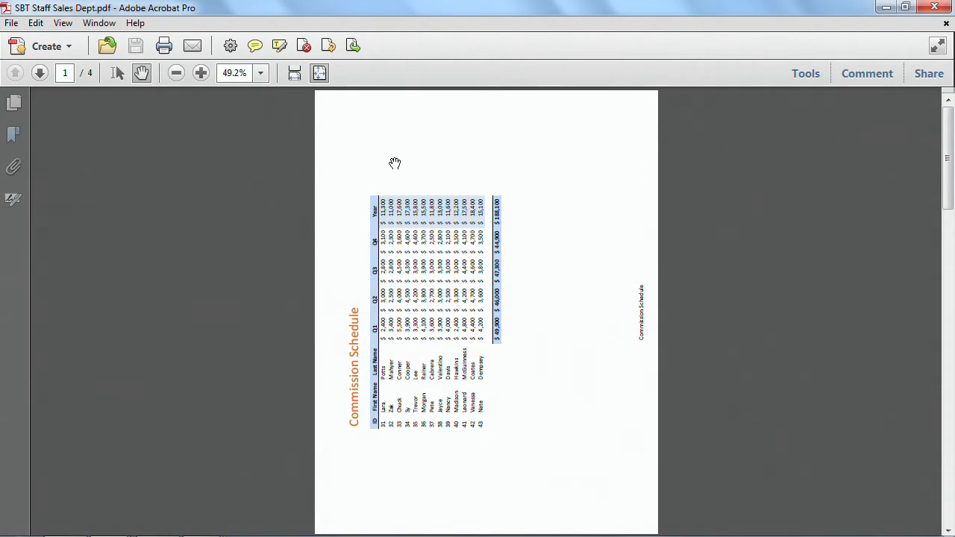
left_click(63, 23)
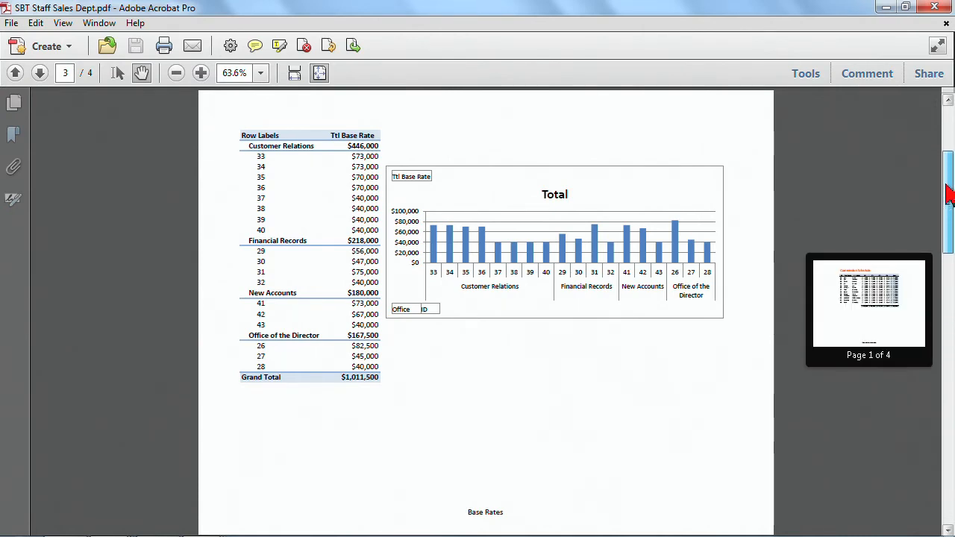
left_click(38, 72)
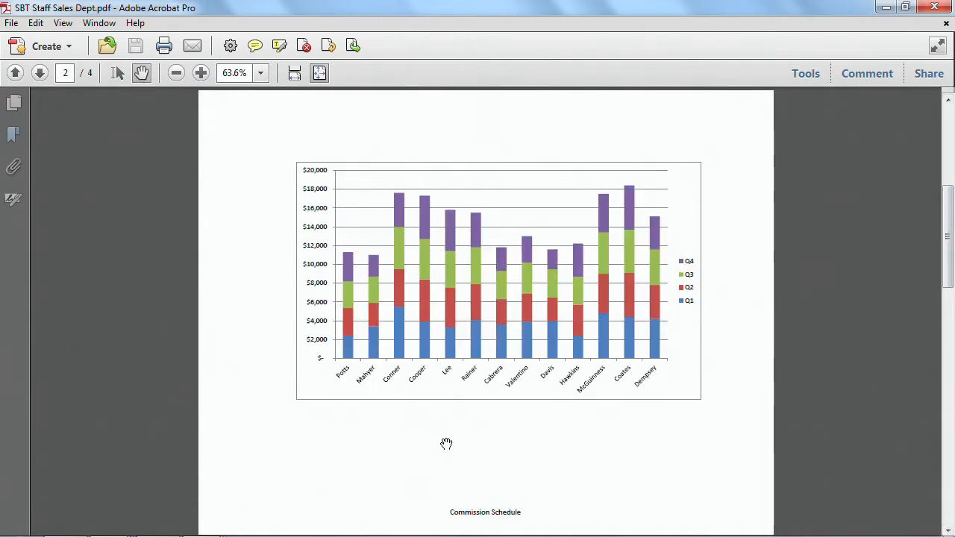
mouse_move(546, 145)
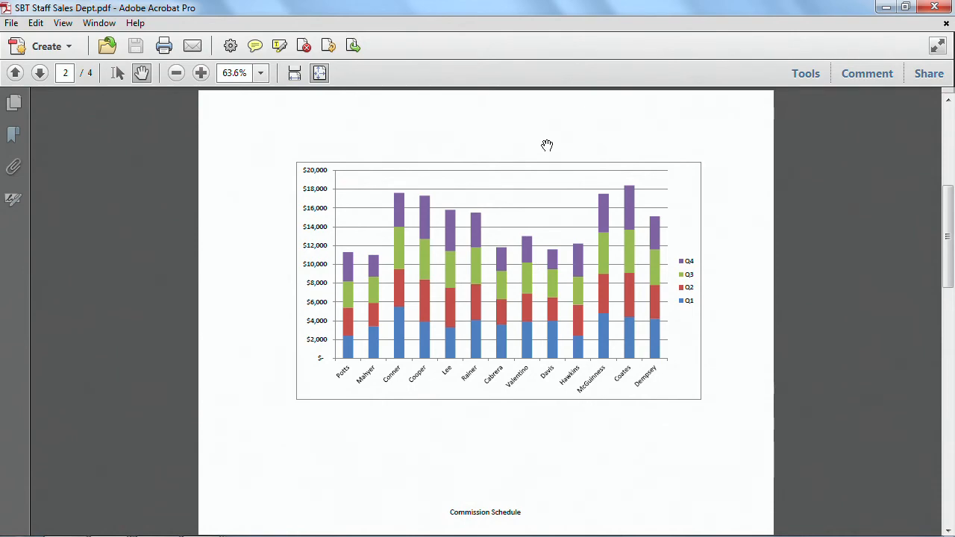
mouse_move(936, 247)
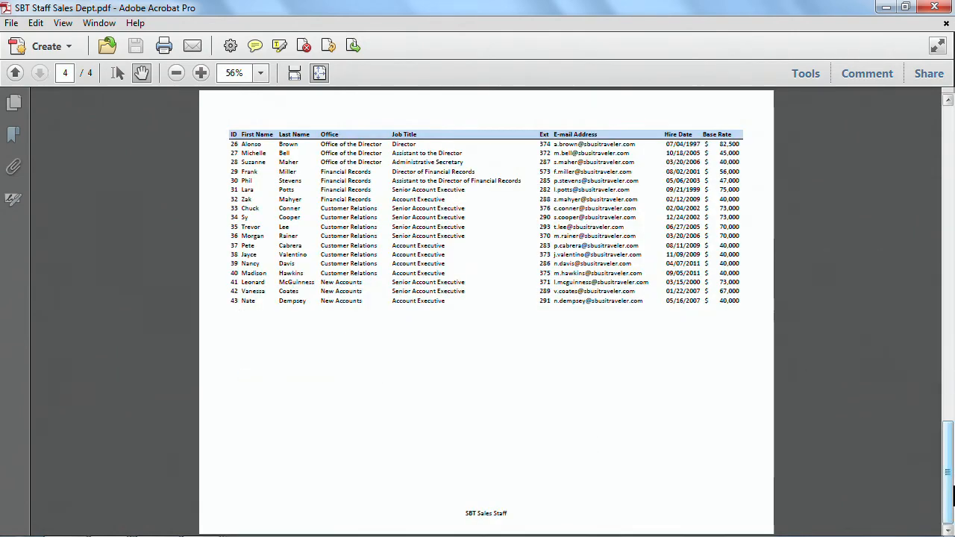
left_click(15, 73)
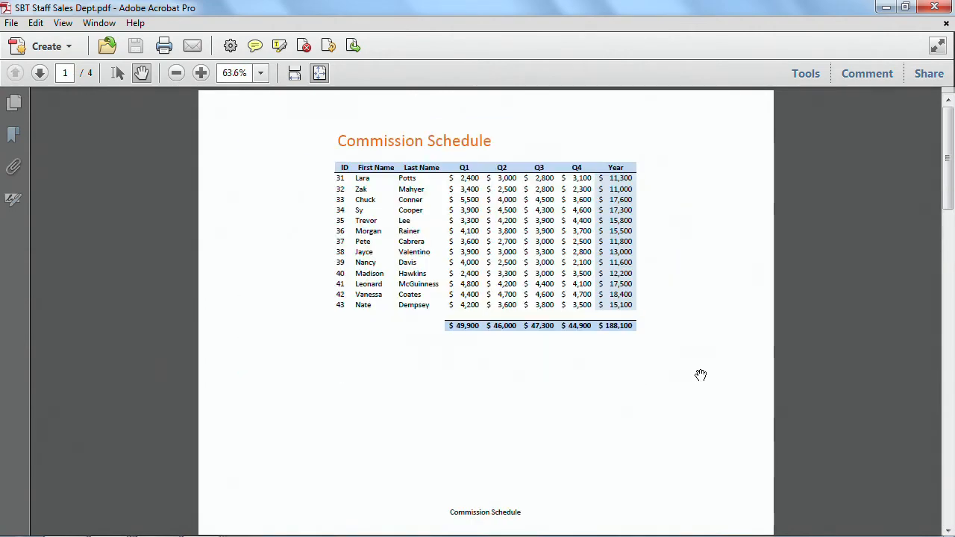
mouse_move(793, 365)
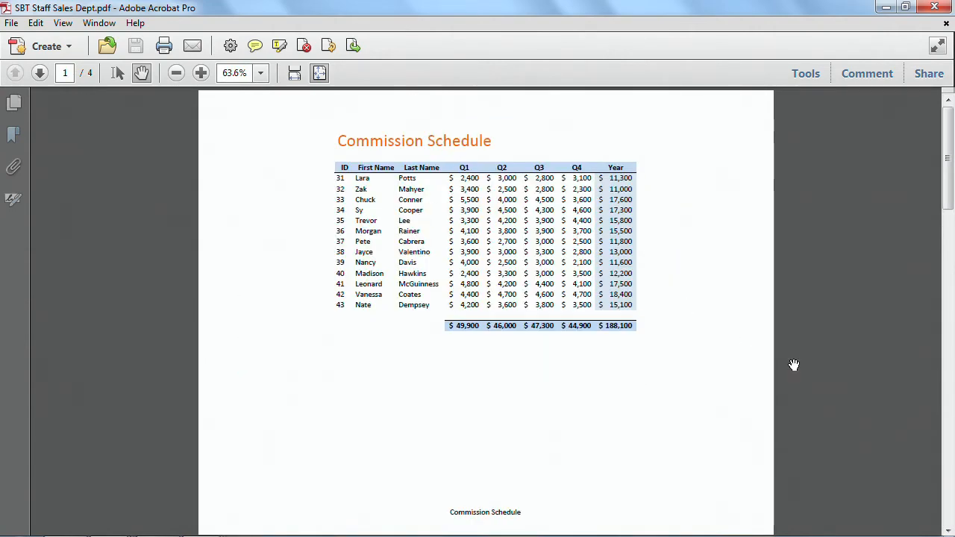
left_click(39, 73)
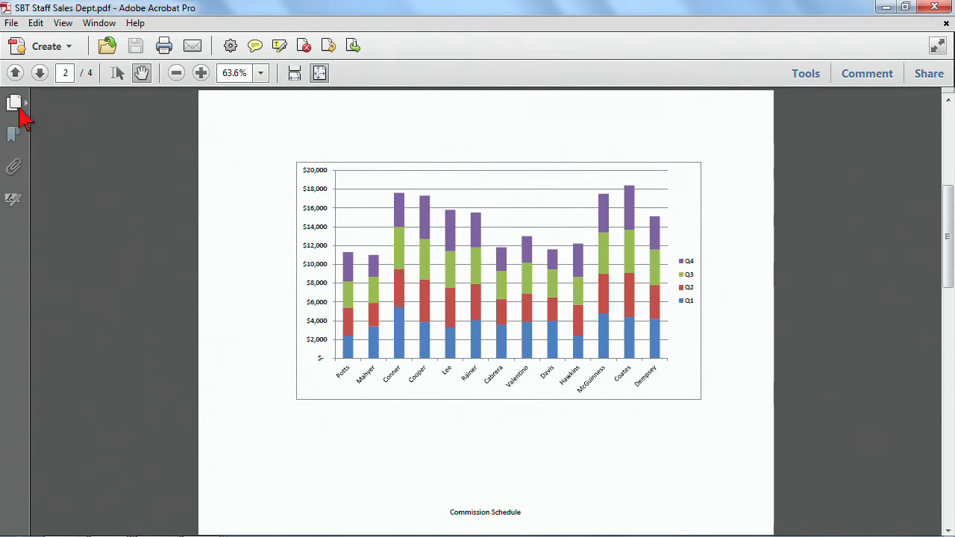
mouse_move(222, 209)
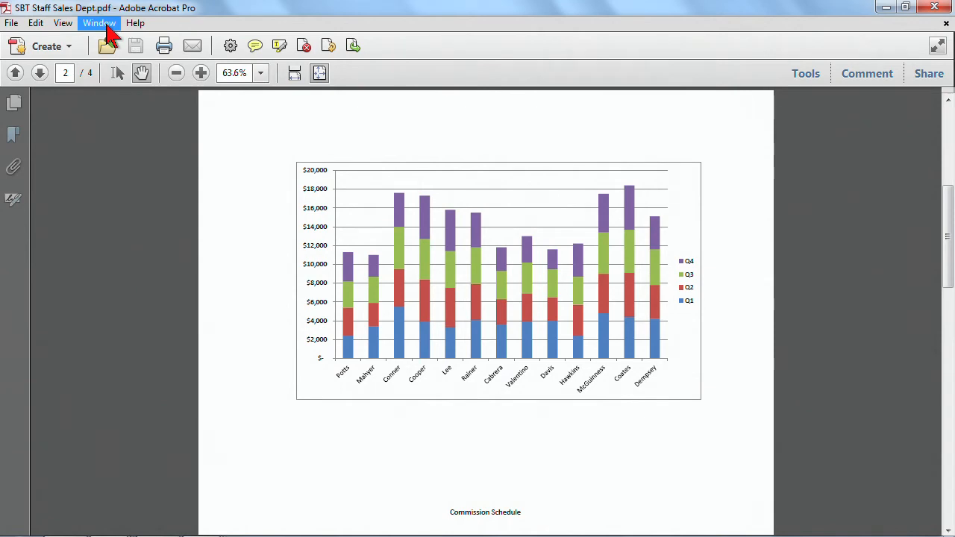
Split the view into two panes, scrolling the lower pane down to the staff list
left_click(99, 23)
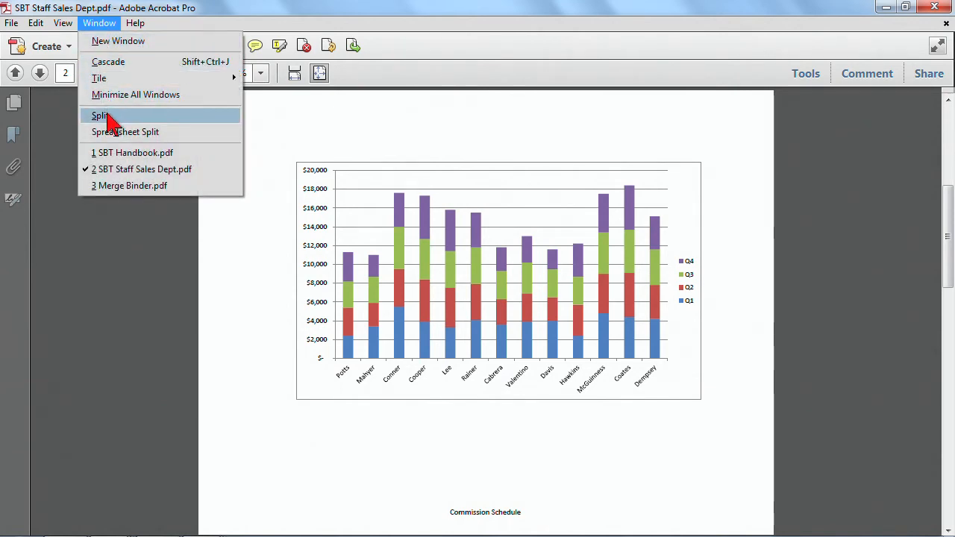
left_click(100, 116)
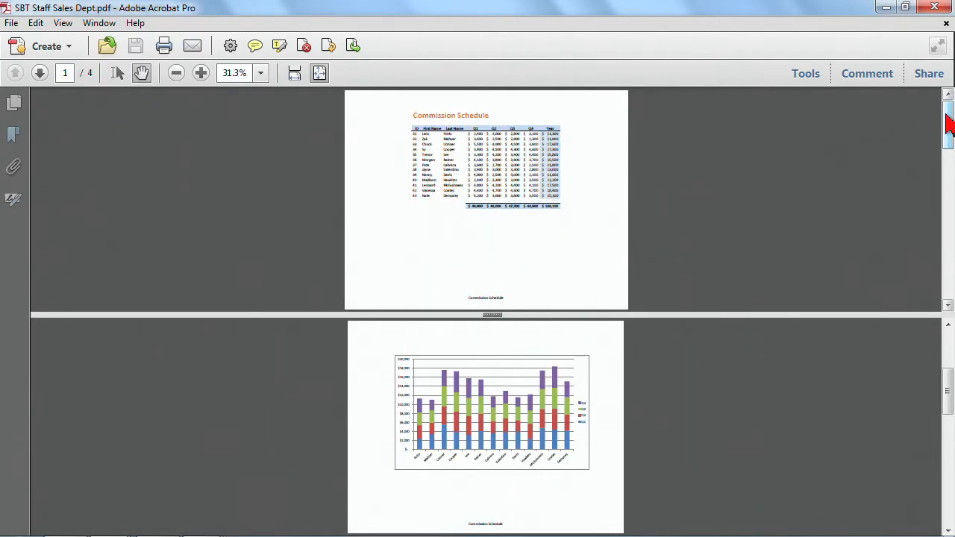
mouse_move(343, 142)
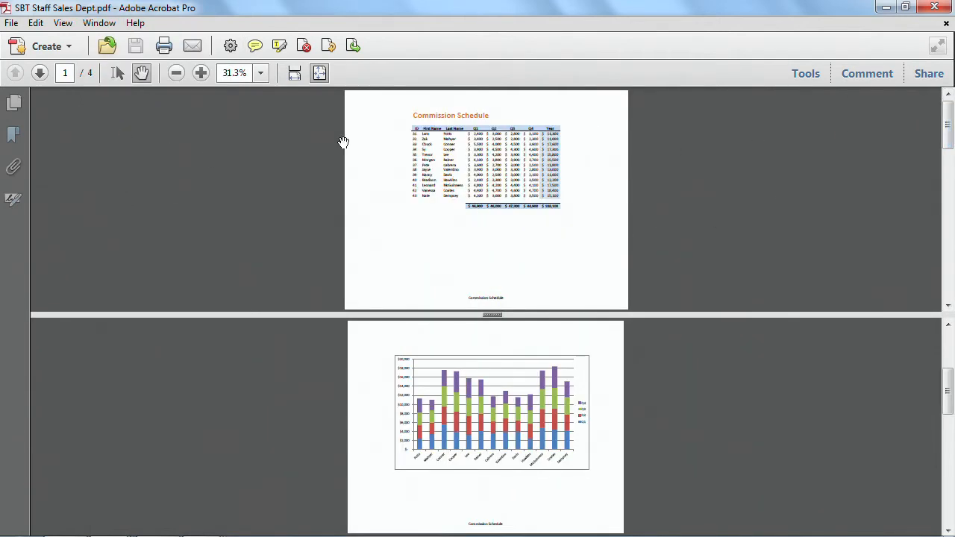
mouse_move(590, 414)
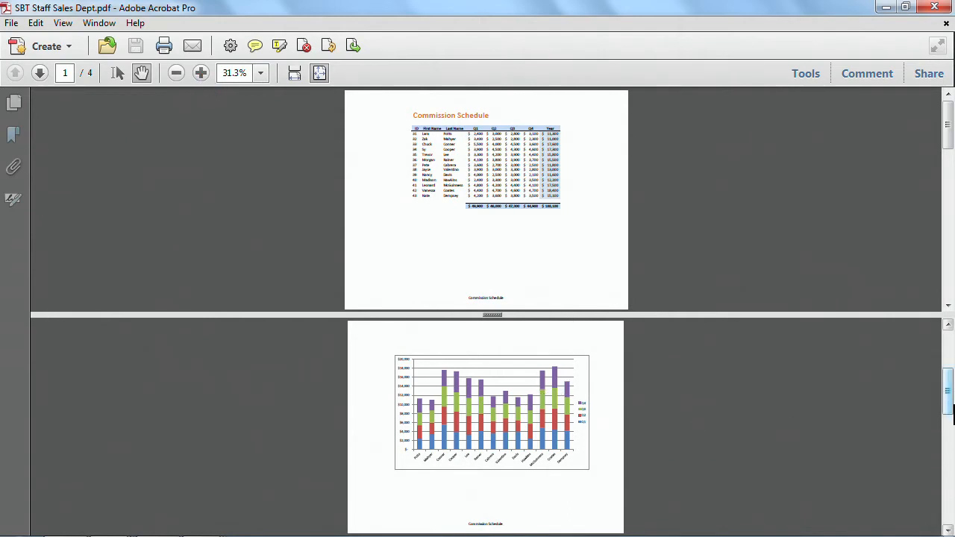
scroll("down", 3)
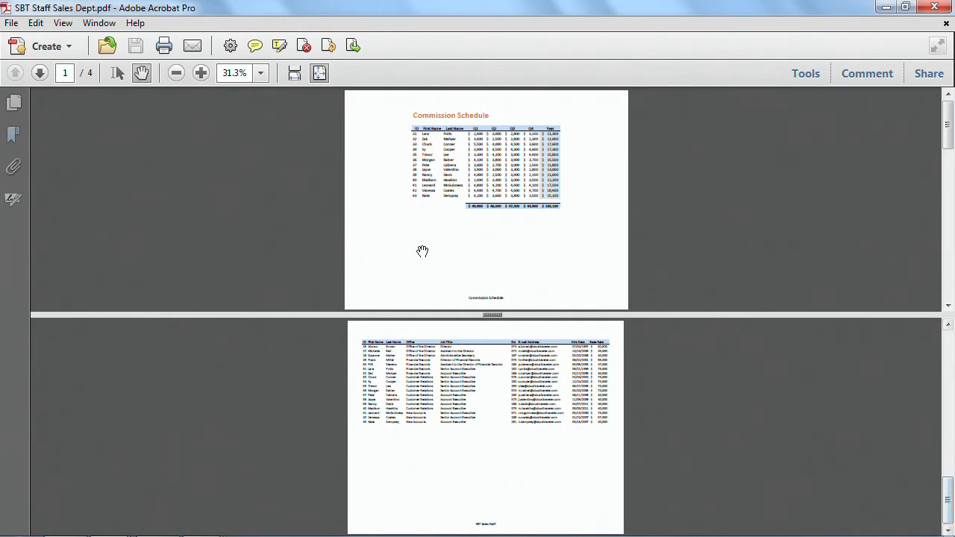
mouse_move(163, 53)
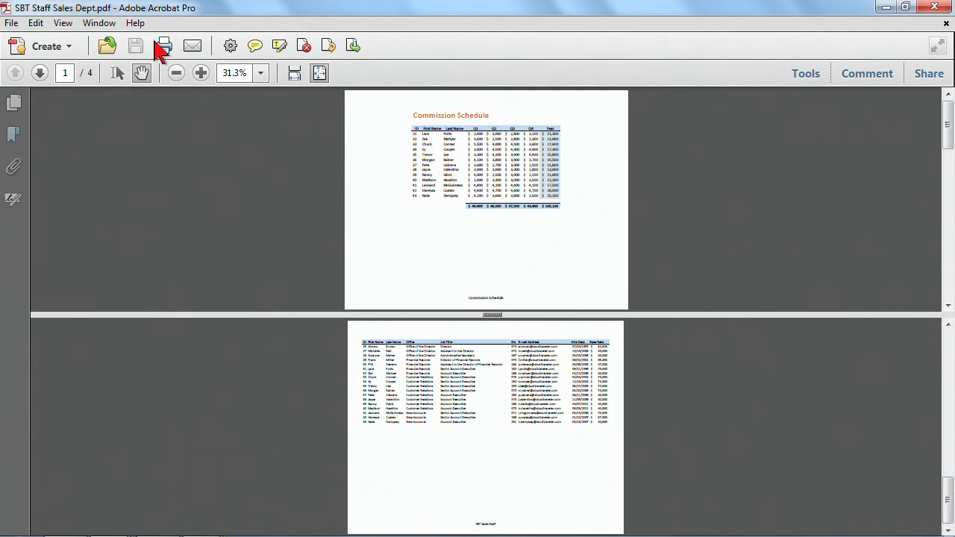
left_click(99, 22)
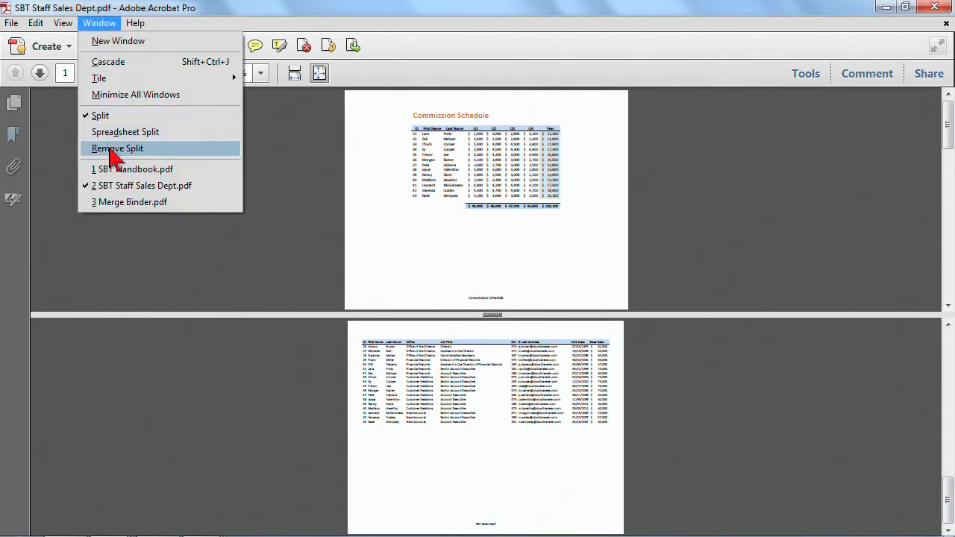
mouse_move(125, 132)
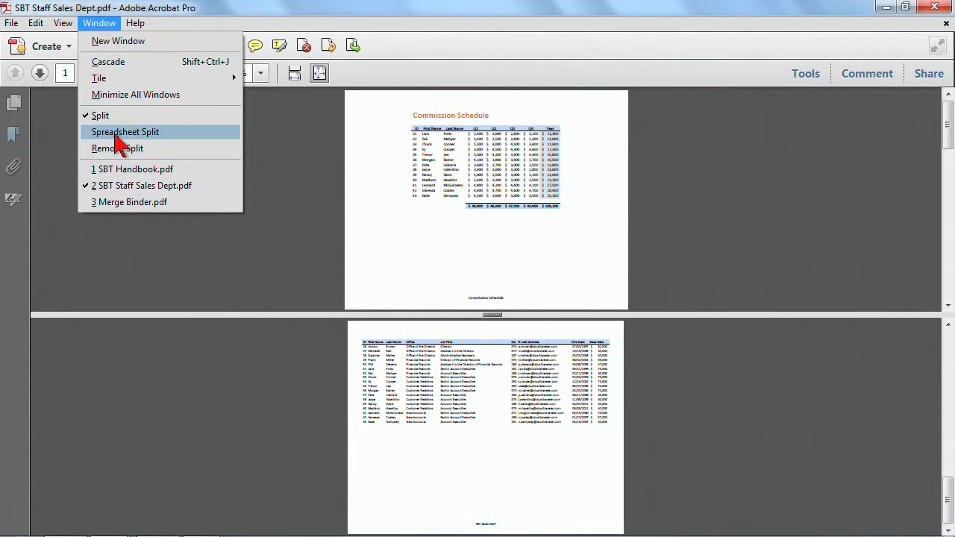
mouse_move(129, 142)
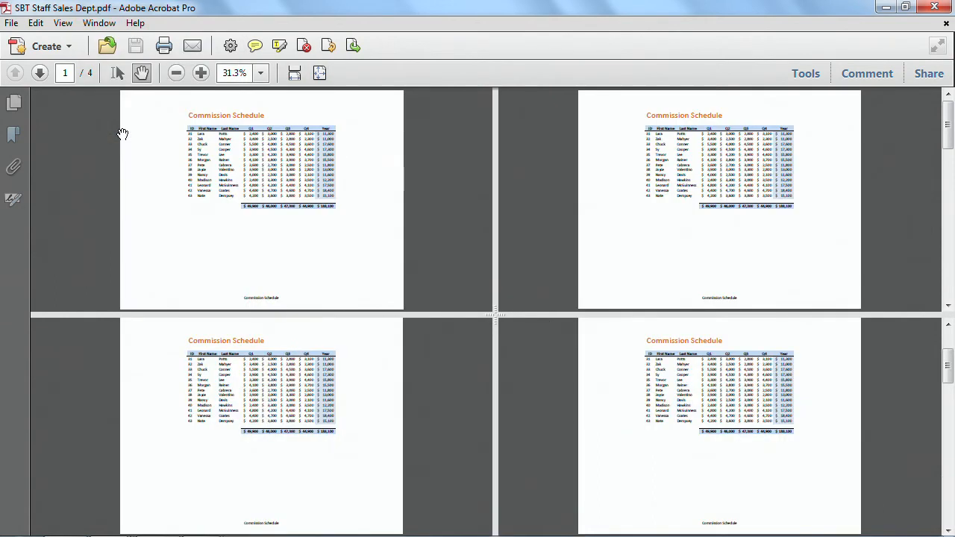
mouse_move(466, 278)
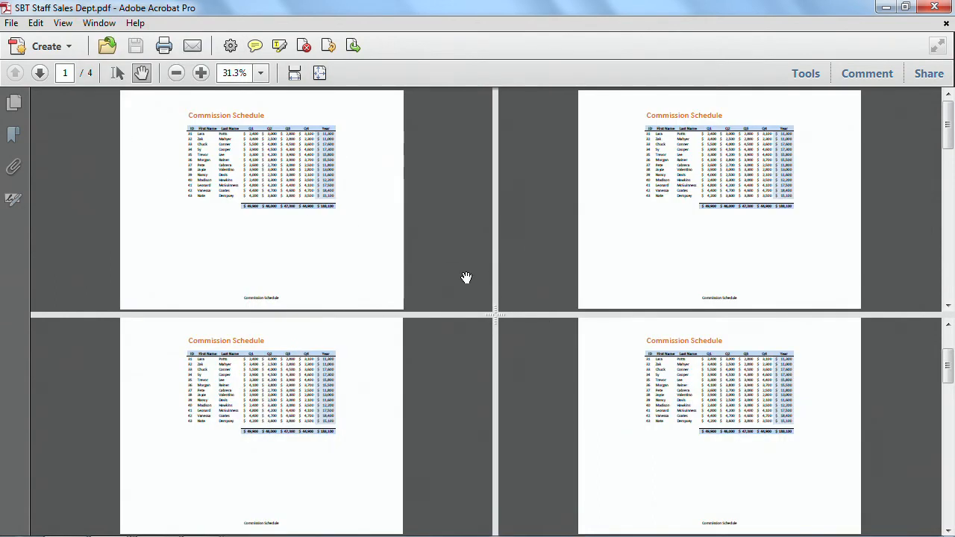
mouse_move(533, 391)
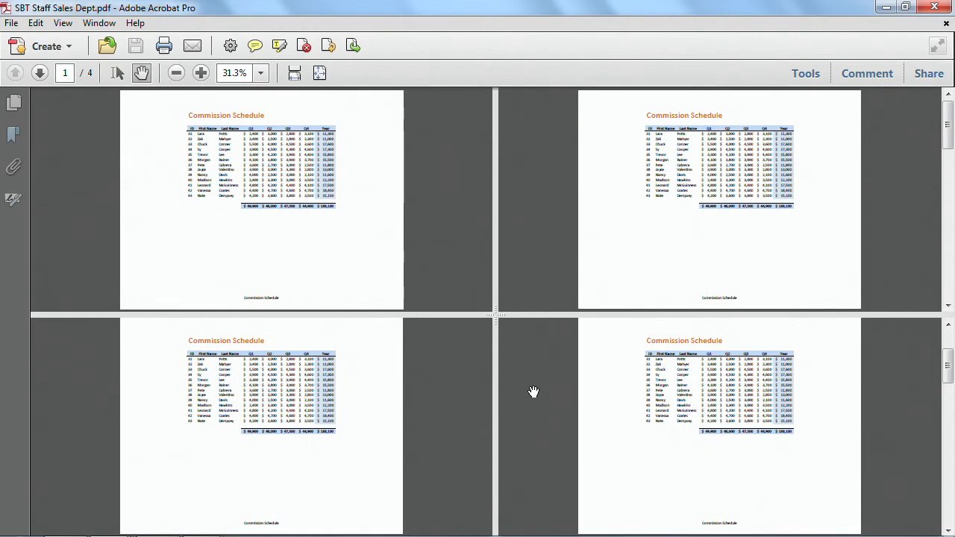
mouse_move(149, 100)
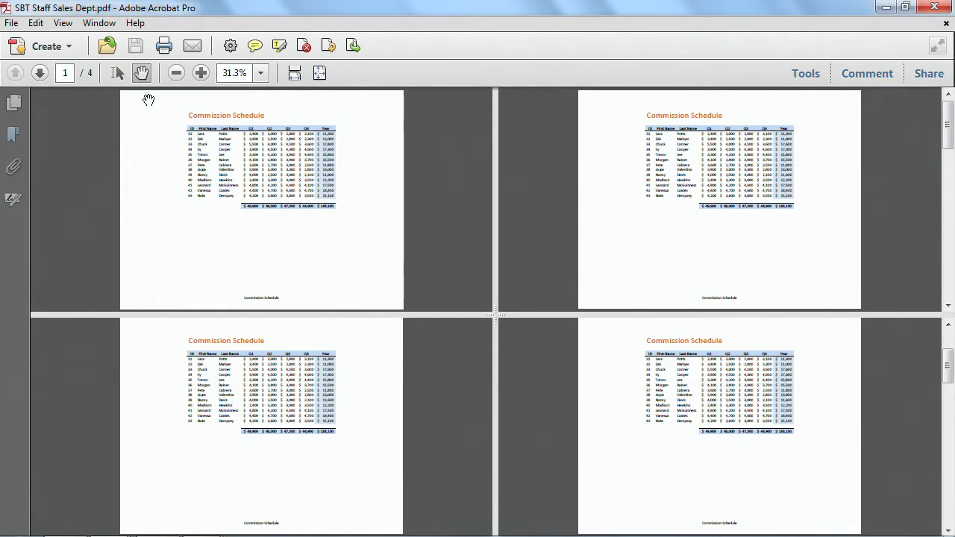
mouse_move(359, 282)
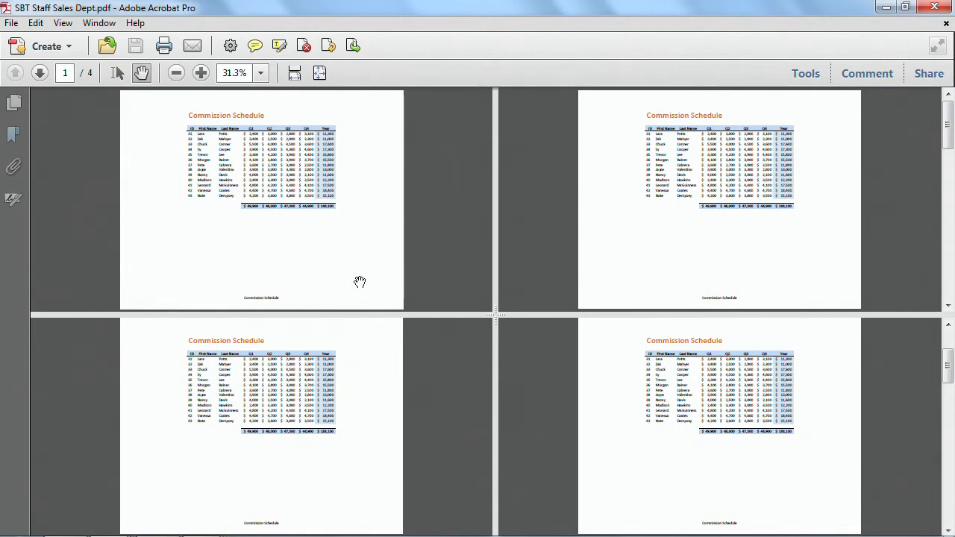
mouse_move(690, 230)
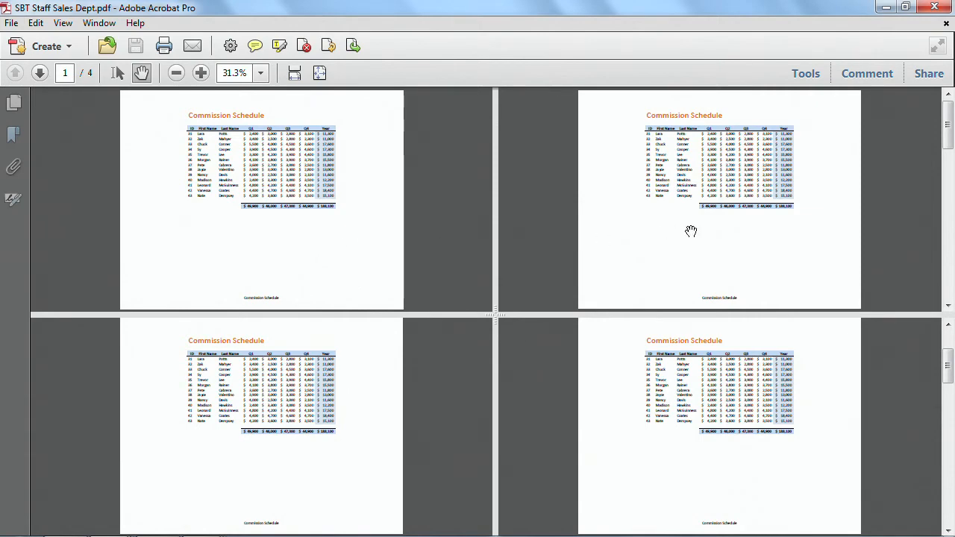
mouse_move(924, 163)
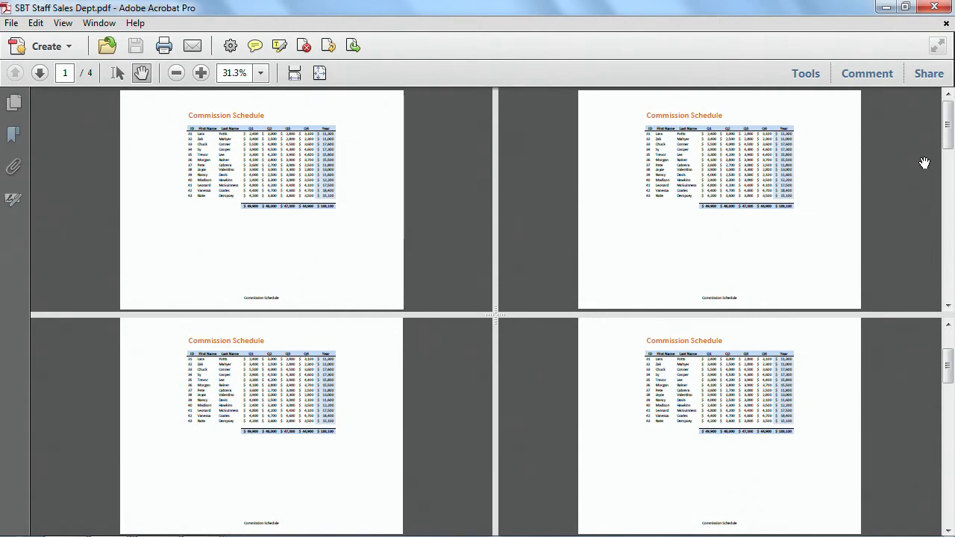
Scroll to page 2 and magnify it to 800%
scroll("down", 3)
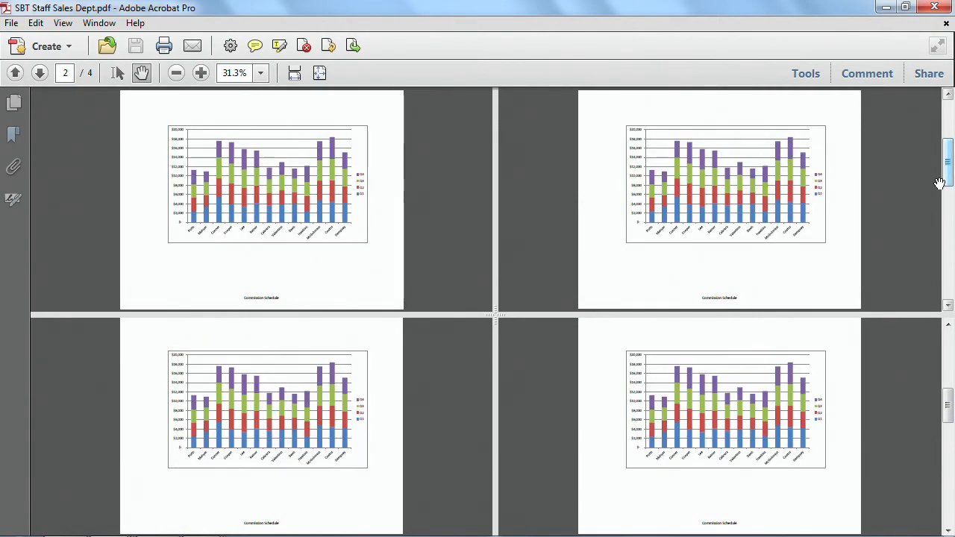
left_click(261, 72)
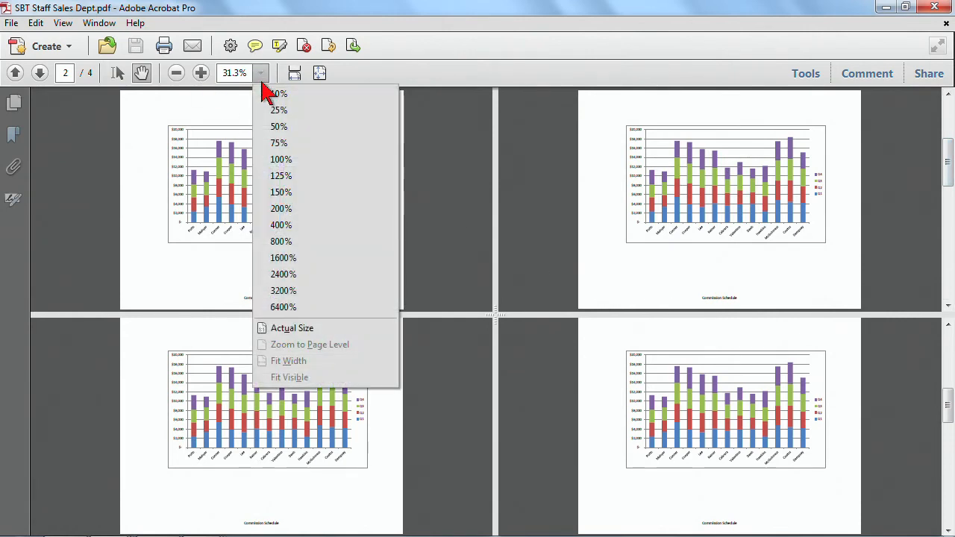
left_click(281, 241)
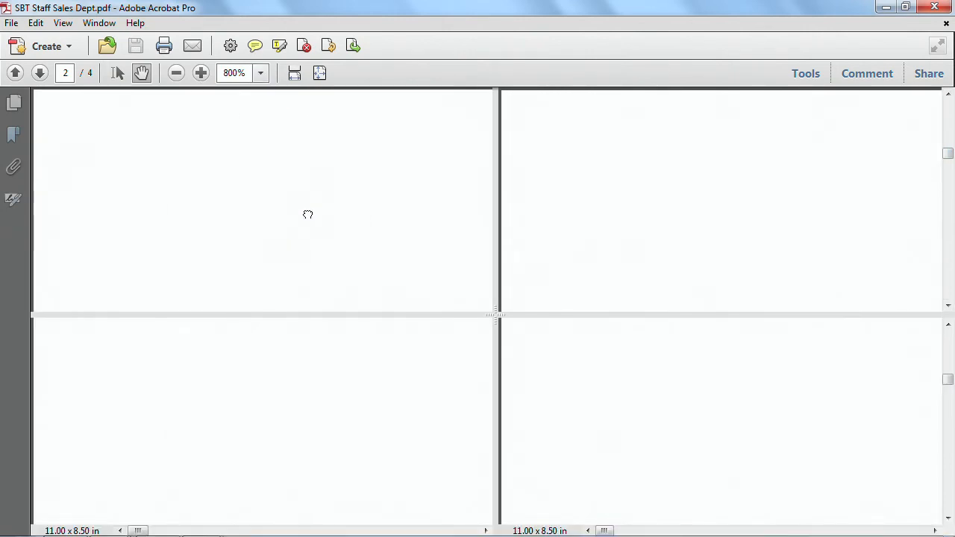
mouse_move(947, 115)
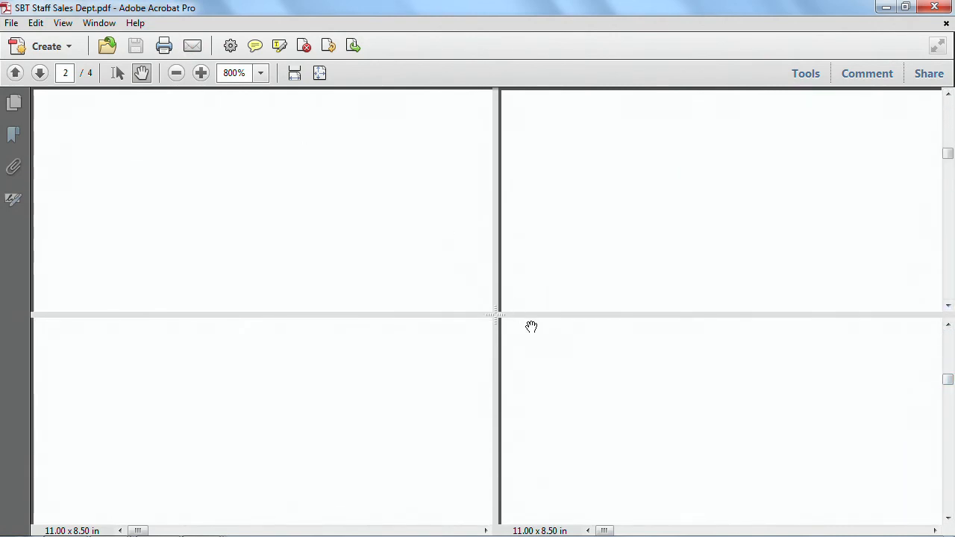
Remove the split so the document shows in a single view
scroll("up", 3)
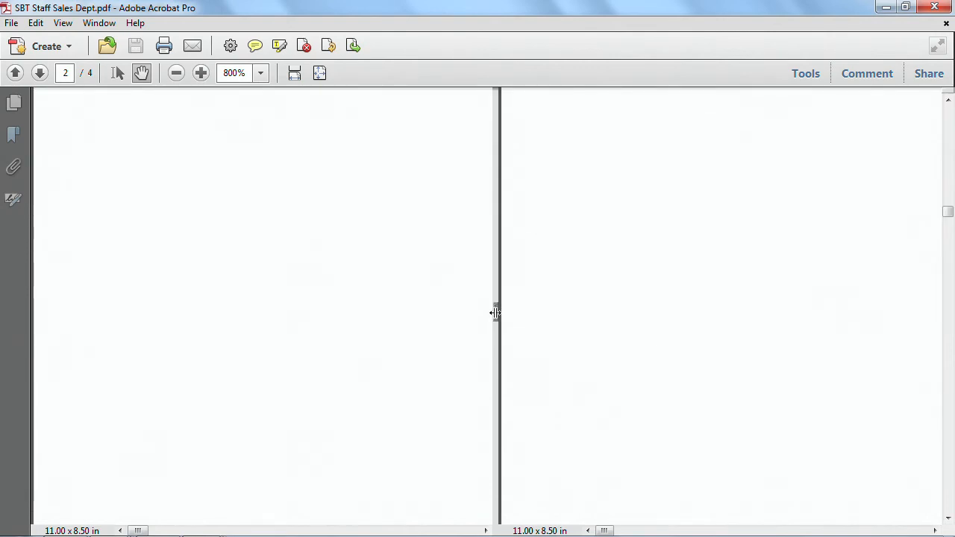
left_click(98, 23)
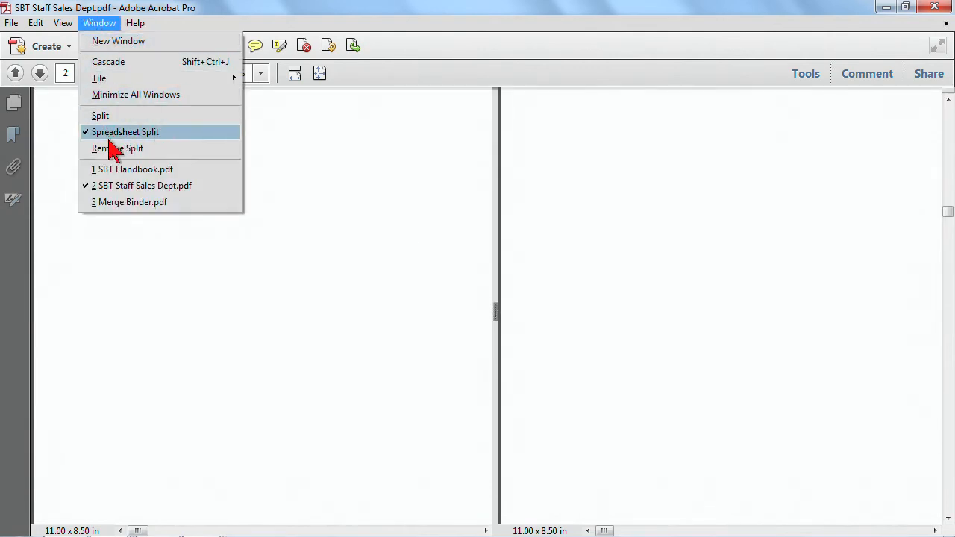
left_click(125, 131)
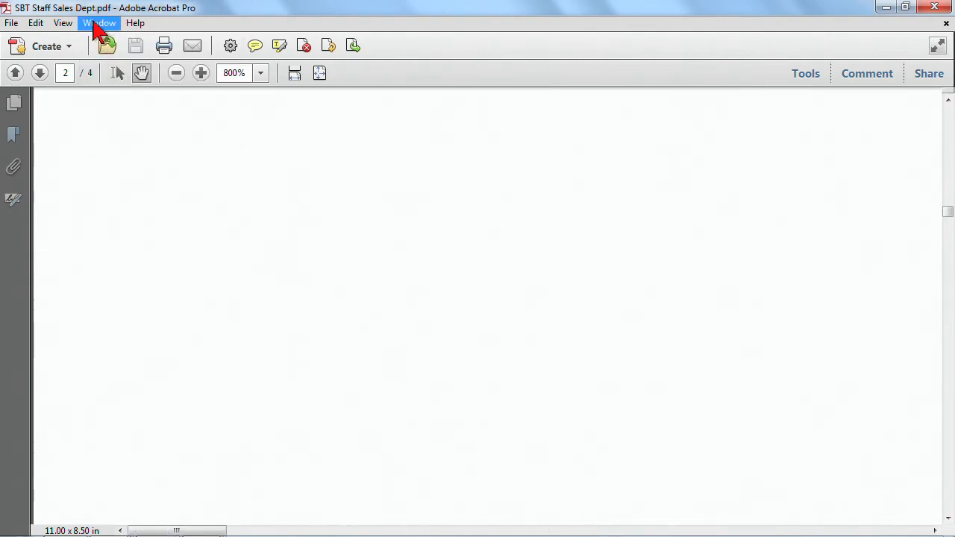
Set page 2's magnification back to 100% to show the stacked commission chart
left_click(260, 73)
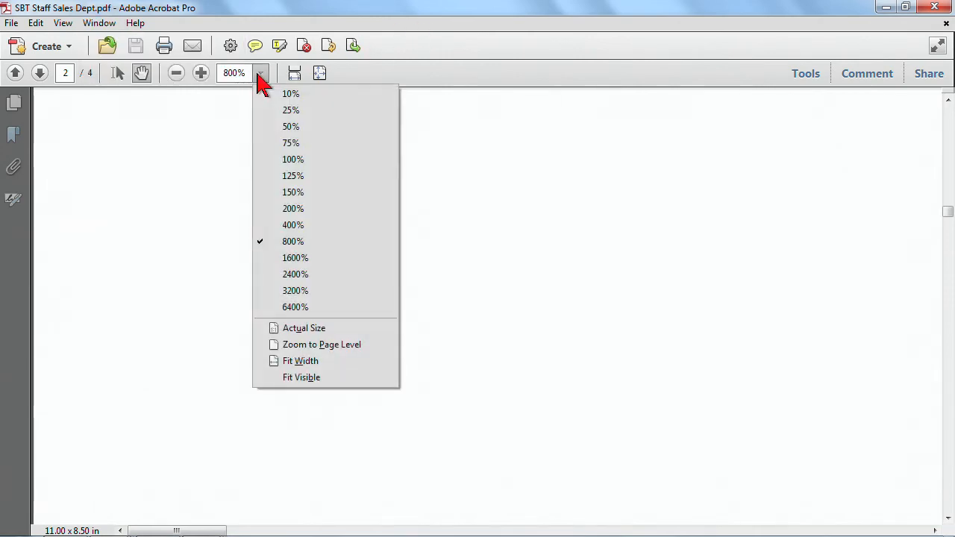
left_click(292, 159)
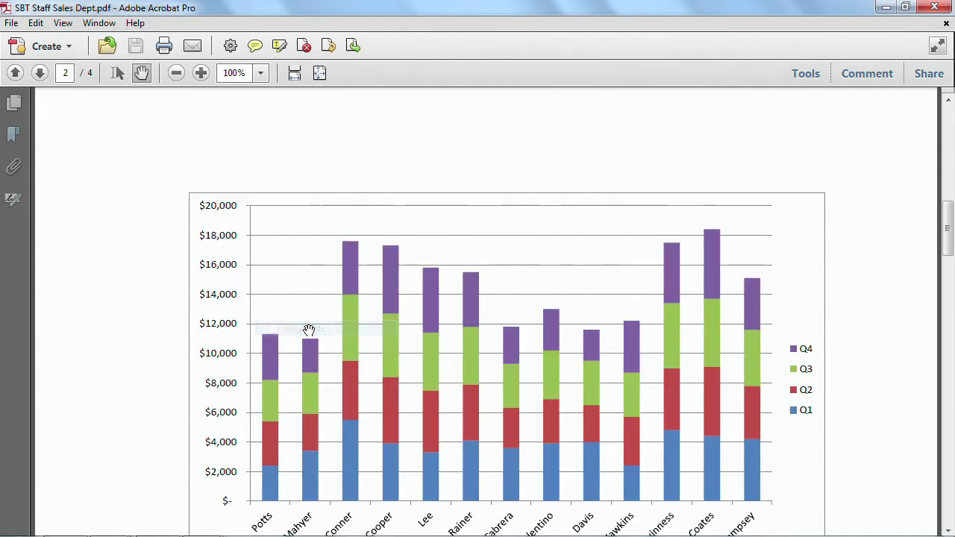
left_click(98, 22)
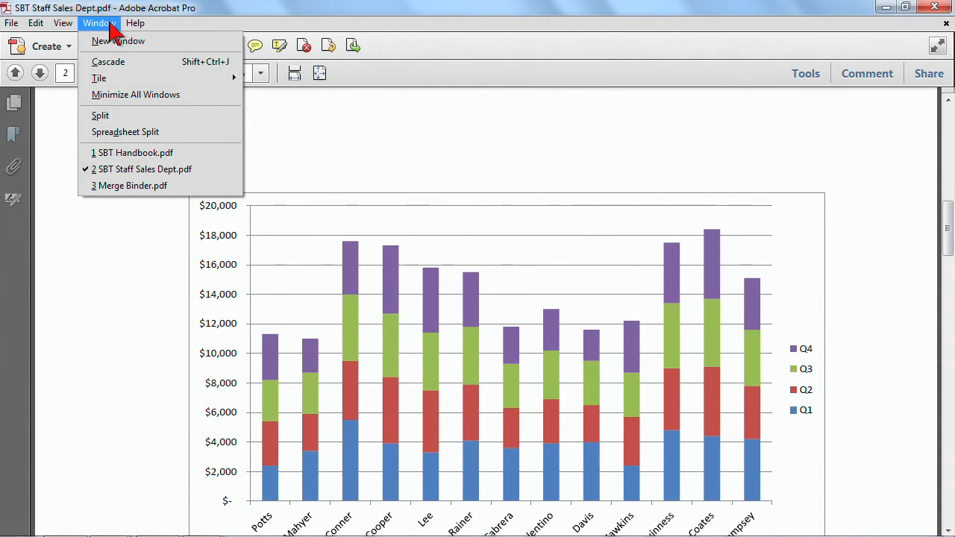
mouse_move(100, 115)
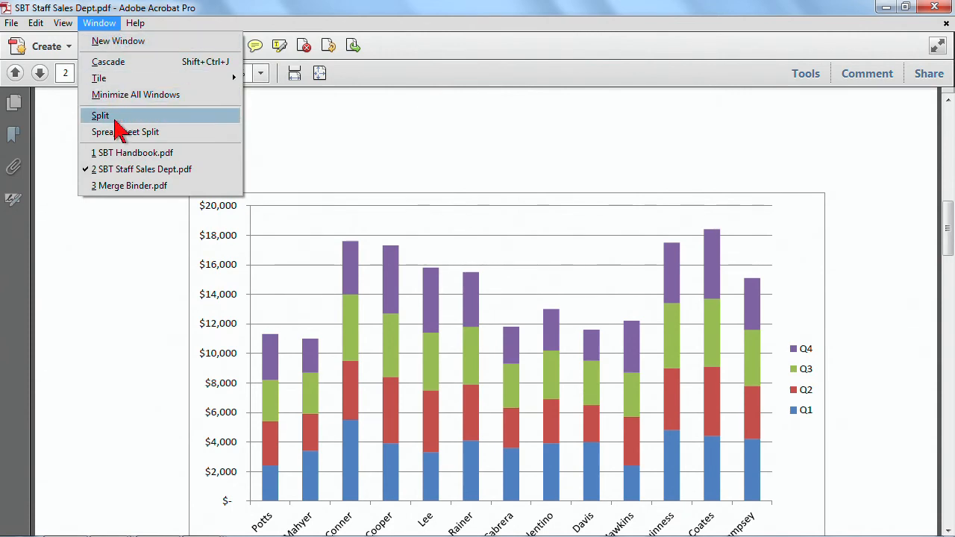
mouse_move(117, 41)
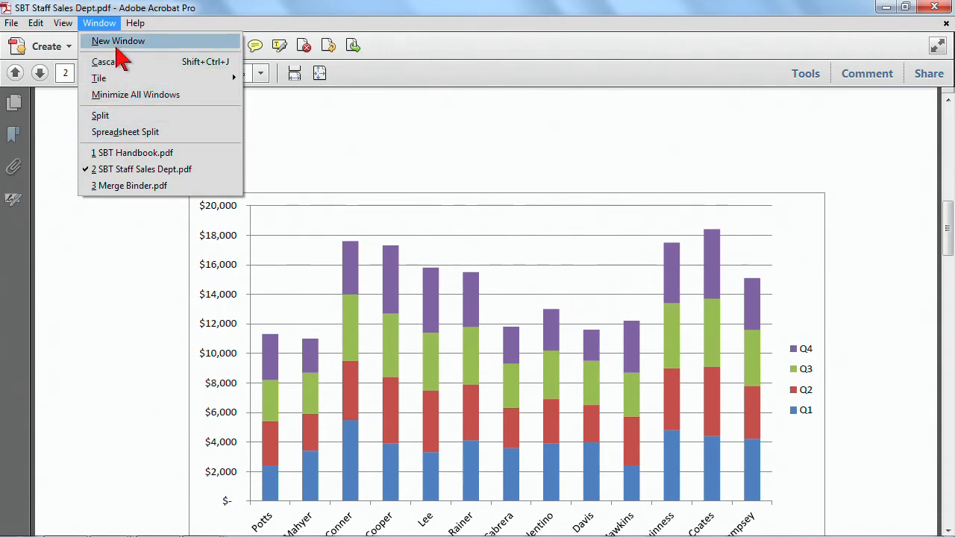
mouse_move(119, 52)
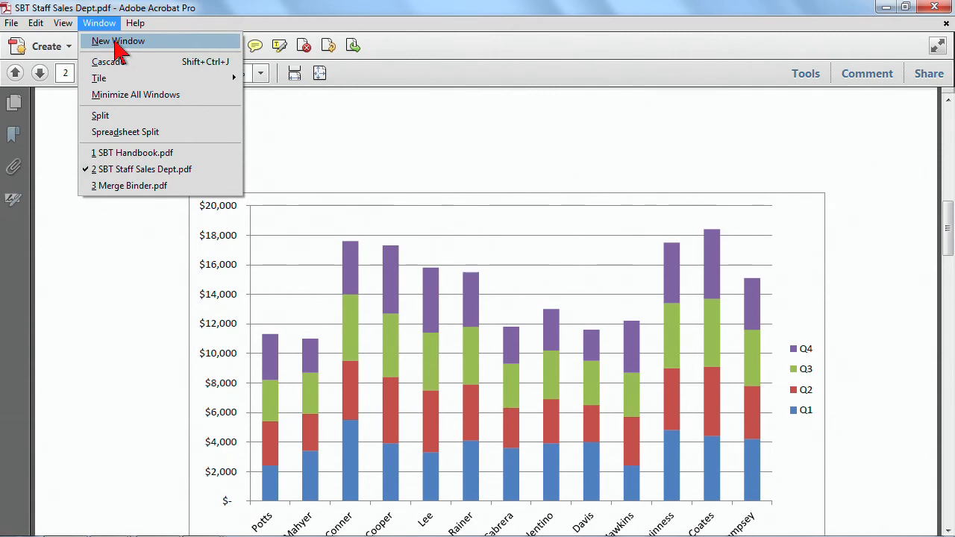
mouse_move(115, 50)
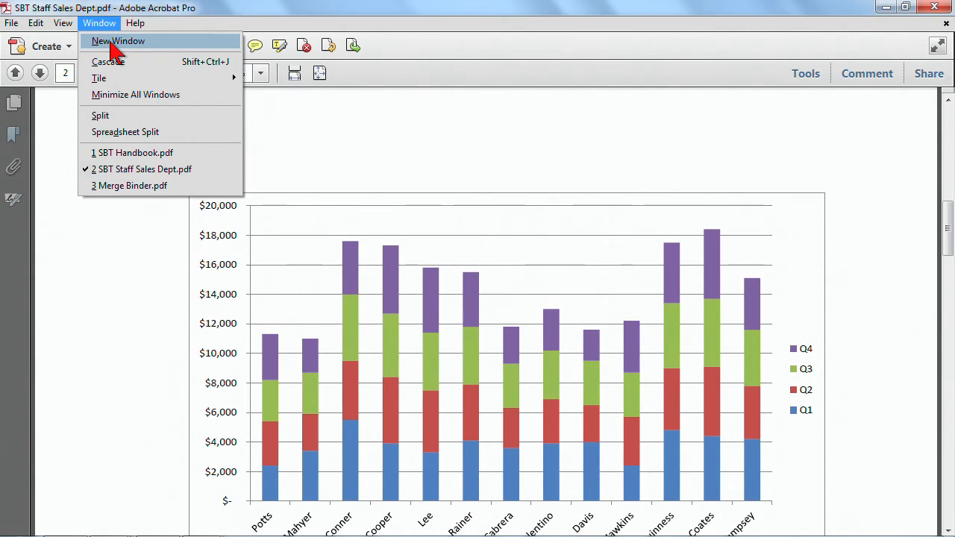
mouse_move(141, 56)
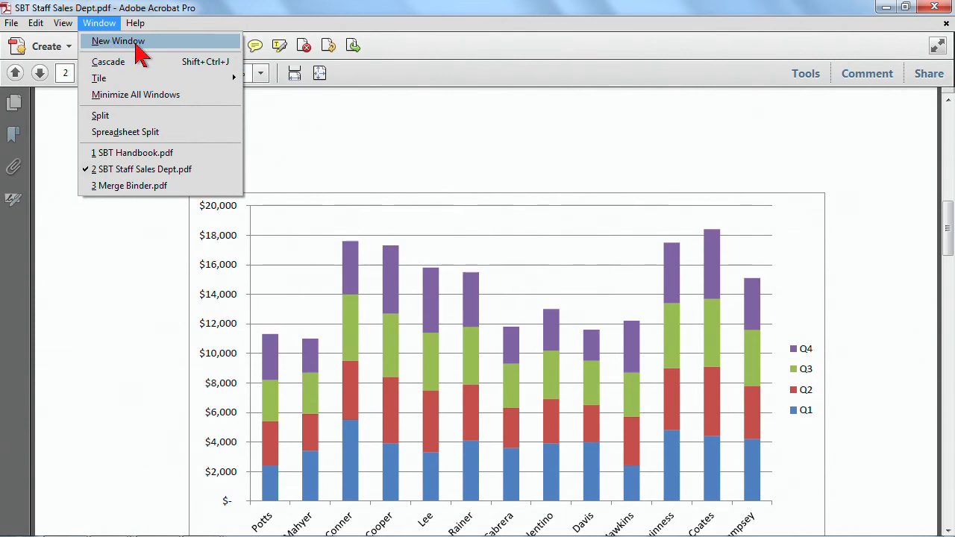
mouse_move(134, 54)
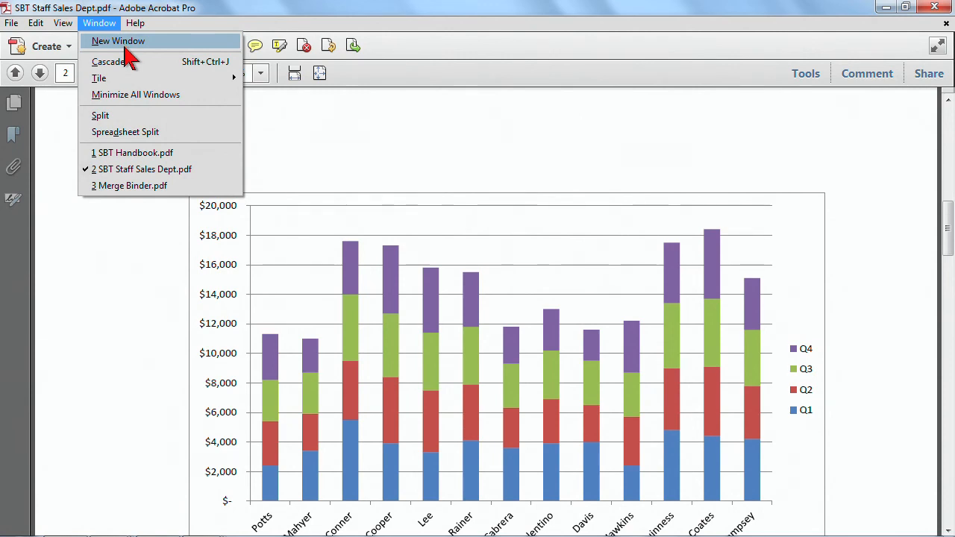
mouse_move(99, 78)
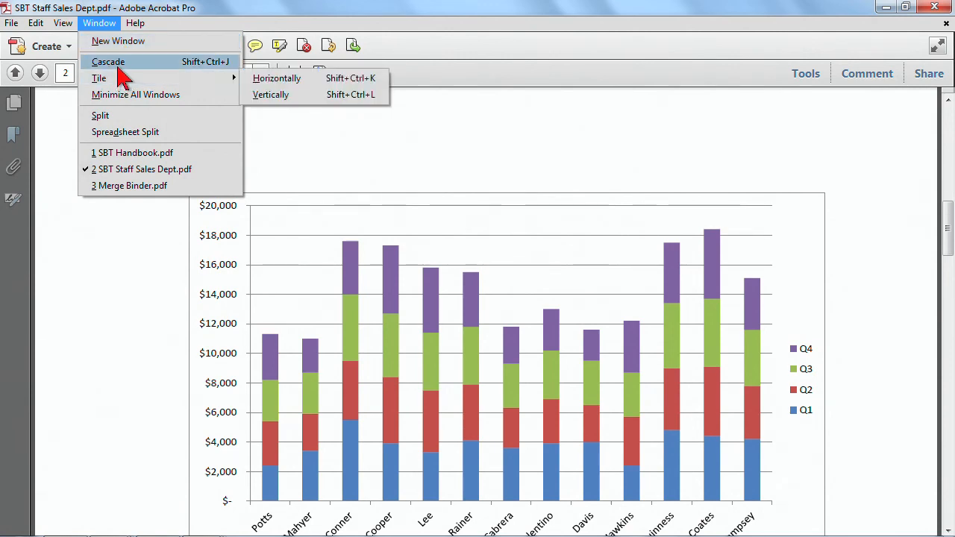
mouse_move(123, 71)
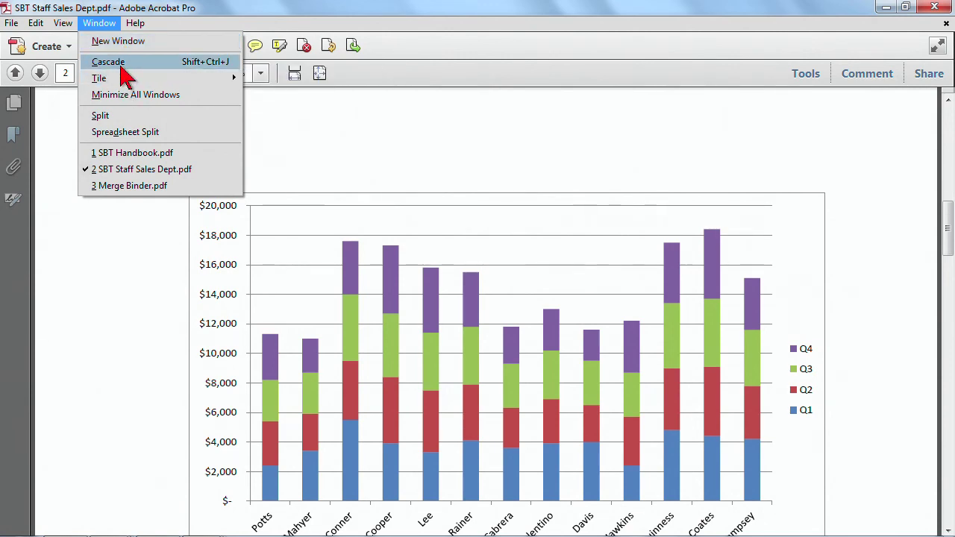
Cascade the three document windows and bring Merge Binder.pdf to the front
left_click(132, 185)
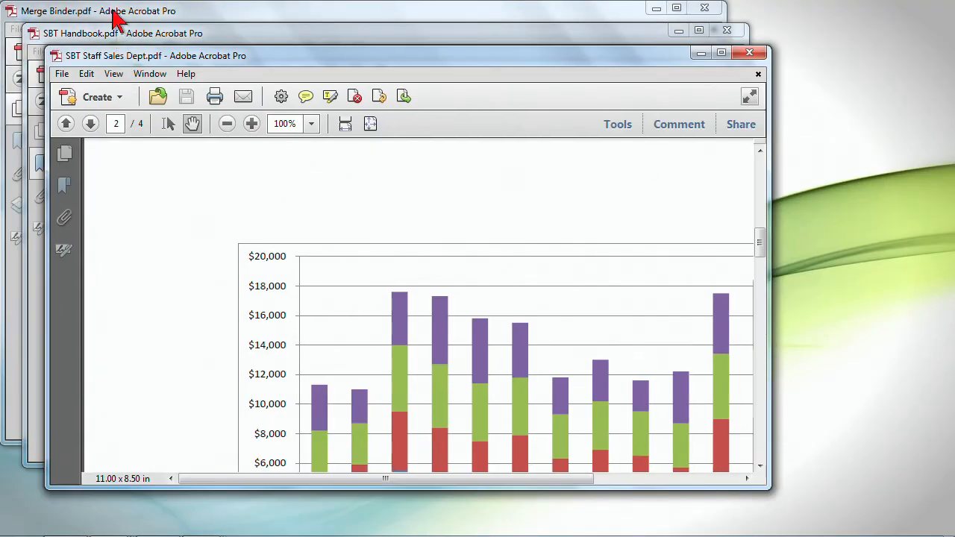
mouse_move(201, 45)
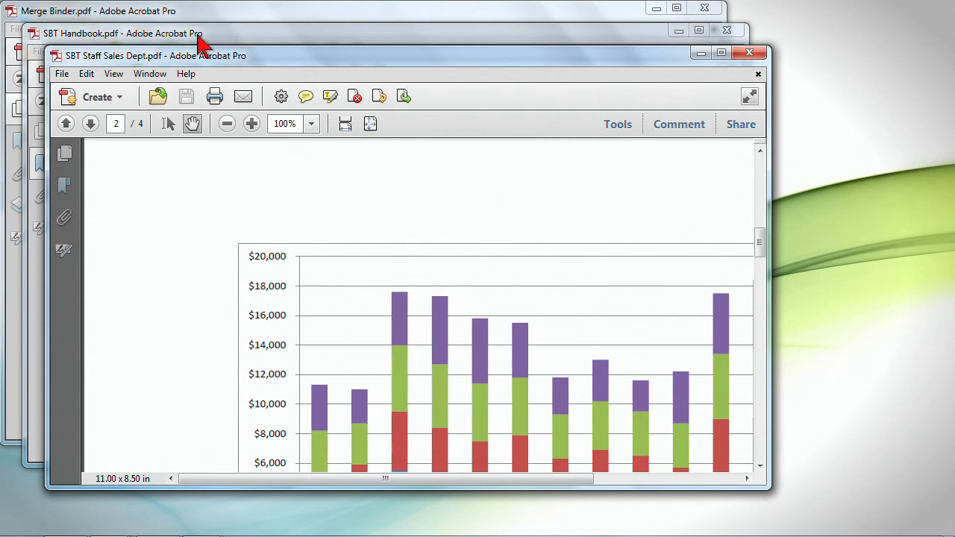
left_click(97, 11)
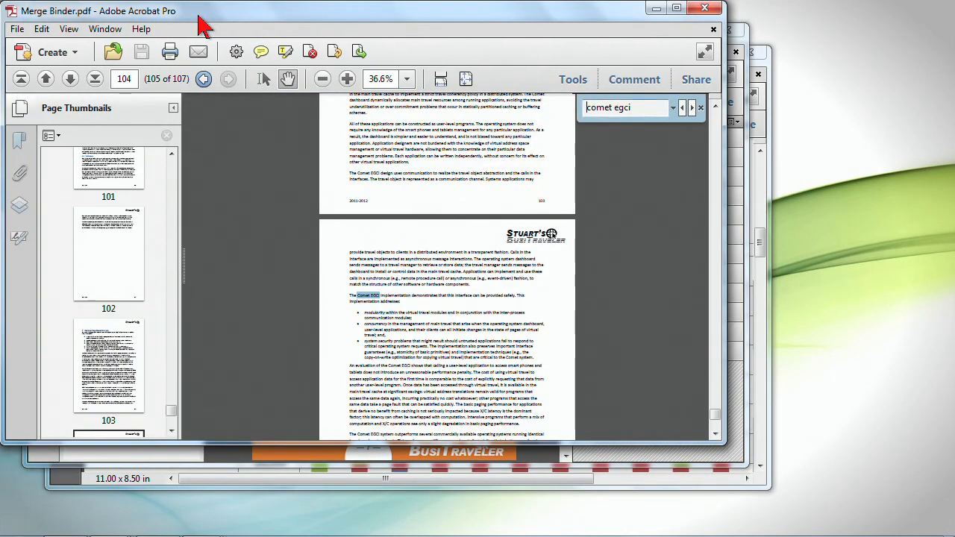
mouse_move(745, 48)
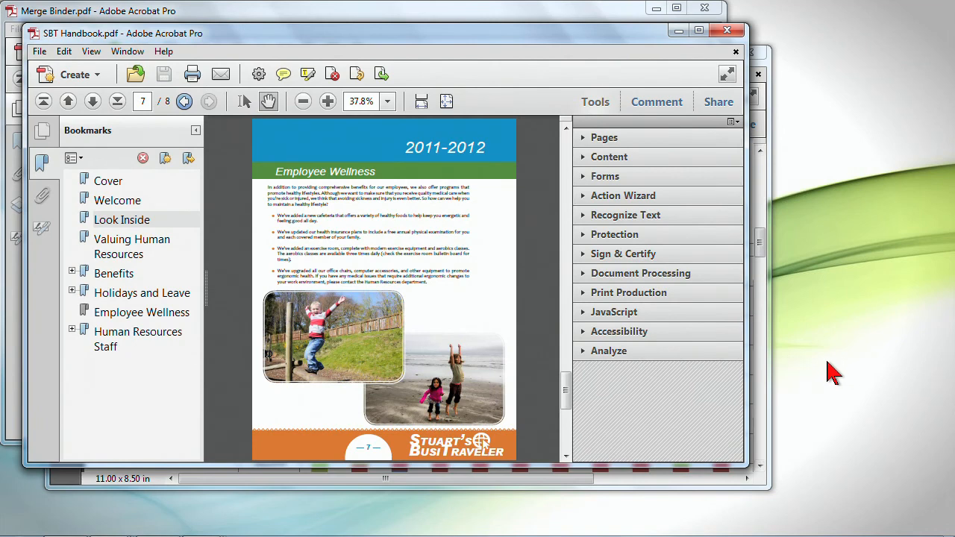
mouse_move(215, 514)
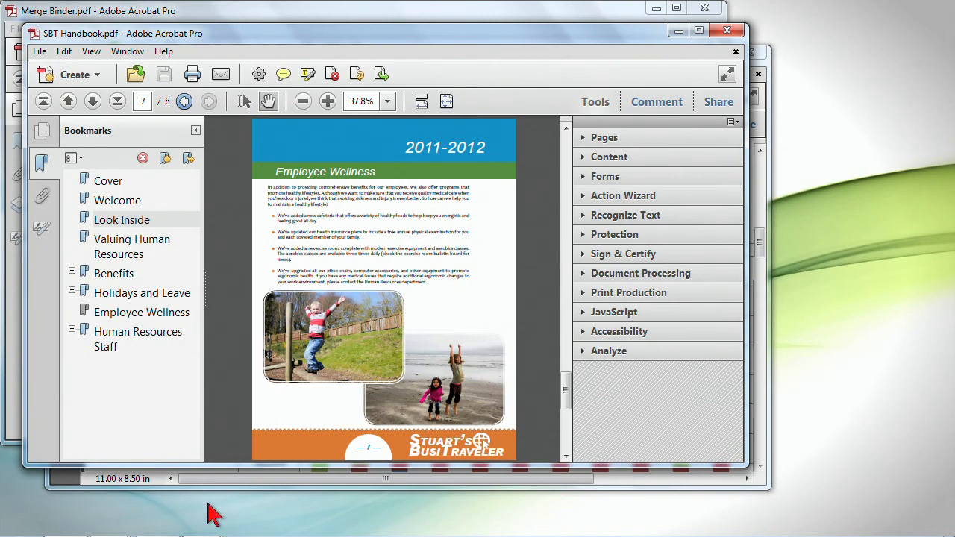